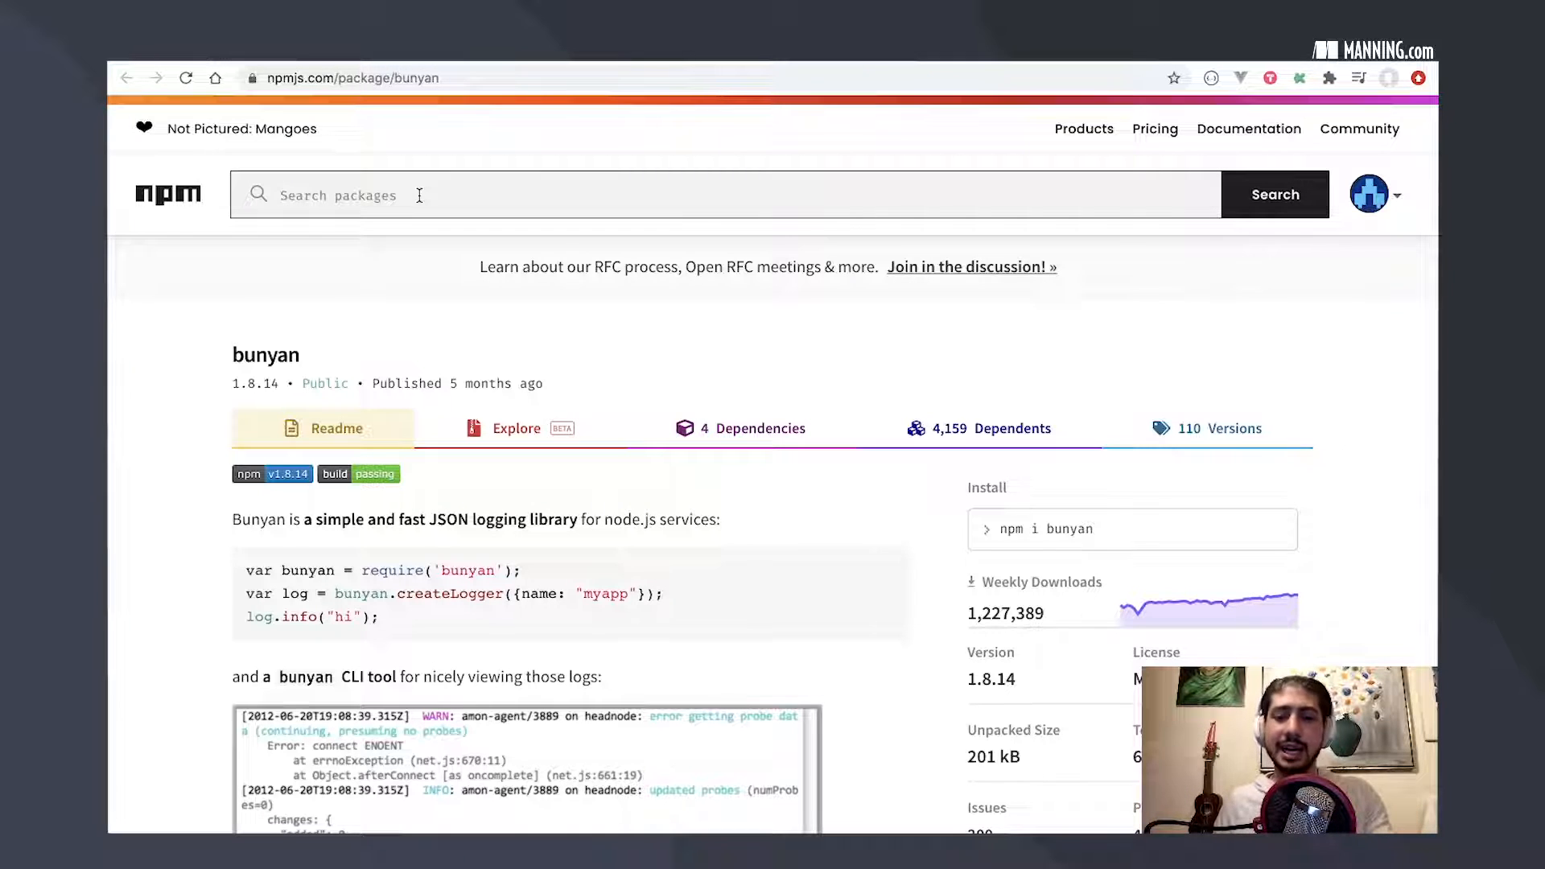
- Search the npm registry for 'logger' and scroll through the matching packages
{"action": "type", "text": "logger"}
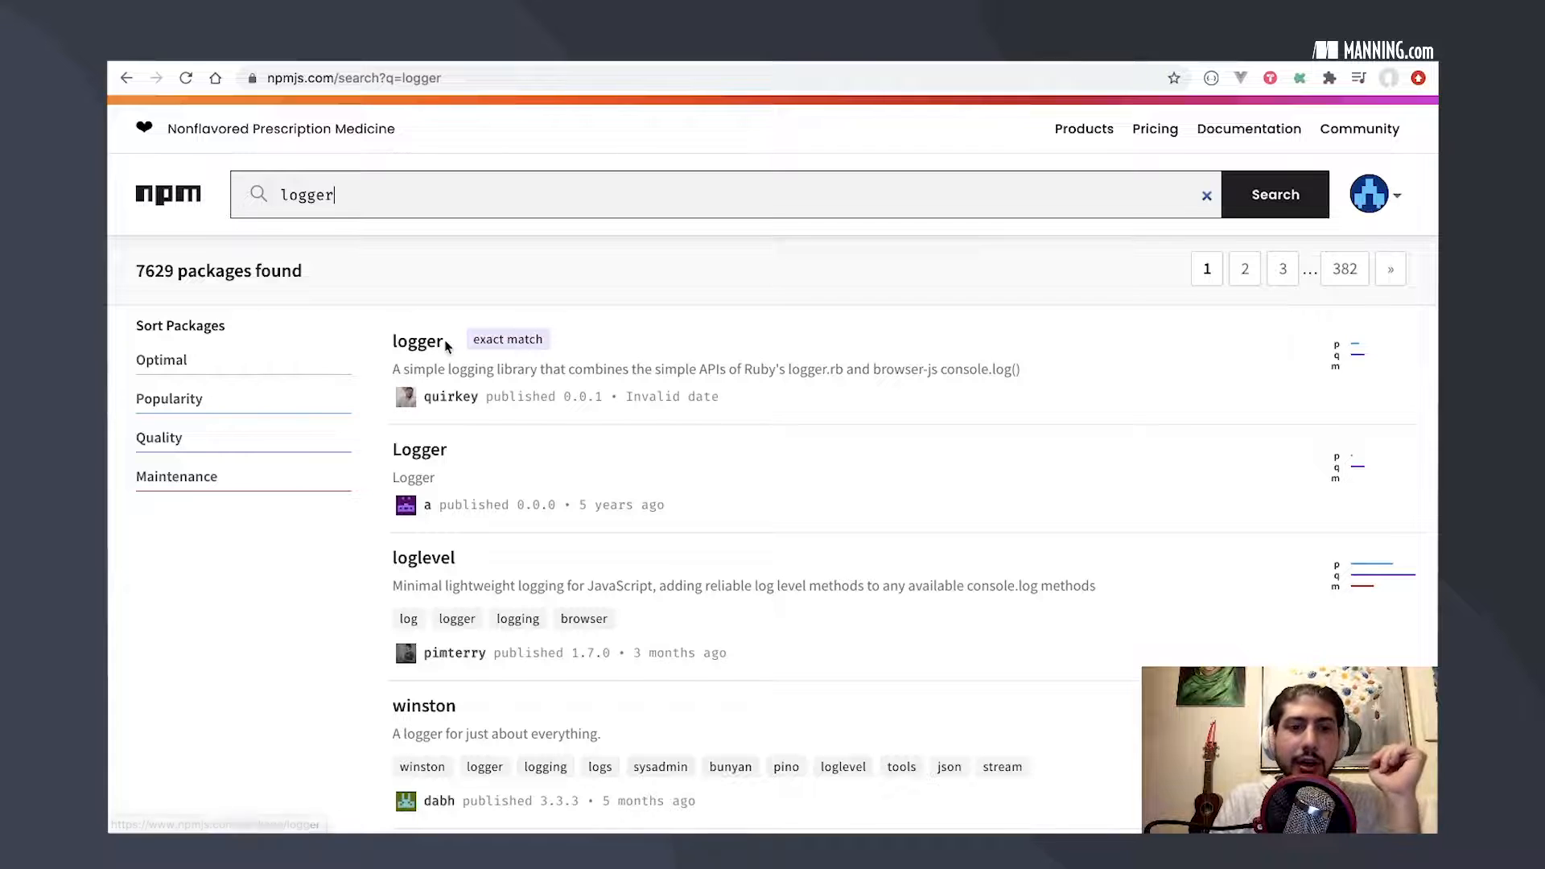
{"action": "scroll", "scroll_direction": "down", "scroll_amount": 3}
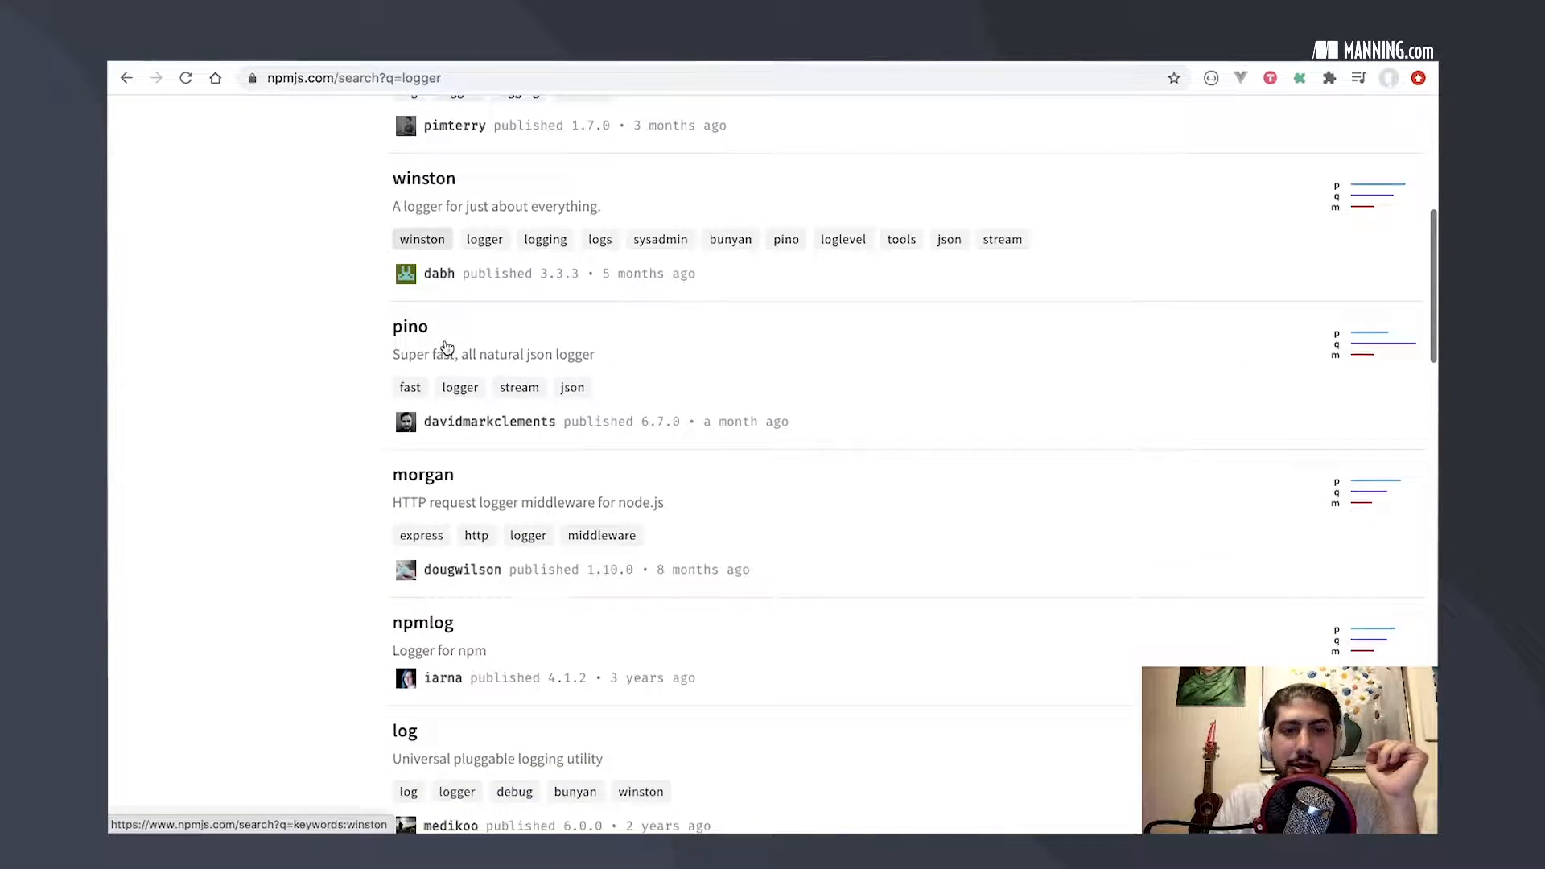
{"action": "scroll", "scroll_direction": "down", "scroll_amount": 3}
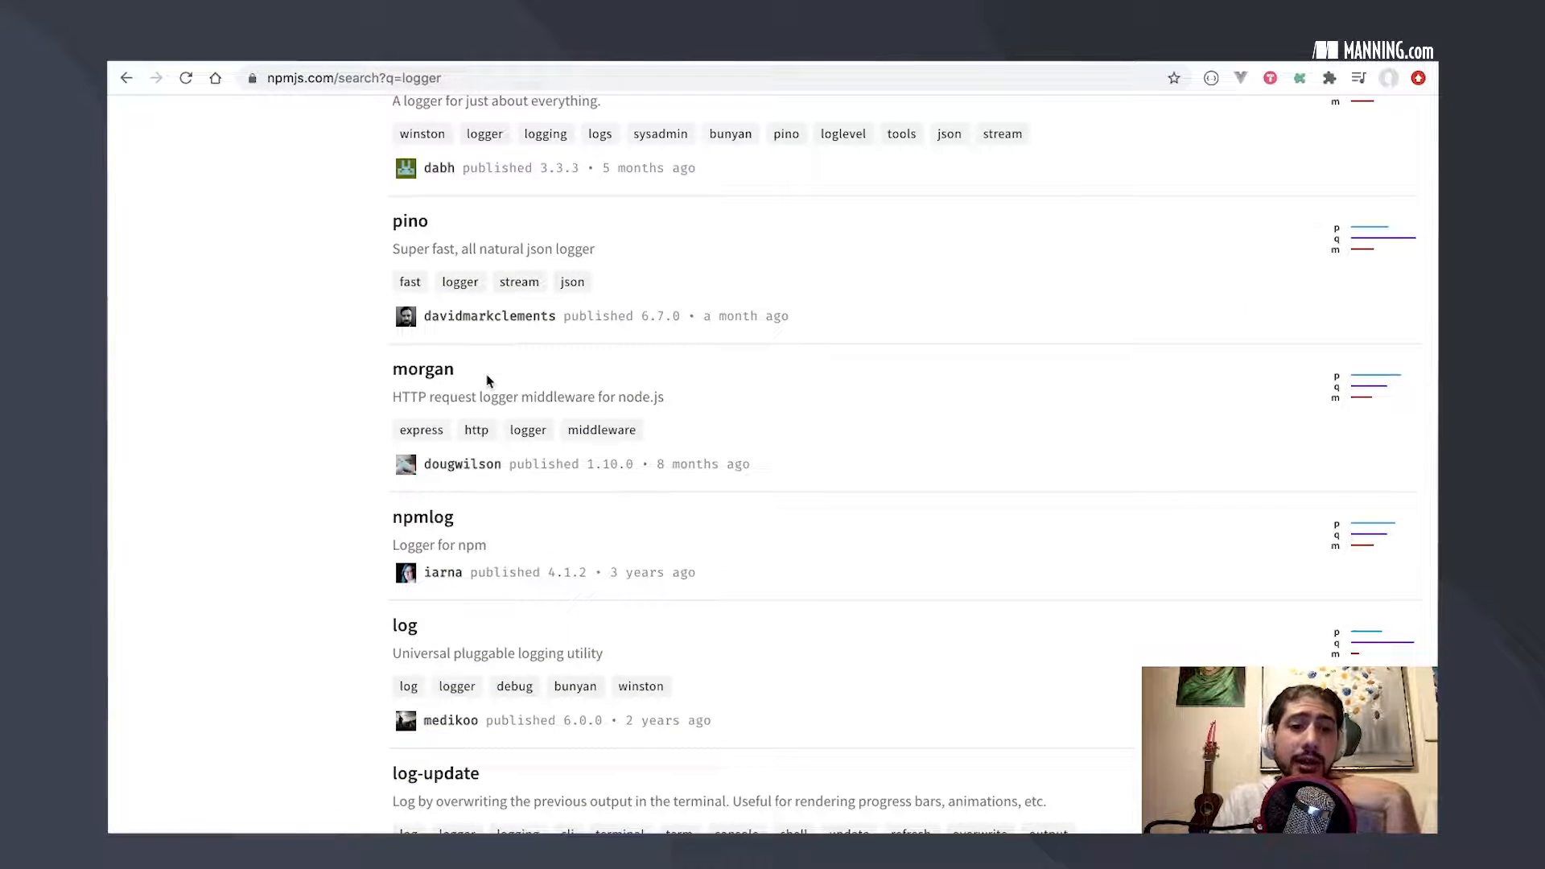
{"action": "scroll", "scroll_direction": "down", "scroll_amount": 3}
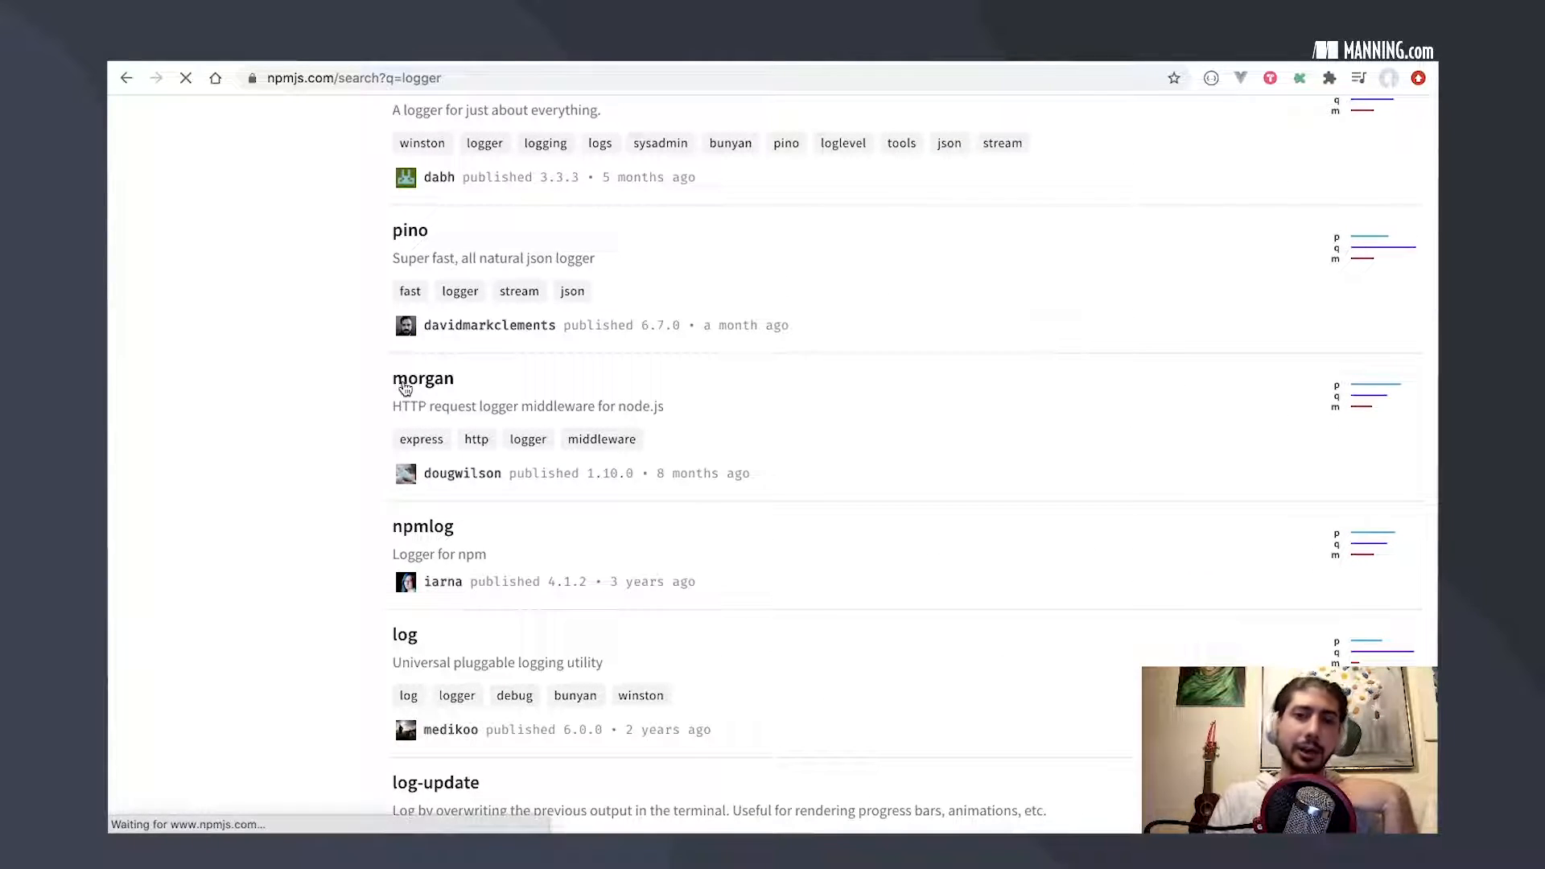
- View the morgan package page and highlight its weekly downloads figure
{"action": "left_click", "coordinate": [423, 379]}
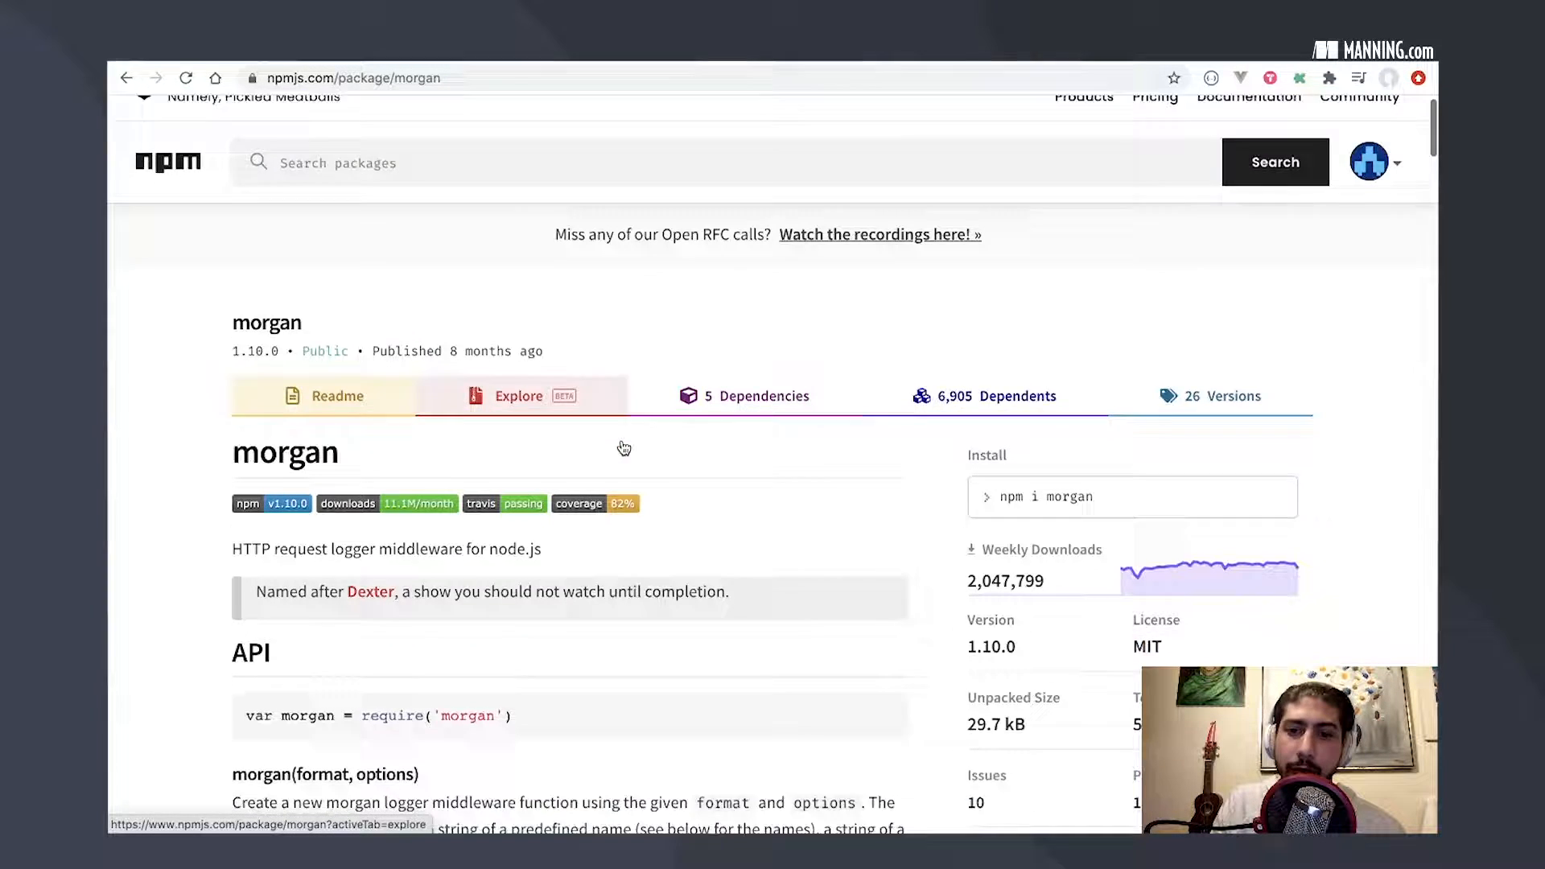
{"action": "scroll", "scroll_direction": "down", "scroll_amount": 3}
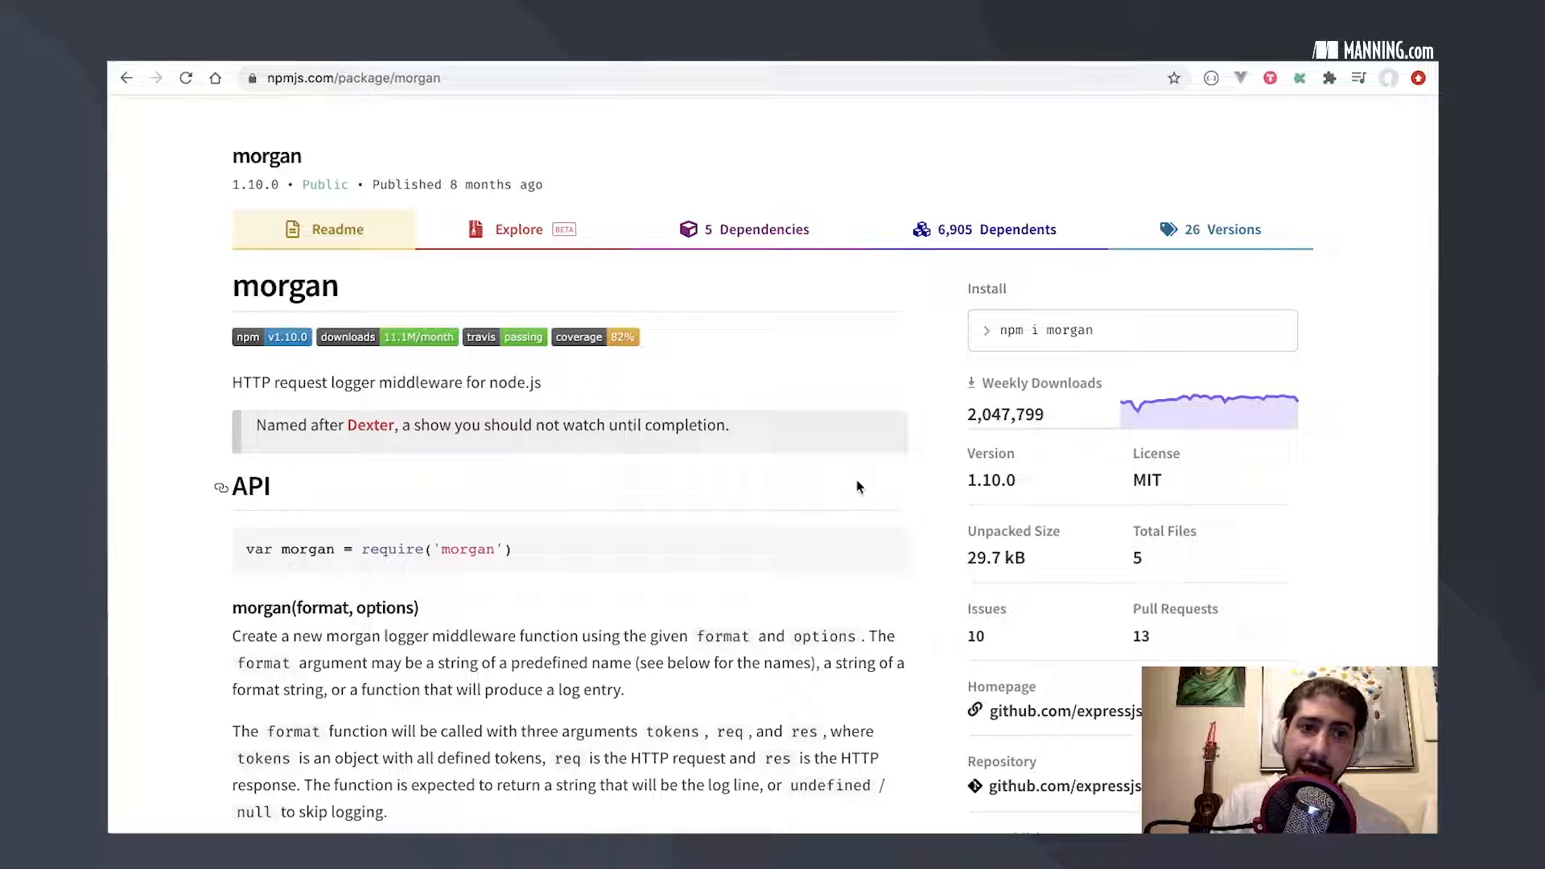
{"action": "mouse_move", "coordinate": [1127, 454]}
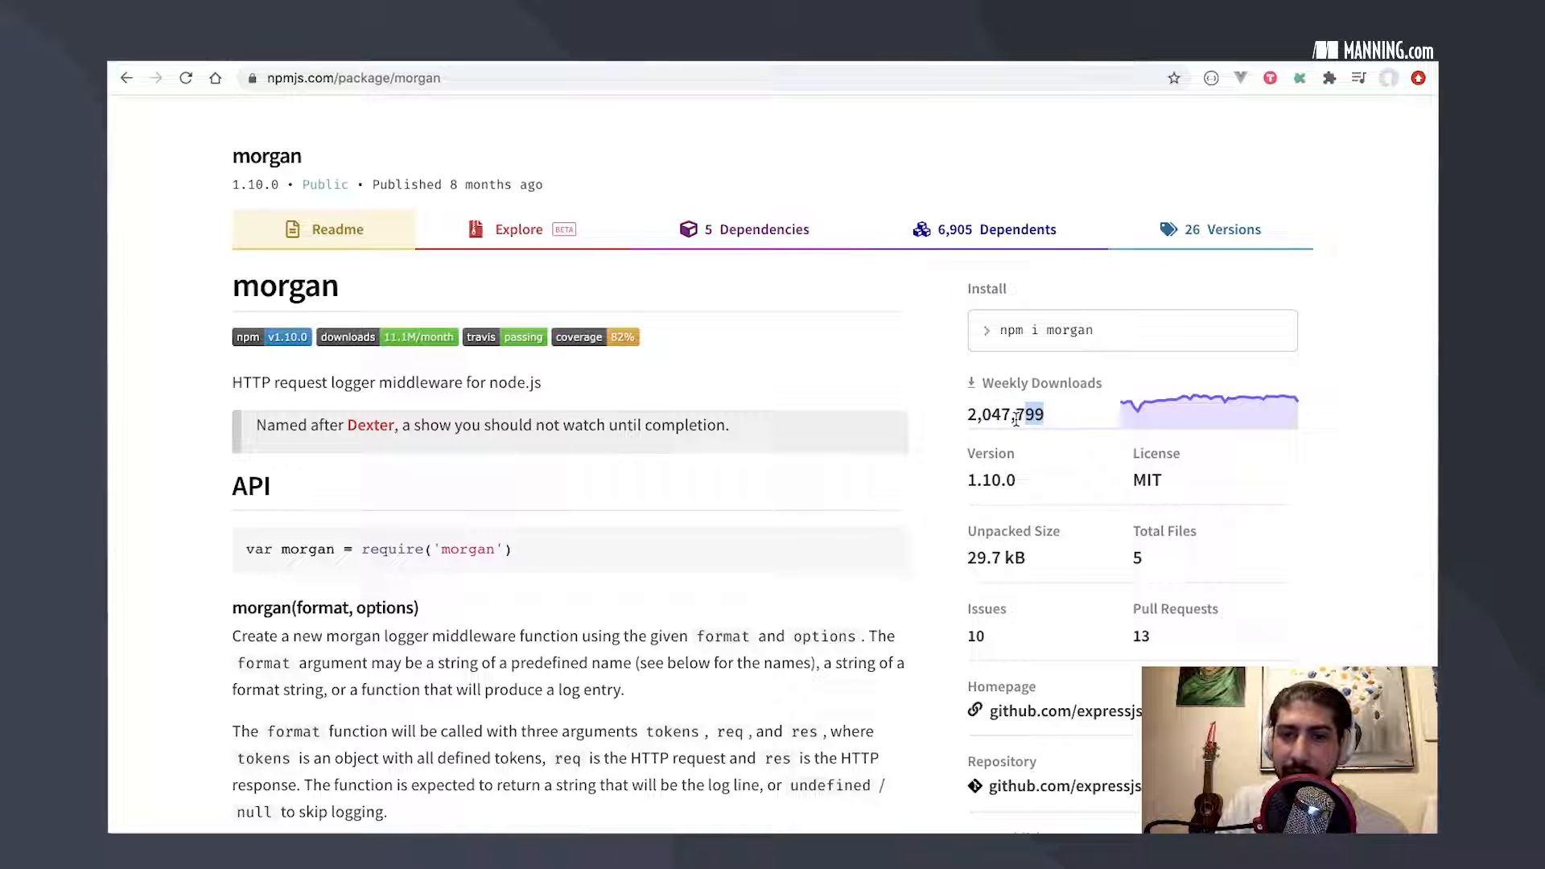
{"action": "double_click", "coordinate": [1005, 413]}
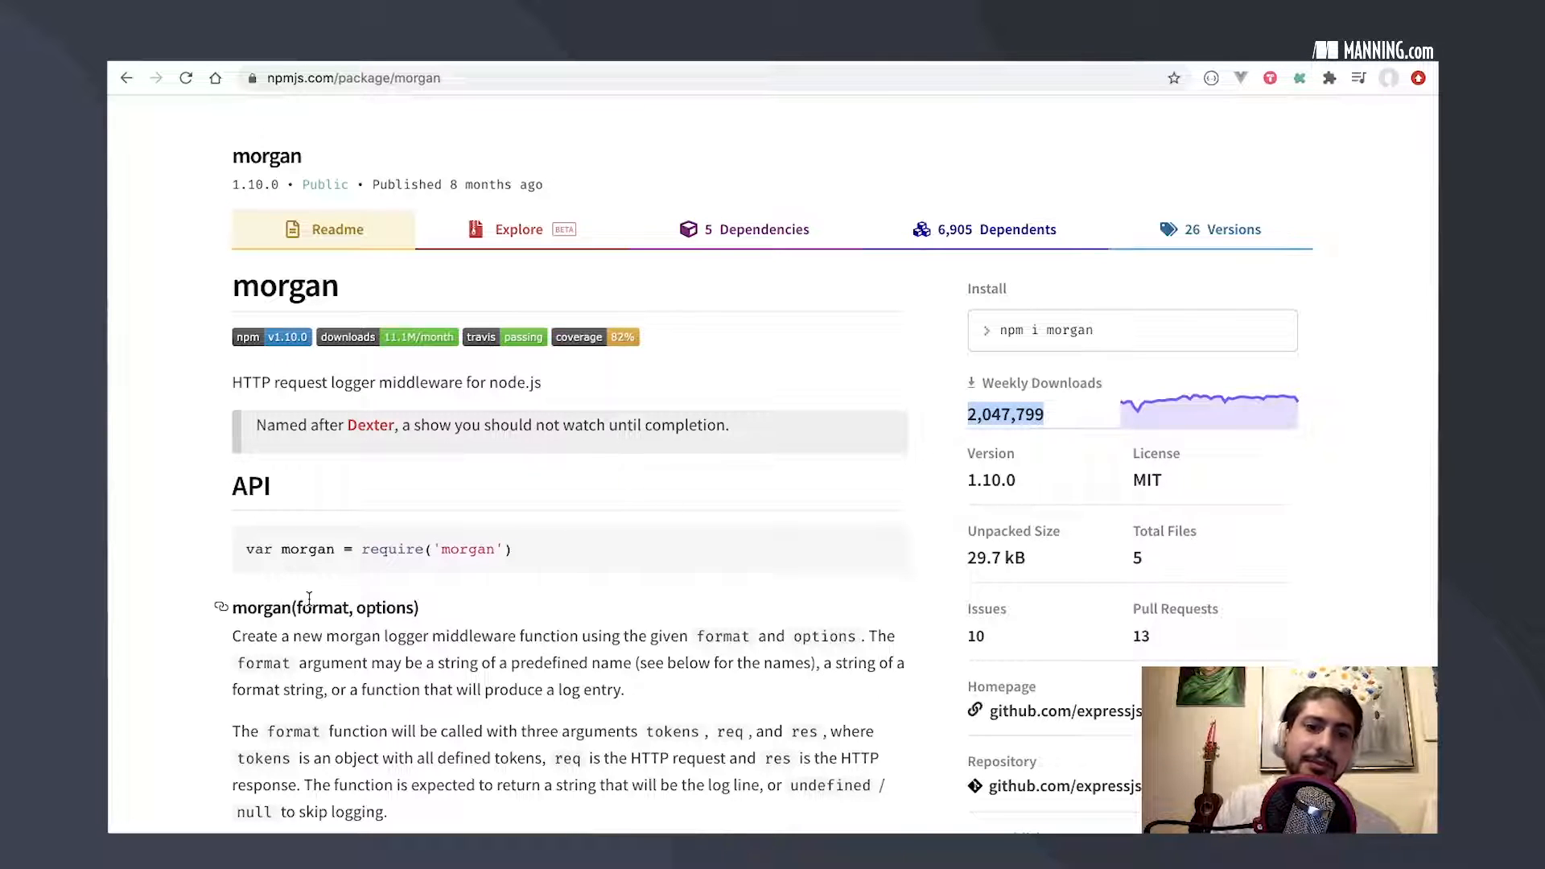
{"action": "scroll", "scroll_direction": "down", "scroll_amount": 3}
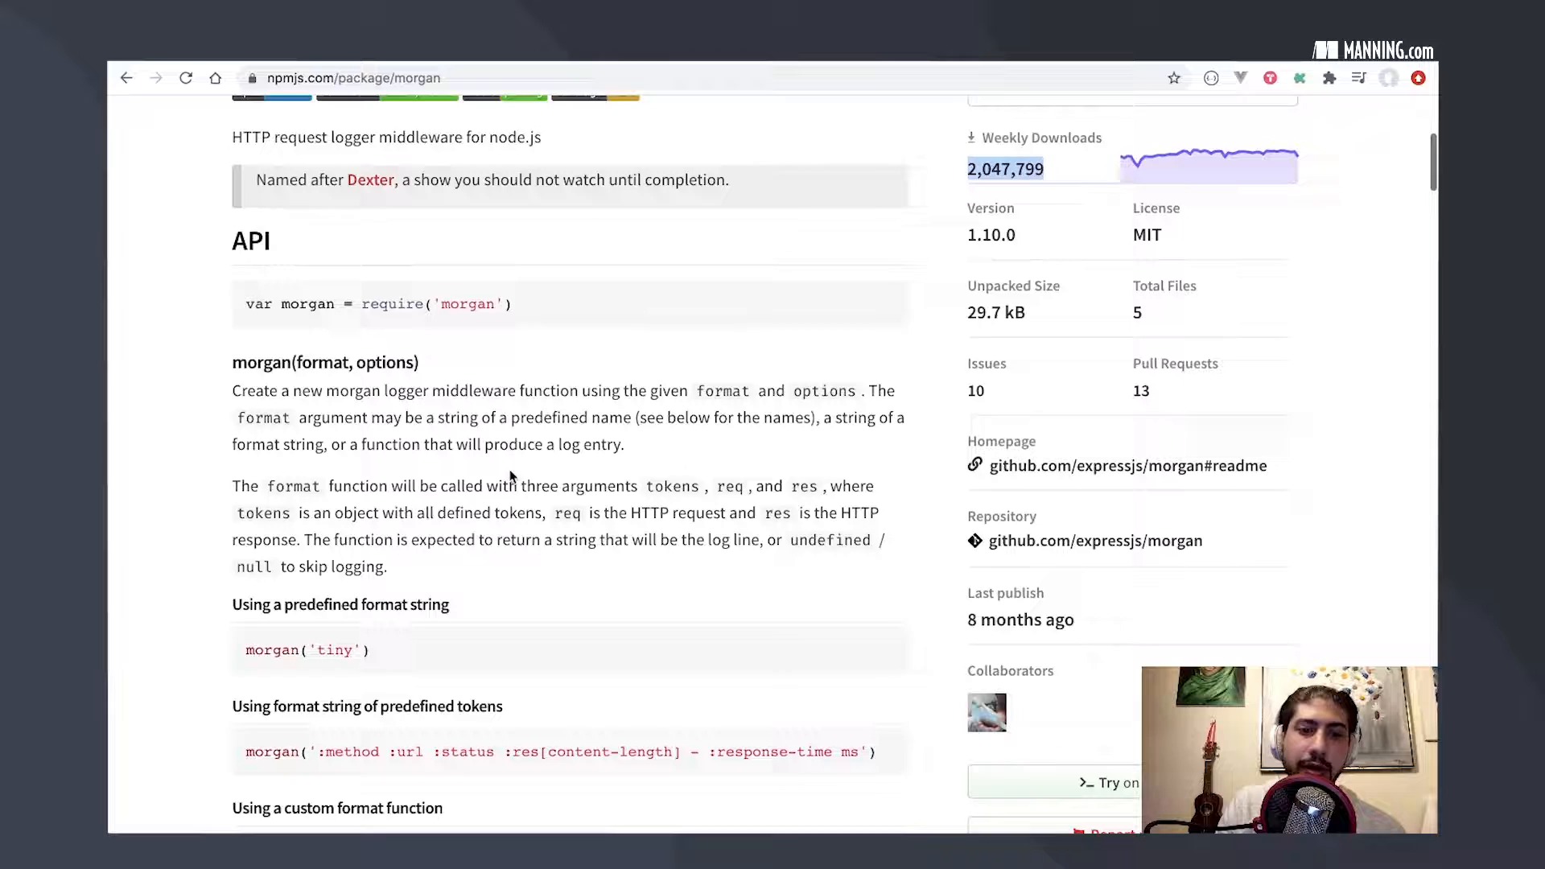
{"action": "scroll", "scroll_direction": "down", "scroll_amount": 3}
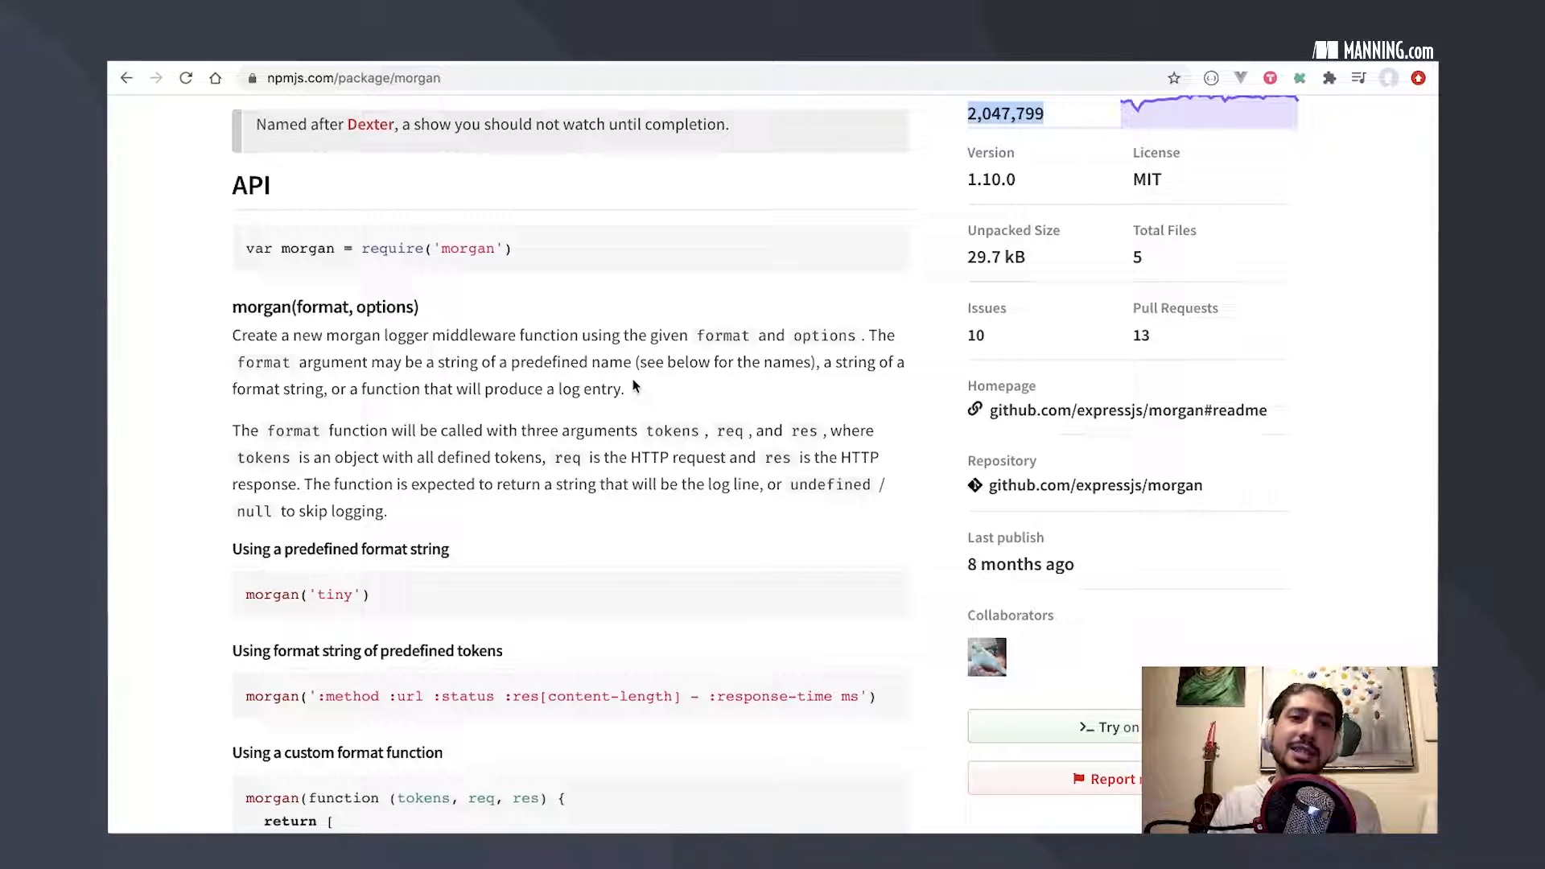
- Scroll morgan's readme and highlight the predefined tokens format string example
{"action": "scroll", "scroll_direction": "down", "scroll_amount": 3}
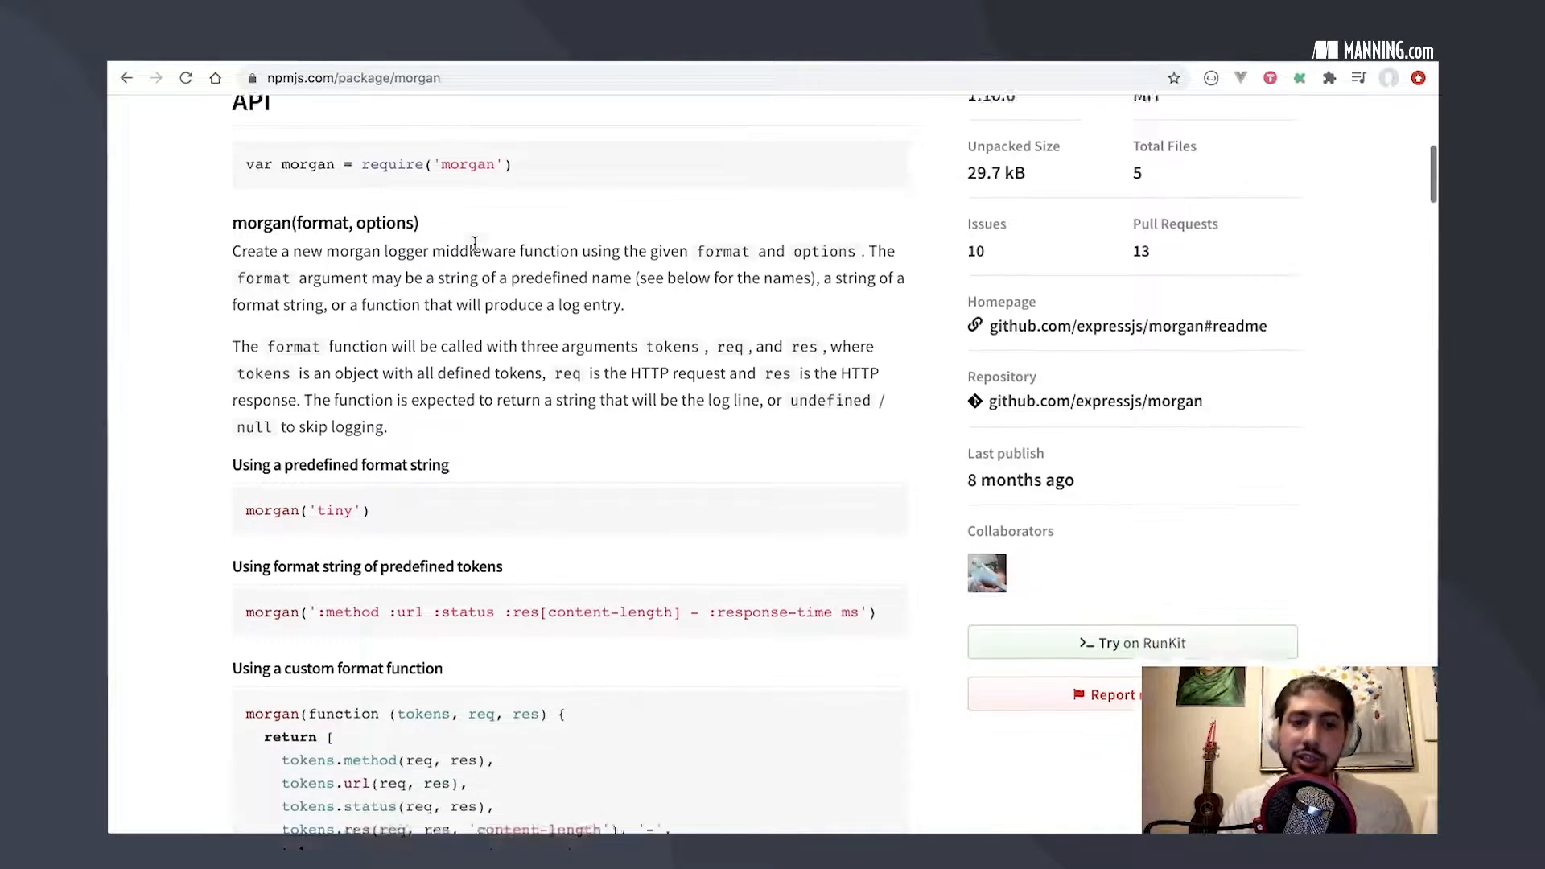
{"action": "scroll", "scroll_direction": "down", "scroll_amount": 3}
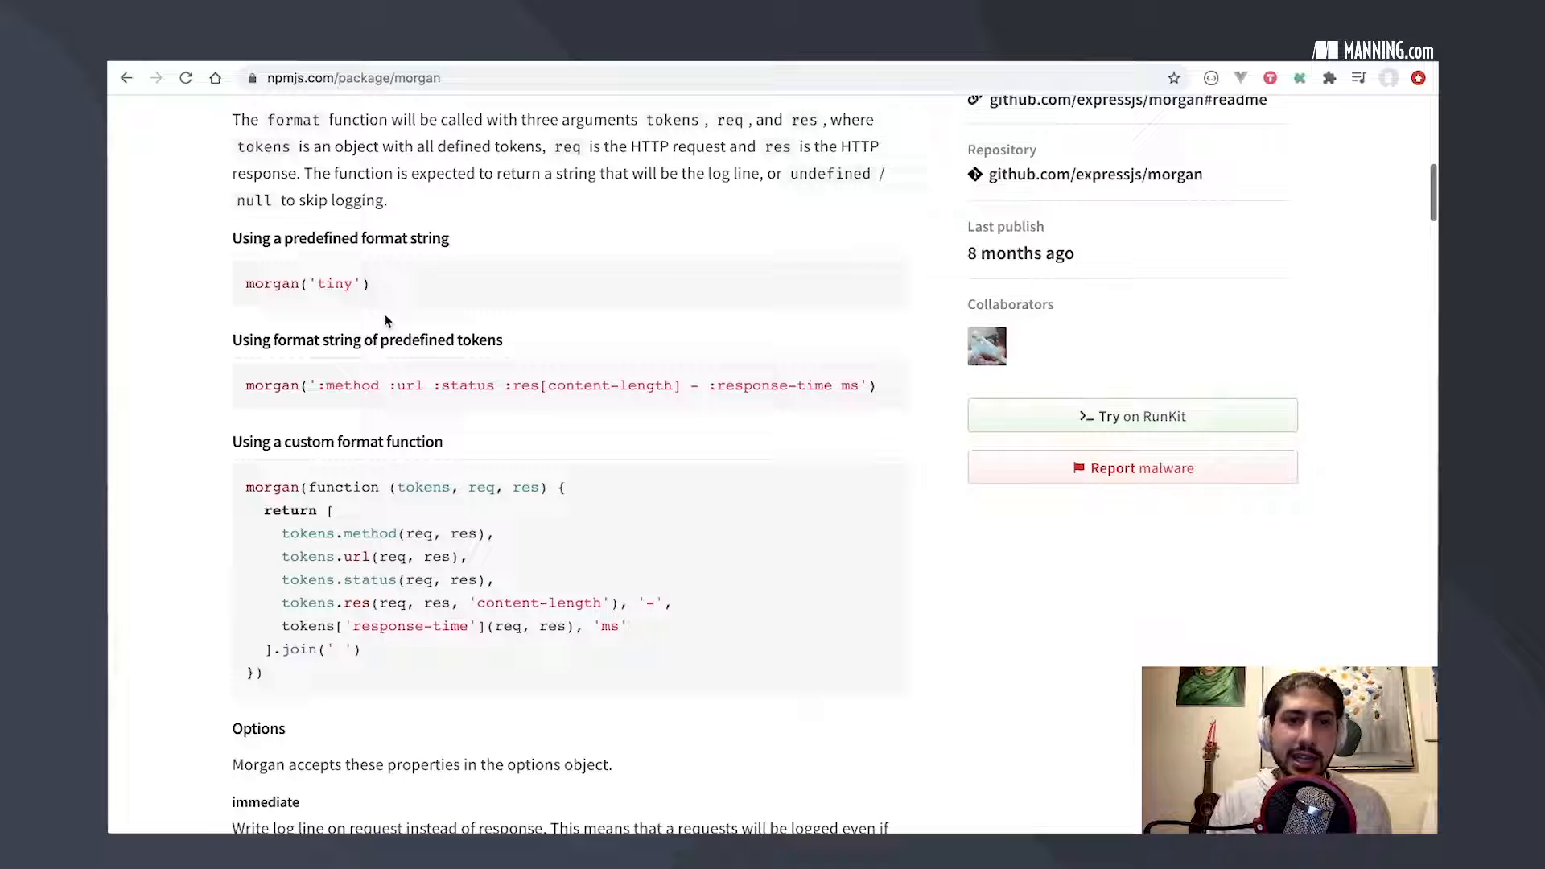
{"action": "double_click", "coordinate": [334, 283]}
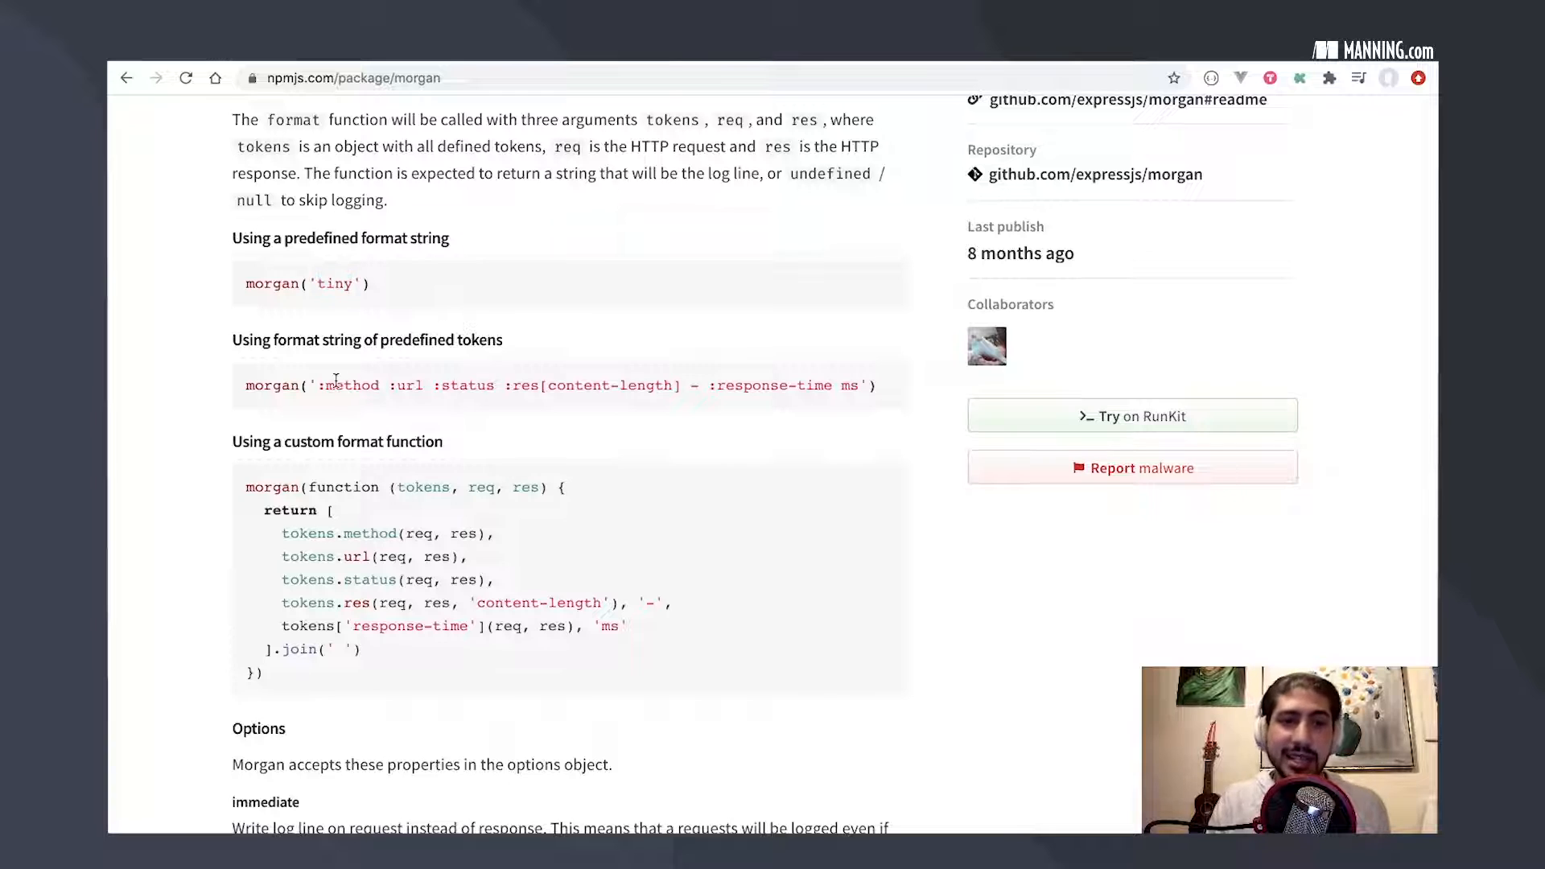
{"action": "left_click_drag", "start_coordinate": [335, 385], "coordinate": [860, 385]}
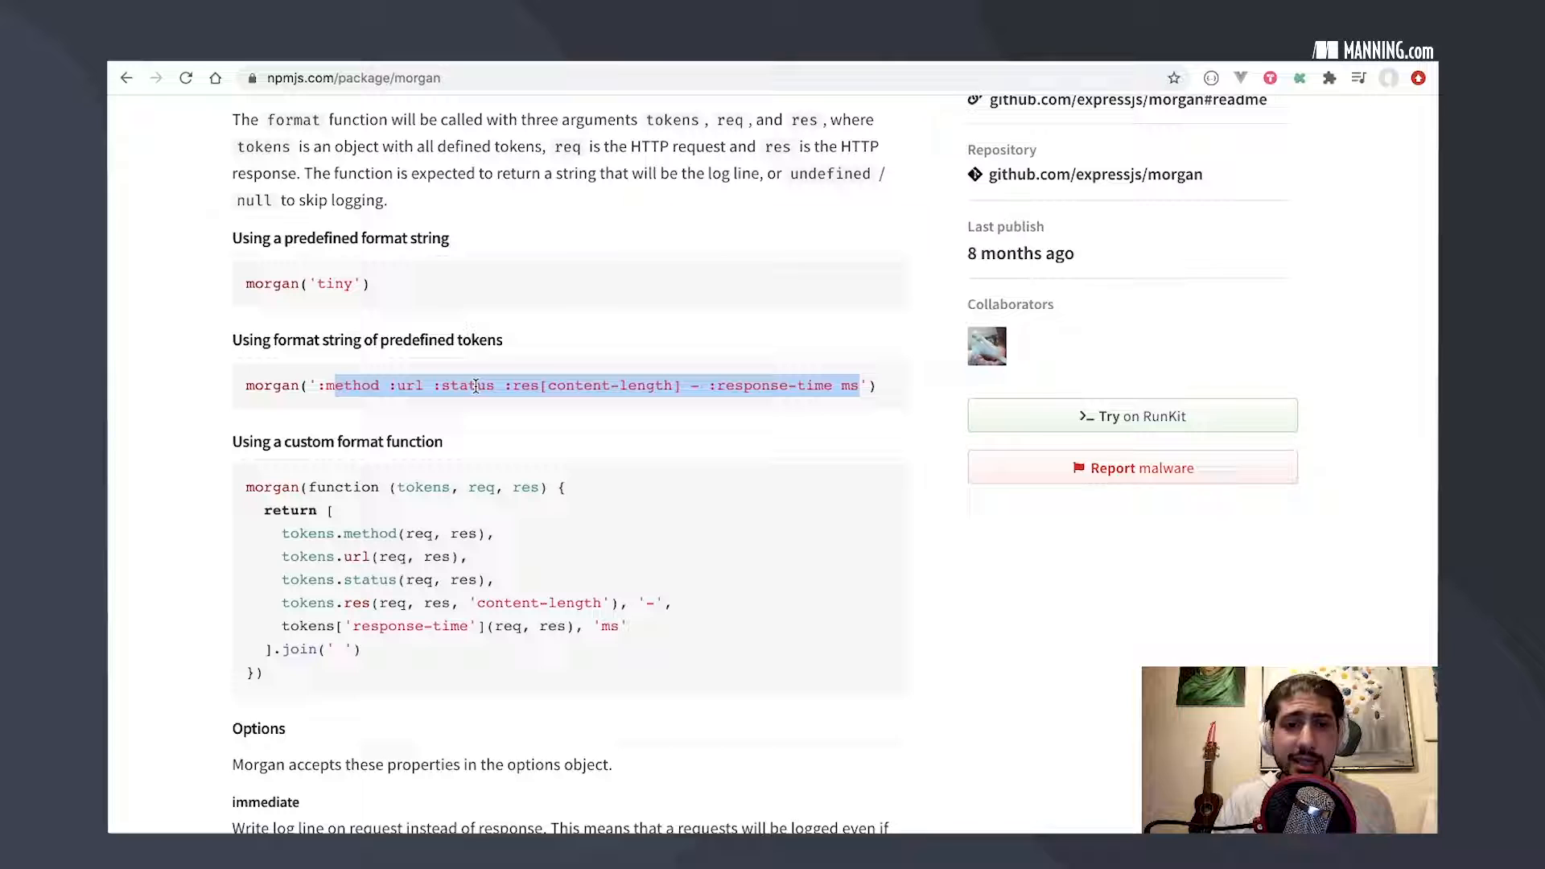
{"action": "scroll", "scroll_direction": "down", "scroll_amount": 3}
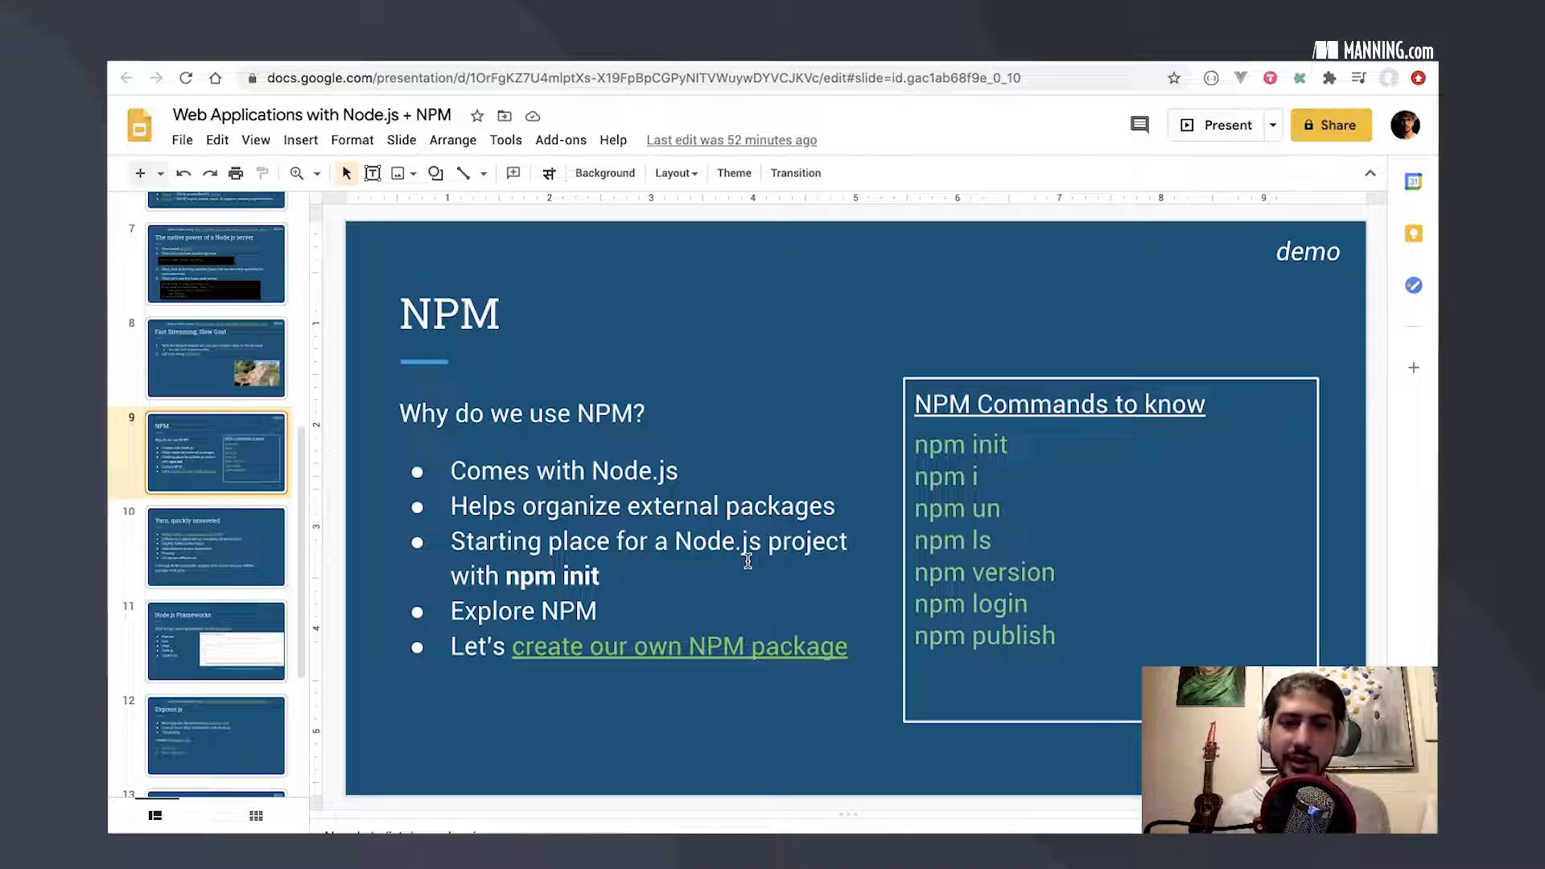
- Show the 'Yarn, quickly unraveled' slide from the filmstrip
{"action": "left_click", "coordinate": [214, 547]}
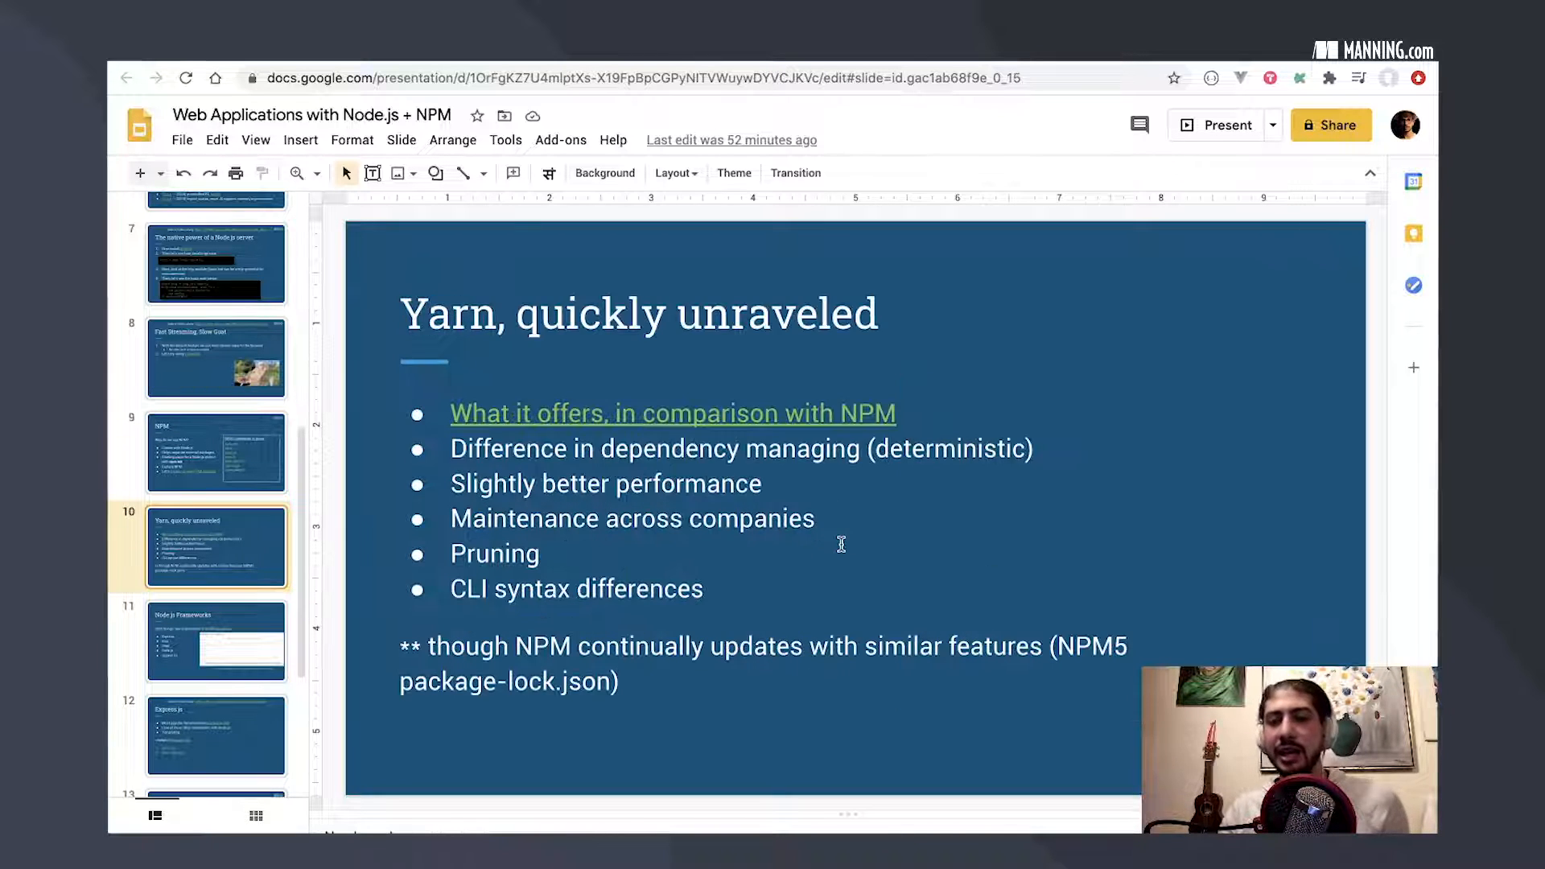
{"action": "left_click", "coordinate": [216, 451]}
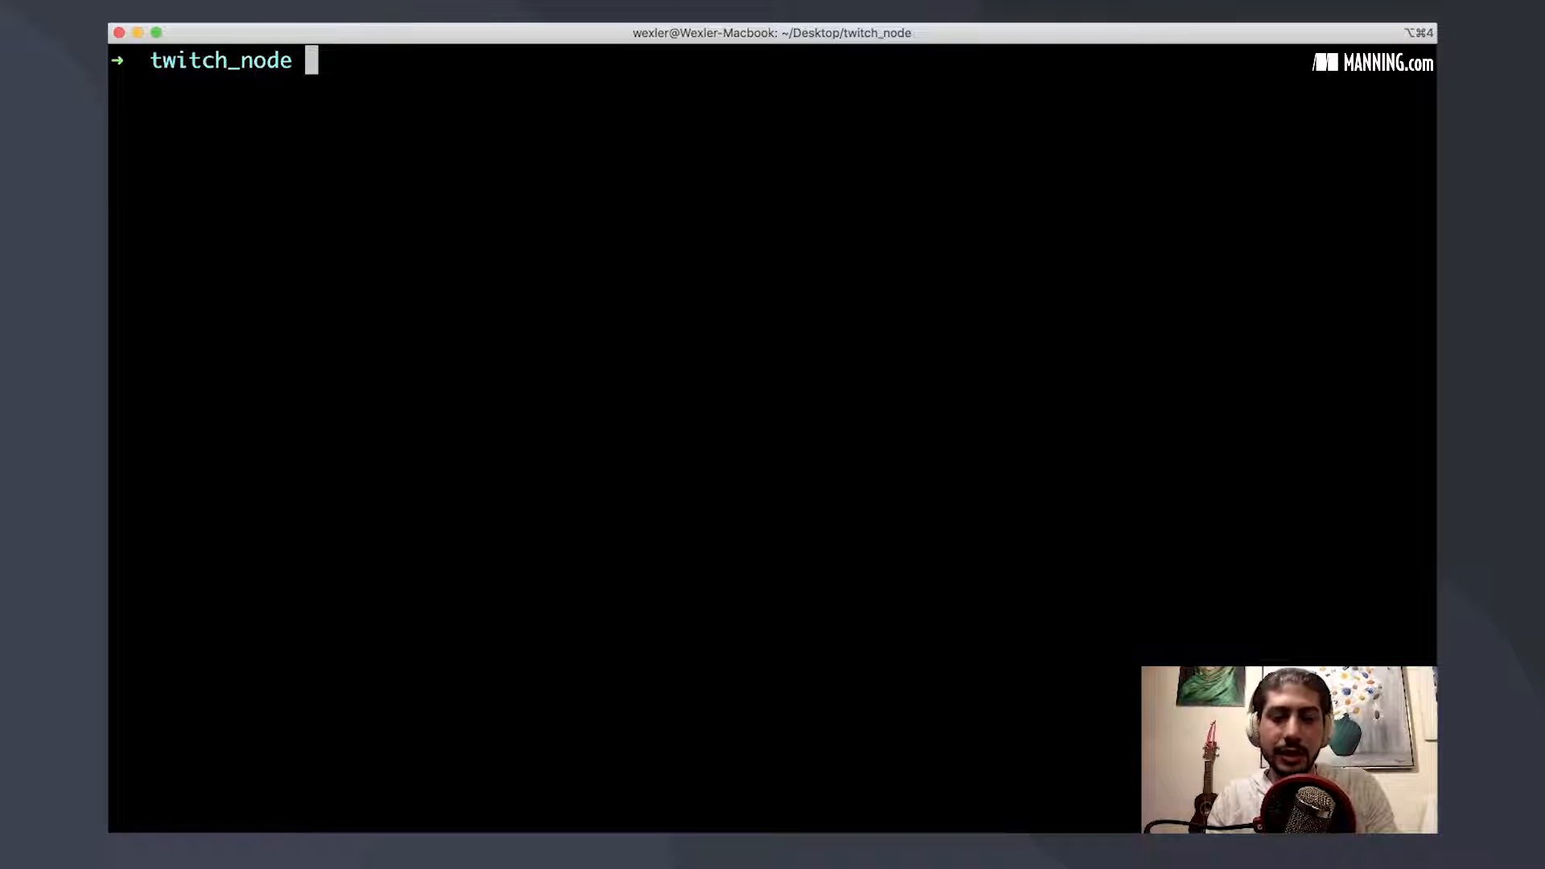
- Change into the 4_x_for_str folder and list its contents
{"action": "type", "text": "cd 4_x_for_str/"}
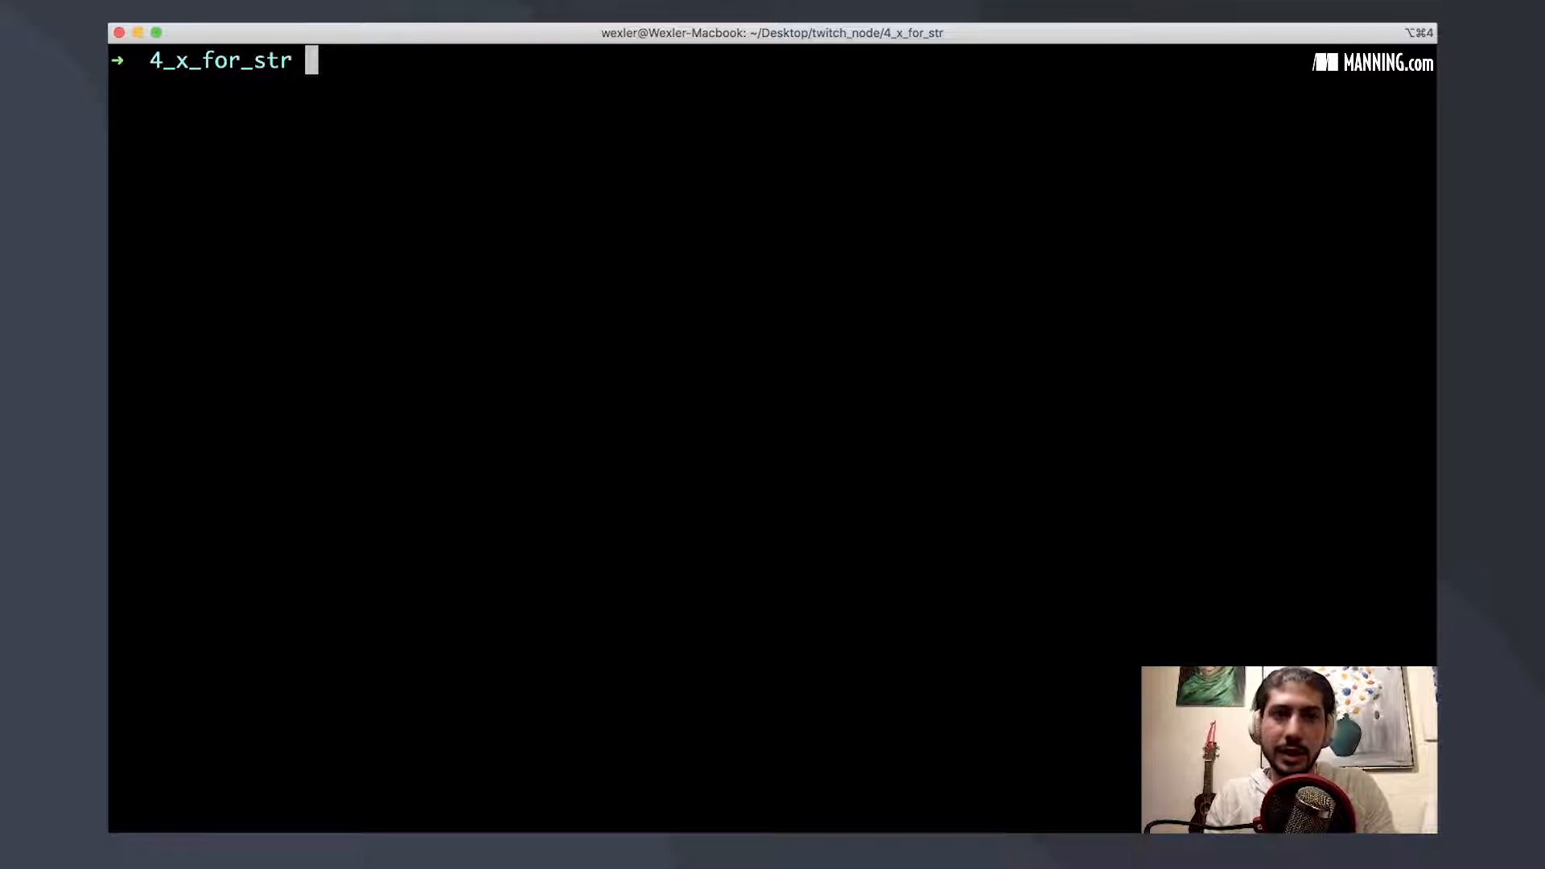
{"action": "type", "text": "ls"}
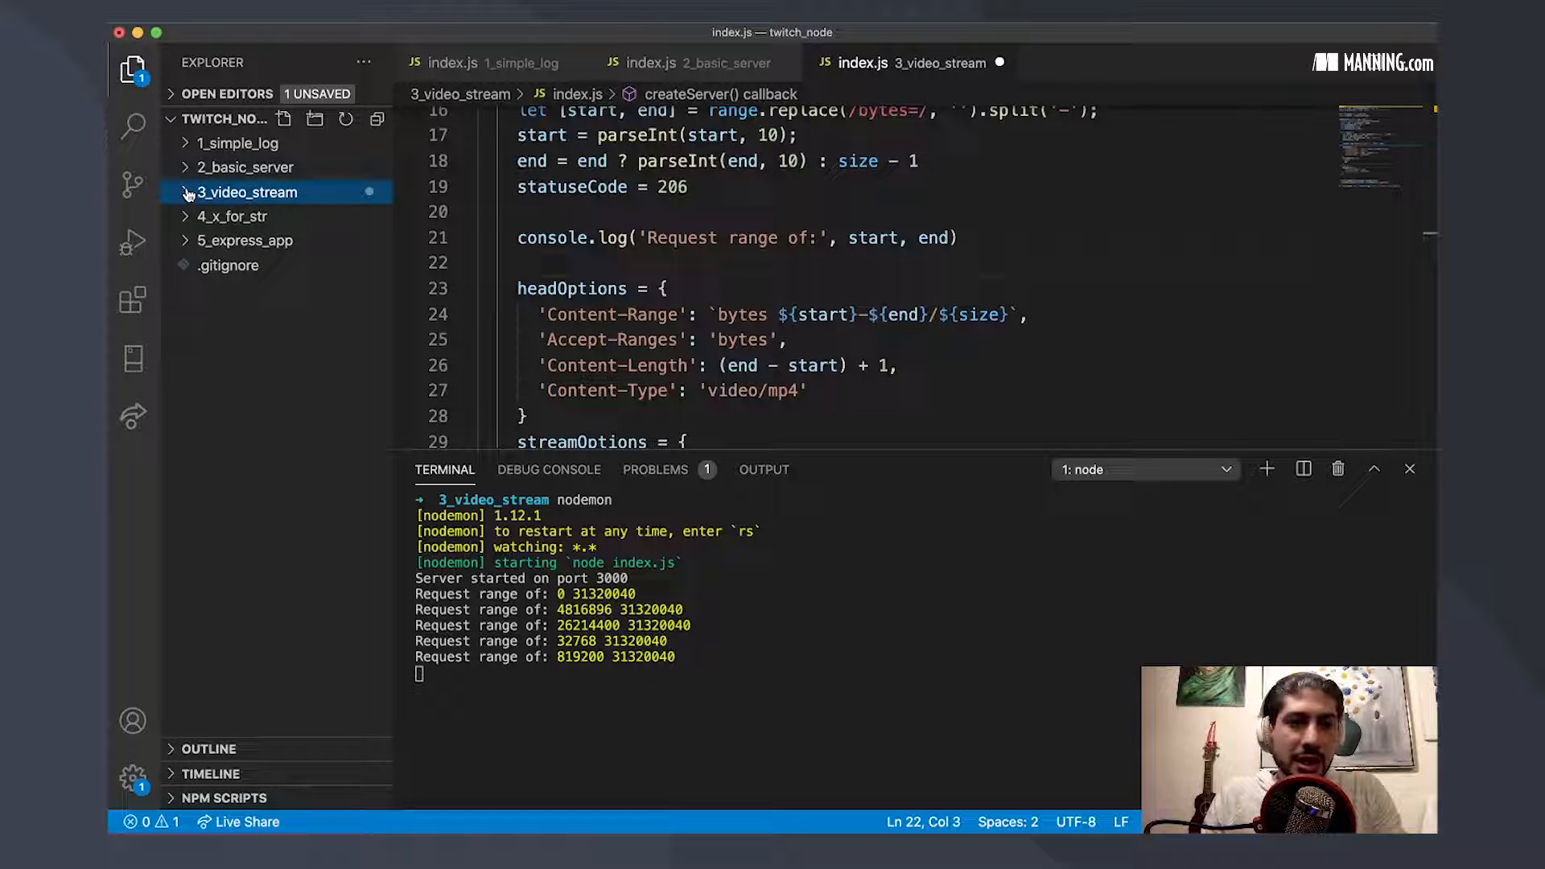
- Create an empty index.js in 4_x_for_str and move the integrated terminal into that folder
{"action": "left_click", "coordinate": [237, 215]}
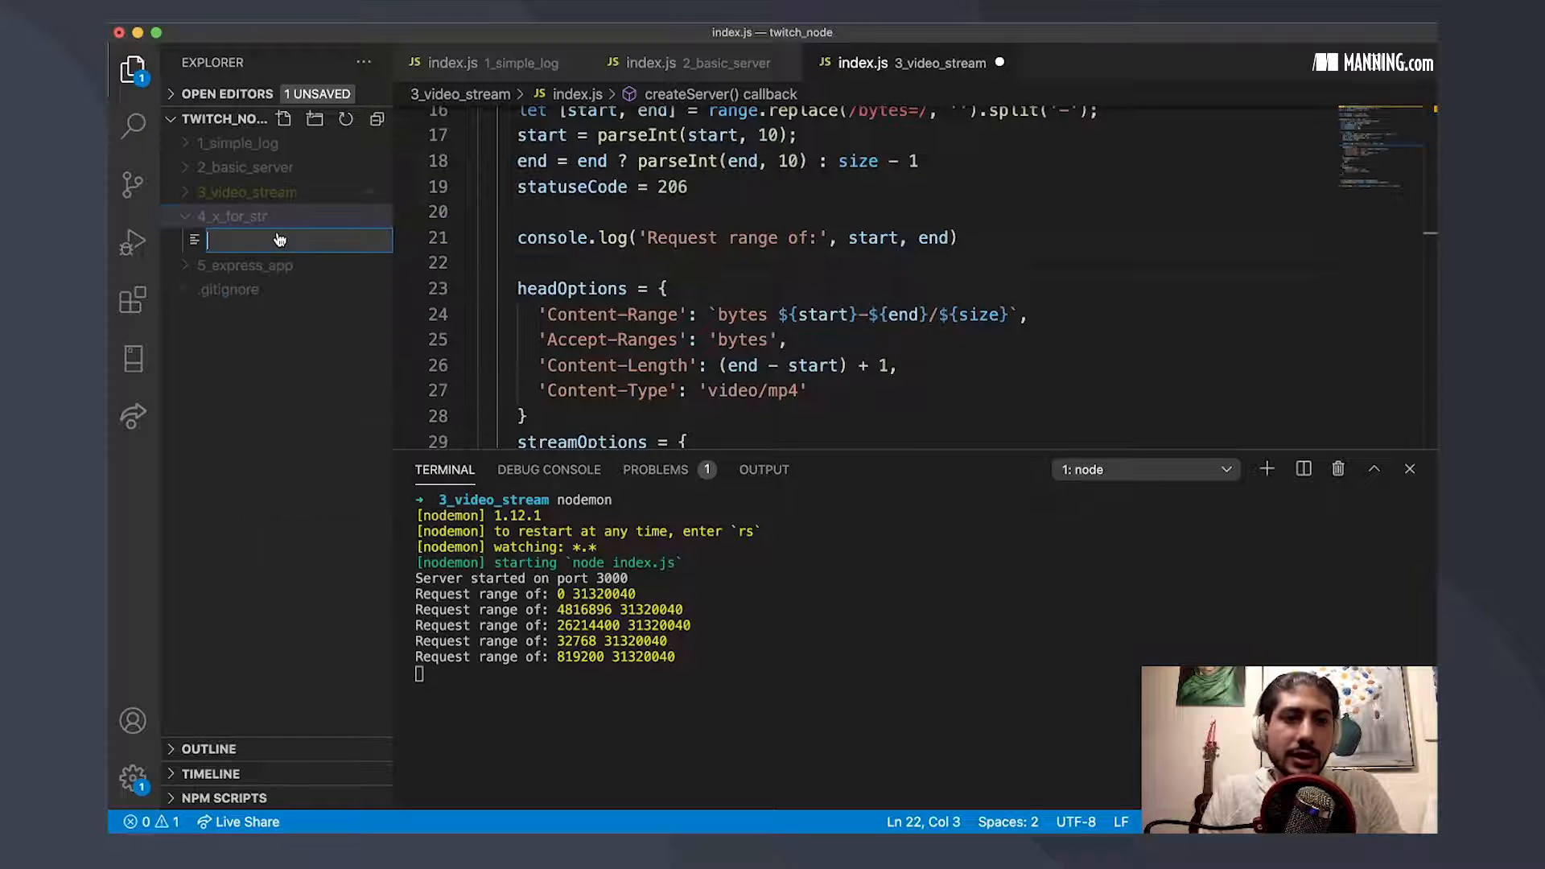
{"action": "type", "text": "index.js"}
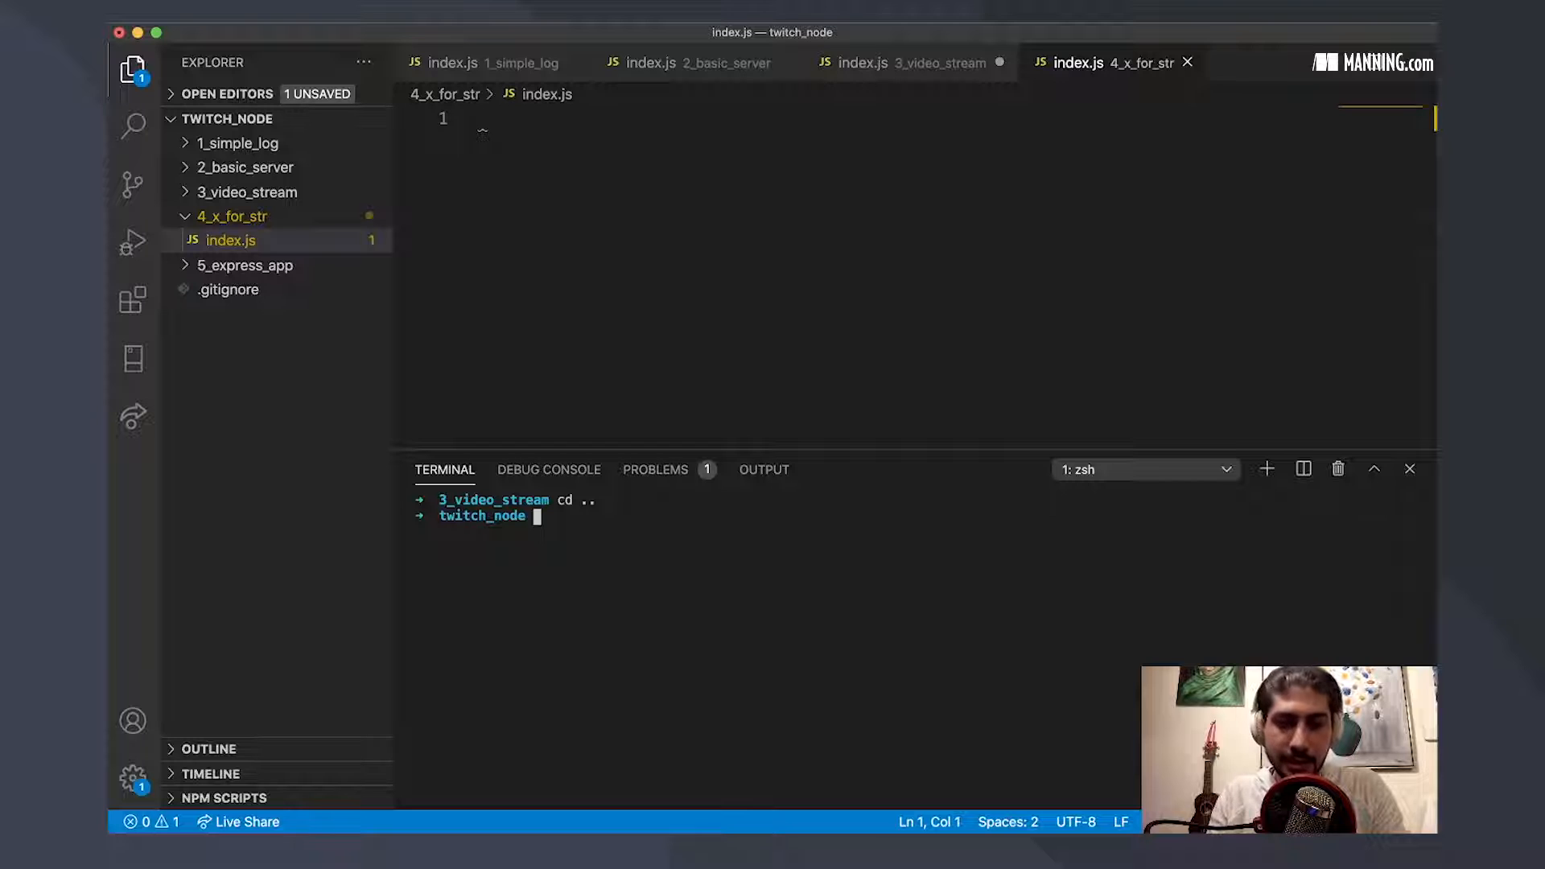
{"action": "type", "text": "cd 4_x_for_str/"}
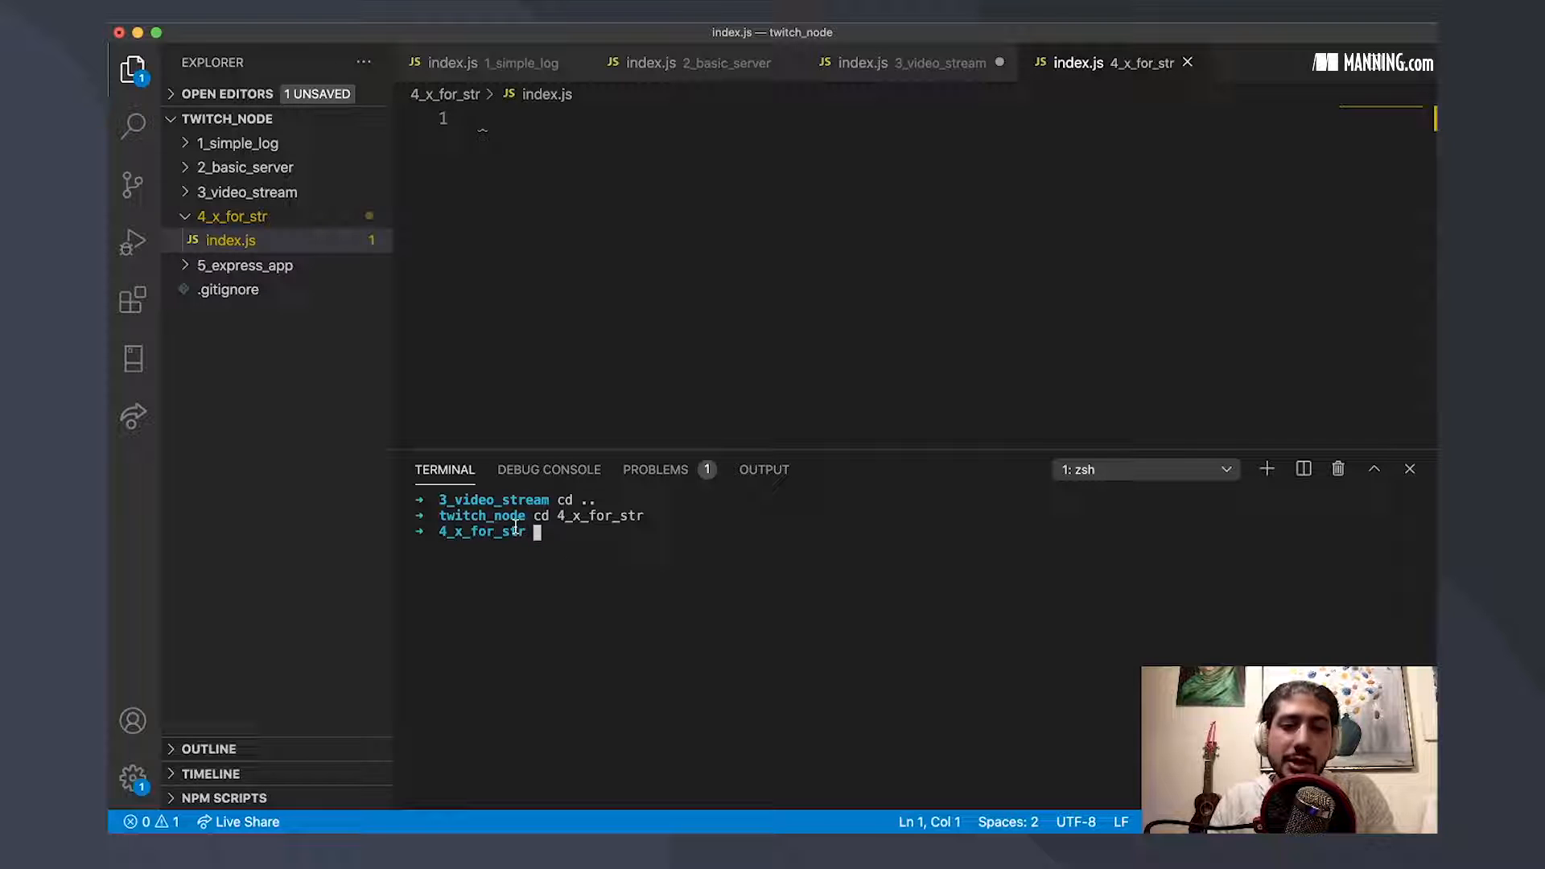
{"action": "double_click", "coordinate": [483, 533]}
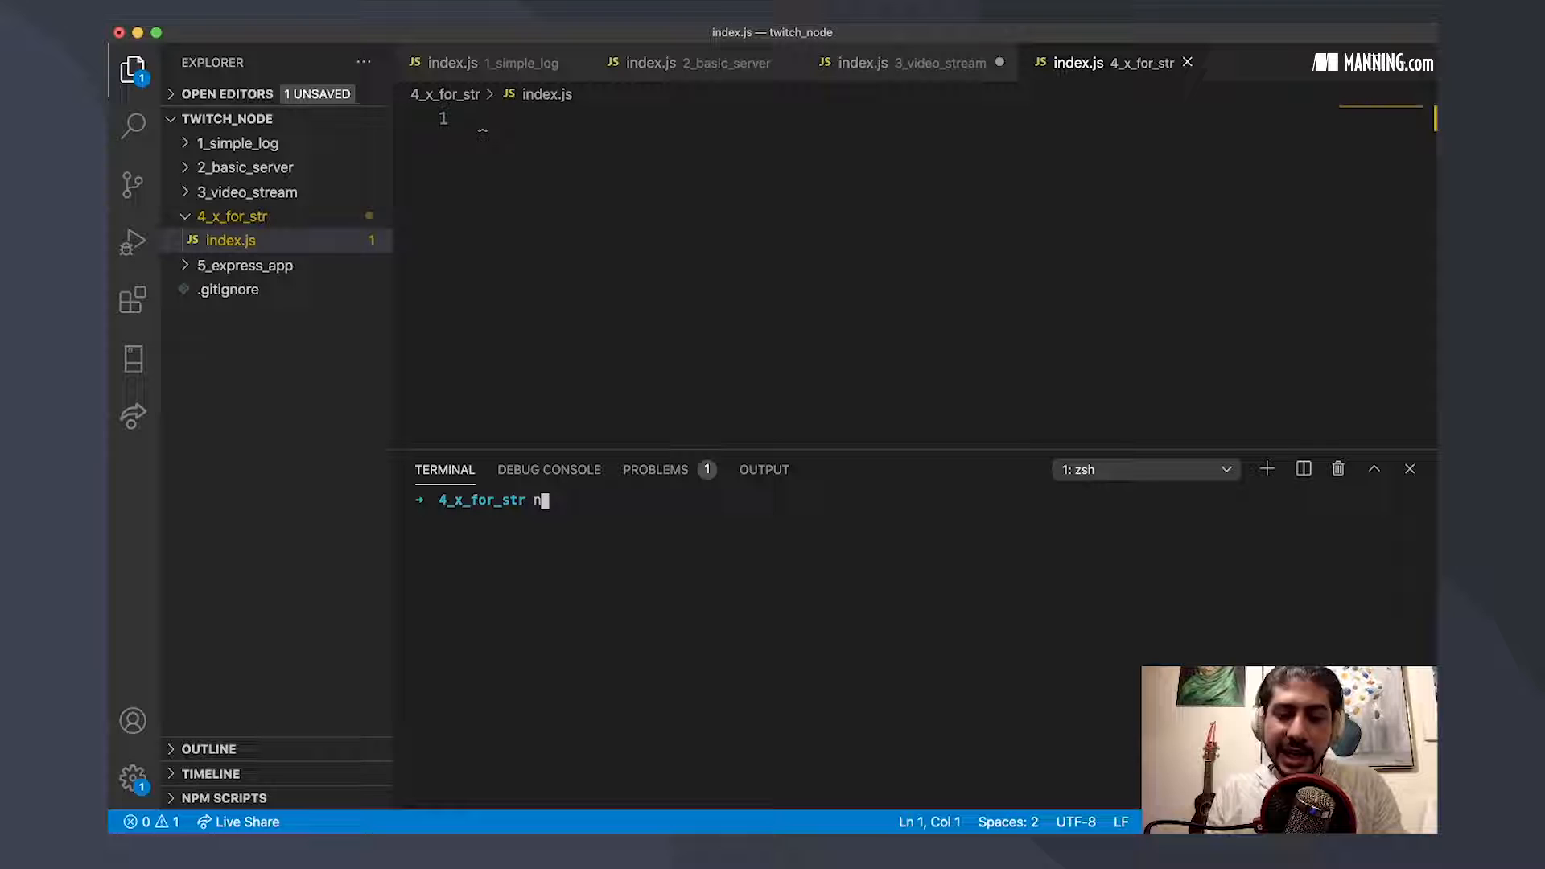
- Run npm init naming the package x_for_str, default version, a string-to-Xs description and index.js entry point
{"action": "type", "text": "pm init"}
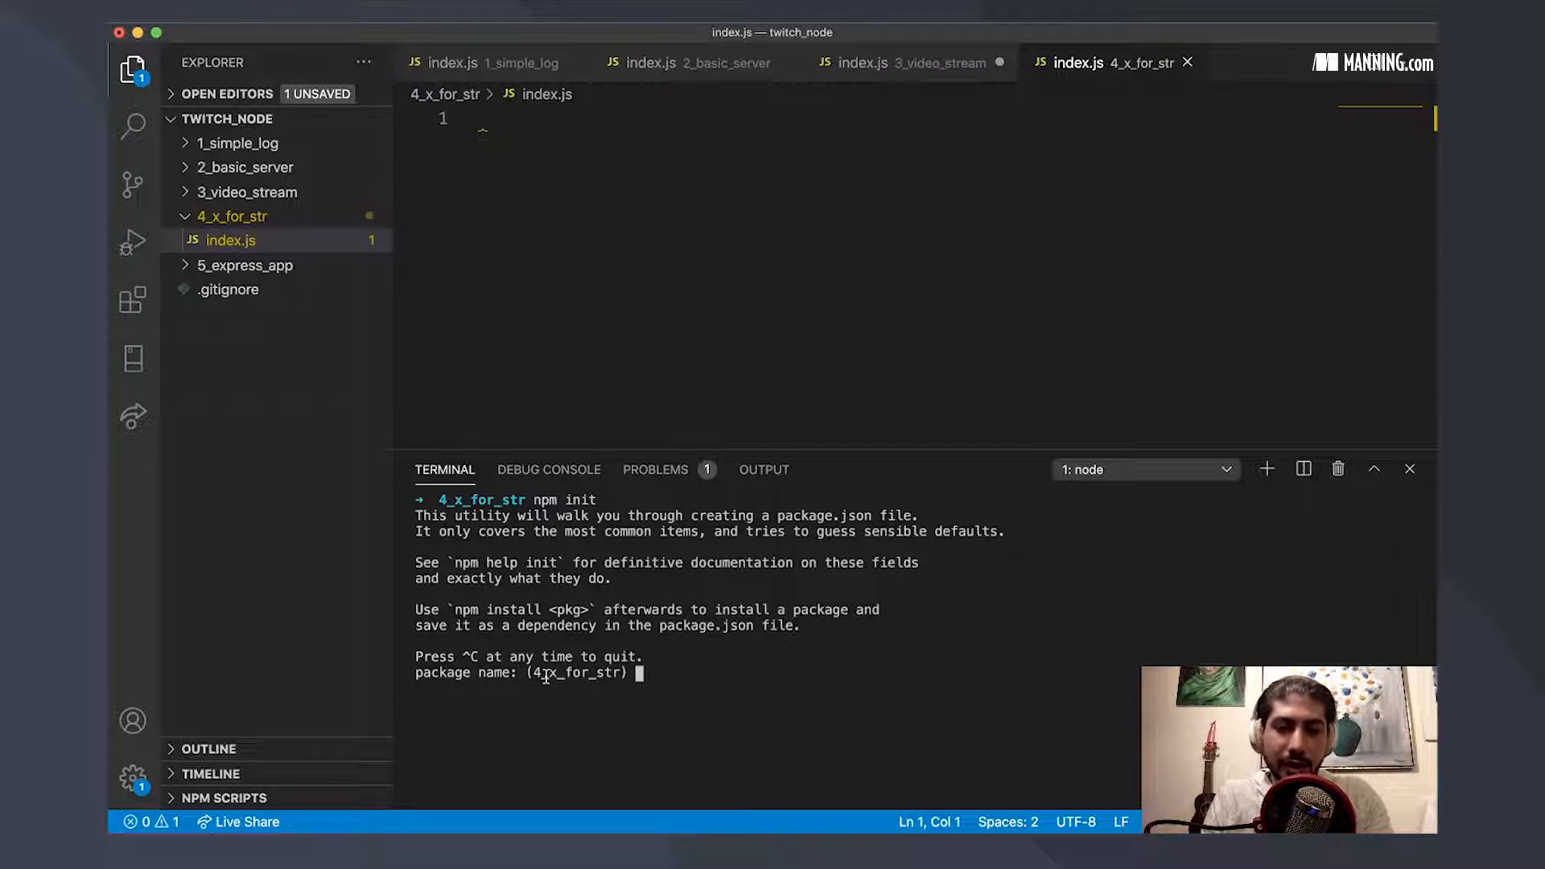
{"action": "type", "text": "x_for_str"}
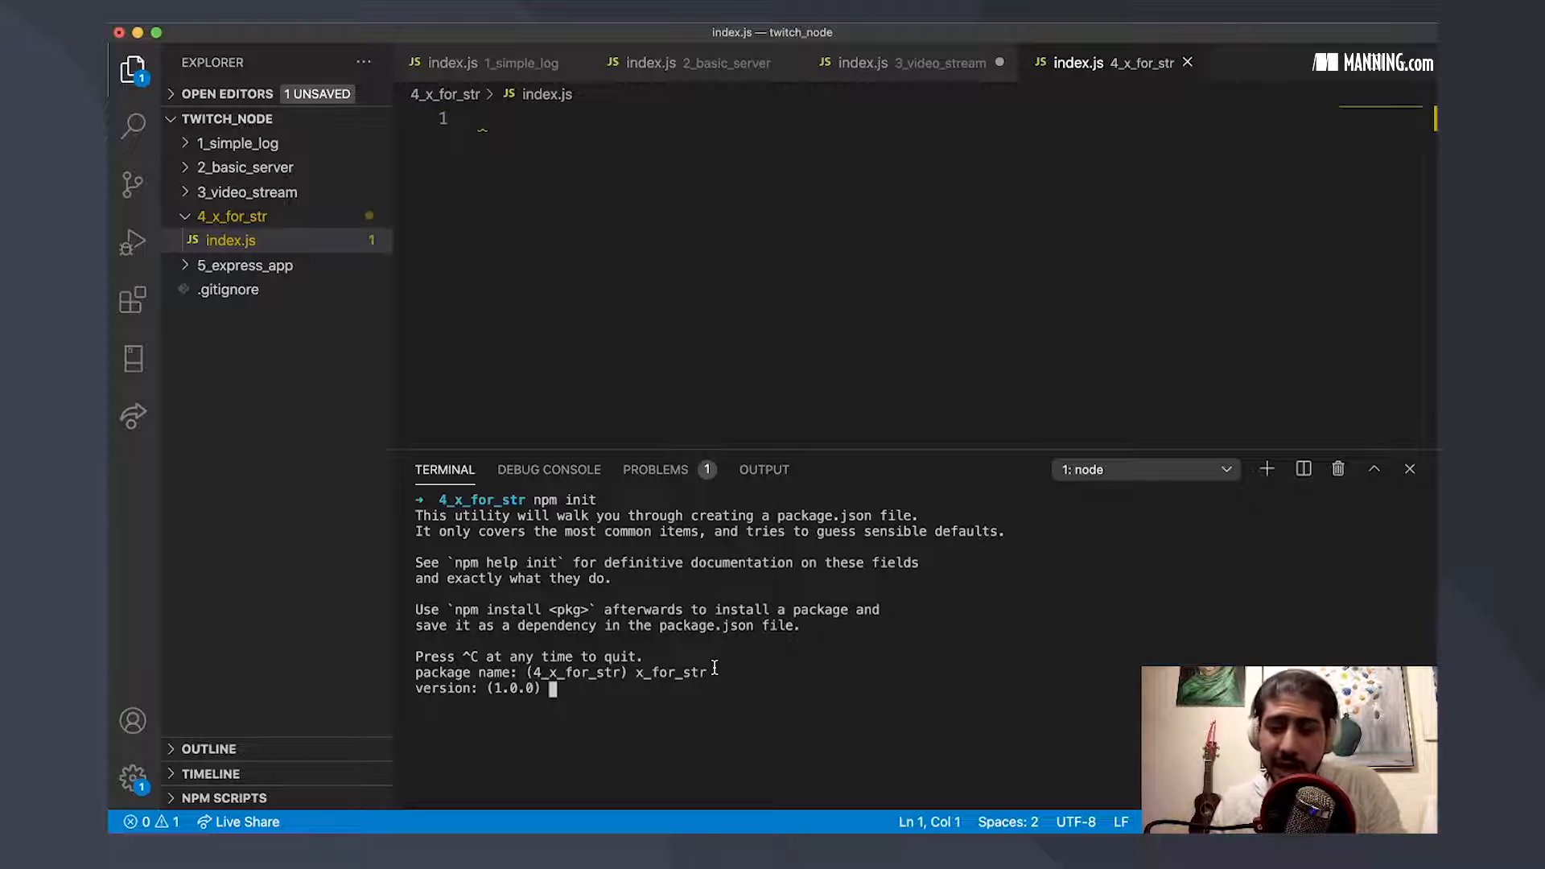
{"action": "key", "text": "enter"}
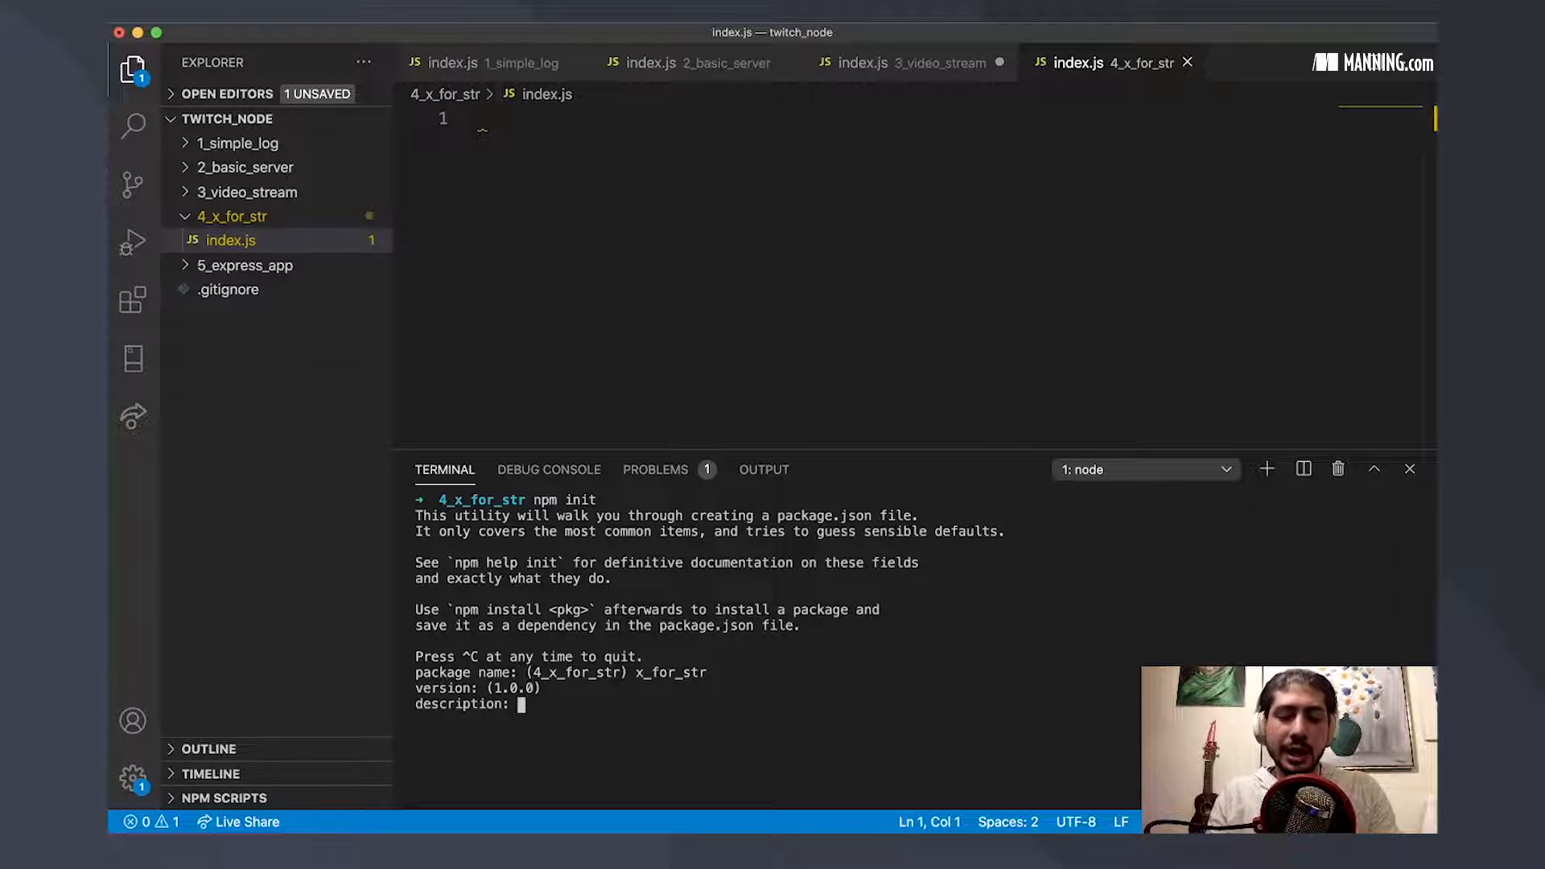
{"action": "type", "text": "A library to convert"}
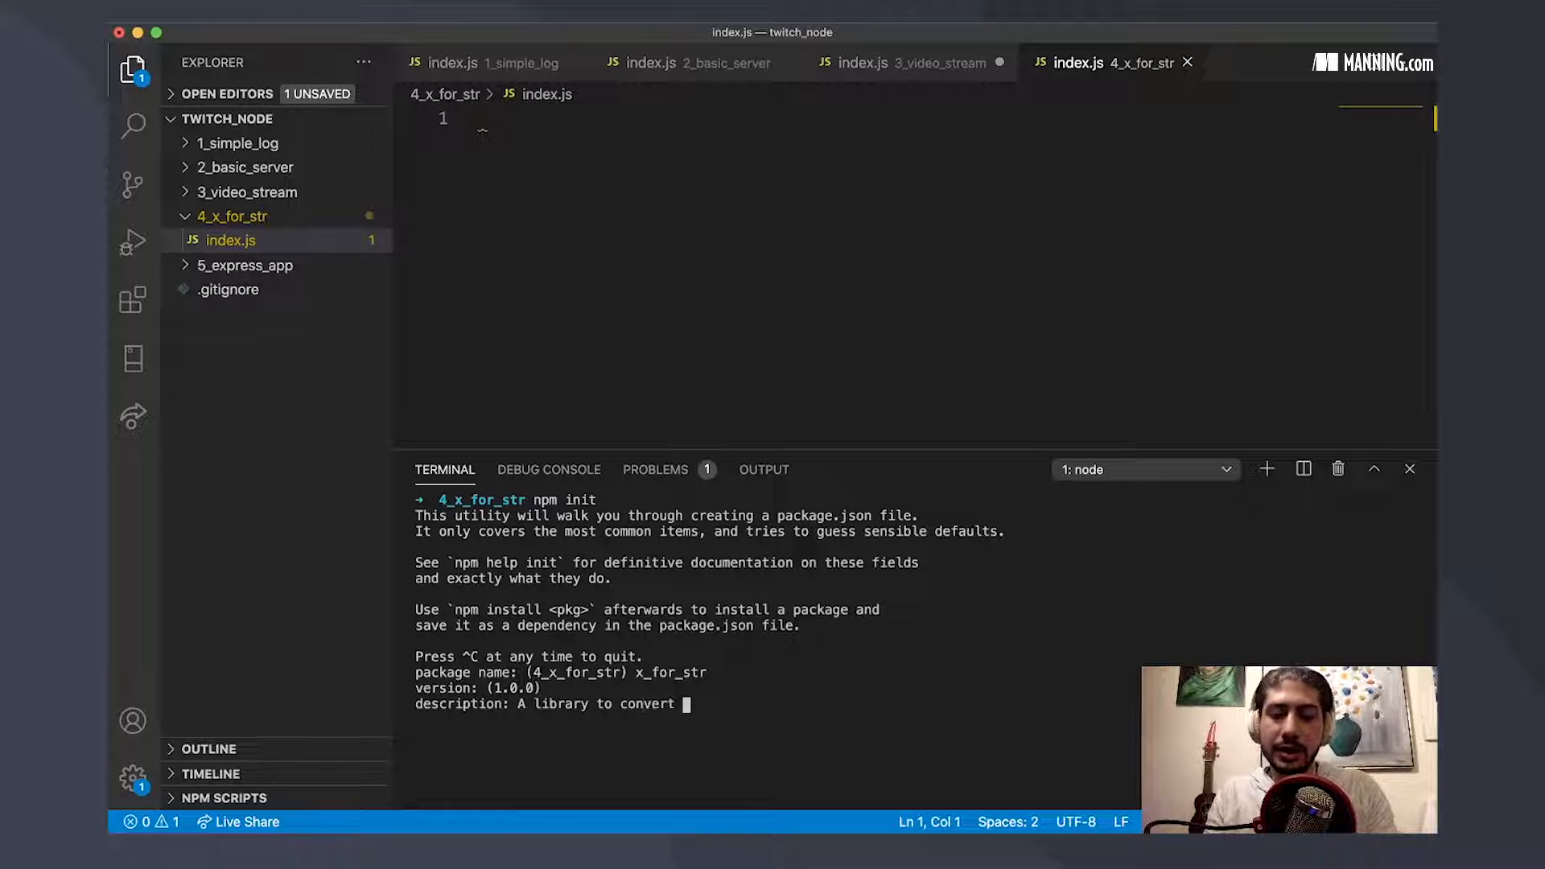
{"action": "type", "text": "strings to Xs"}
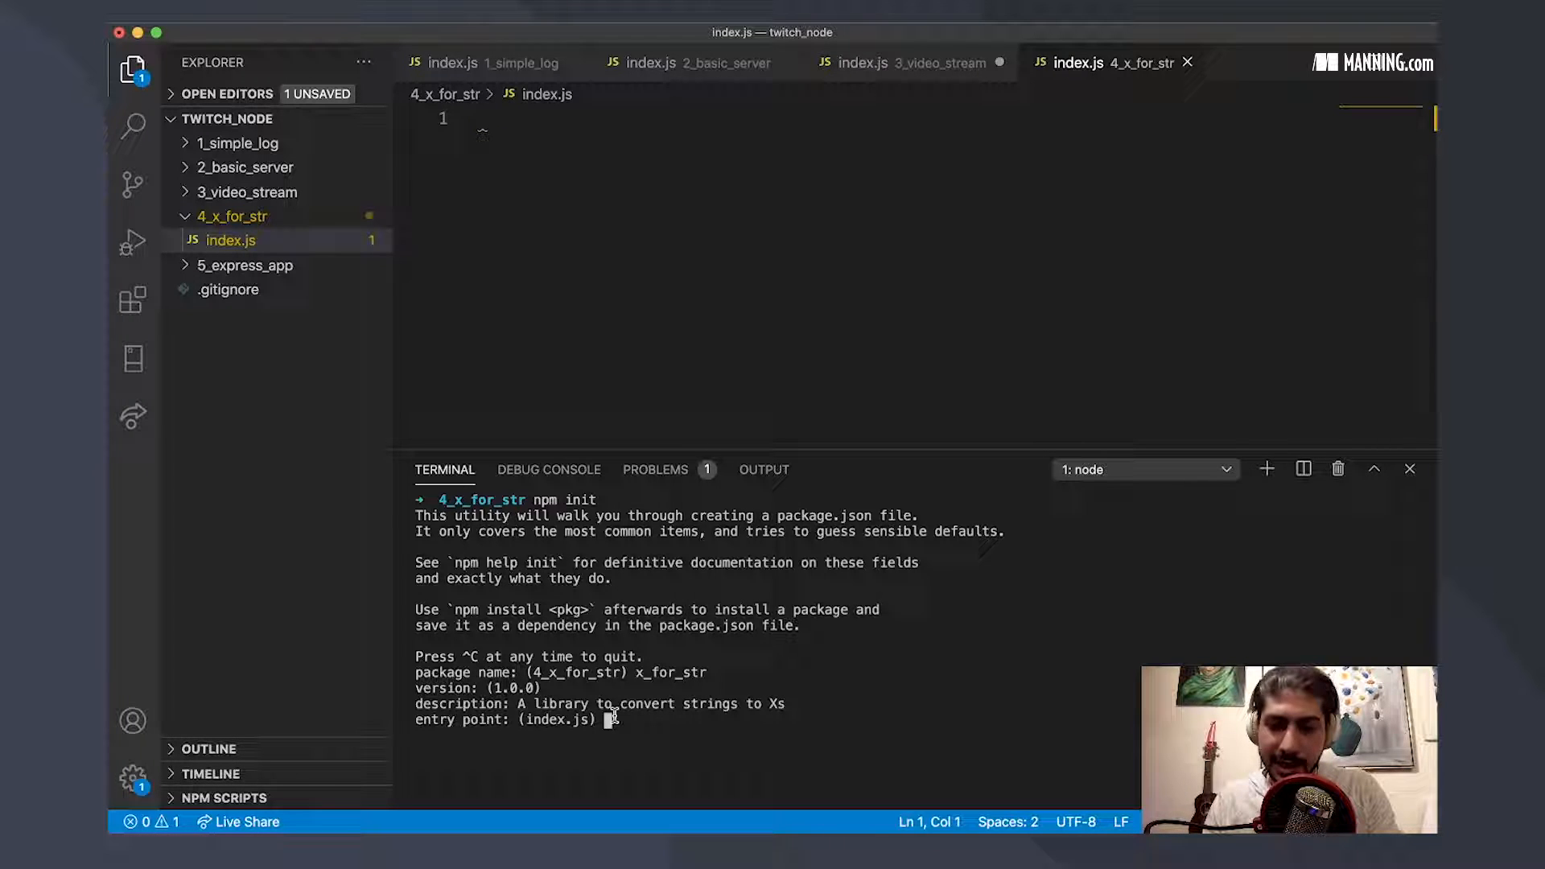
{"action": "key", "text": "enter"}
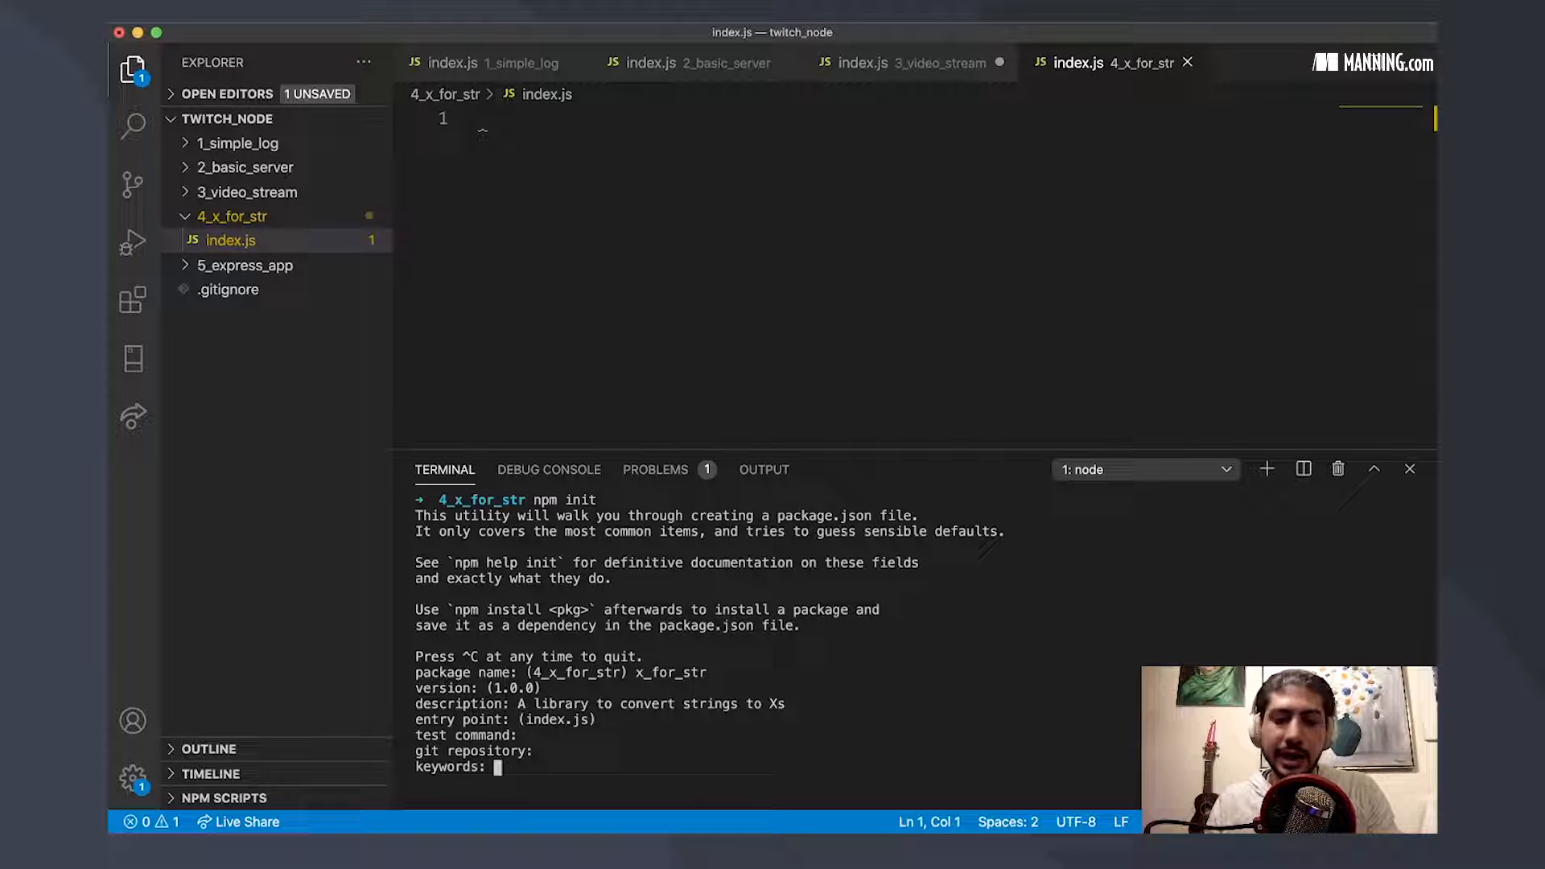
- Answer the keywords prompt with node, string, x and the author as Jon Wexler
{"action": "type", "text": "node"}
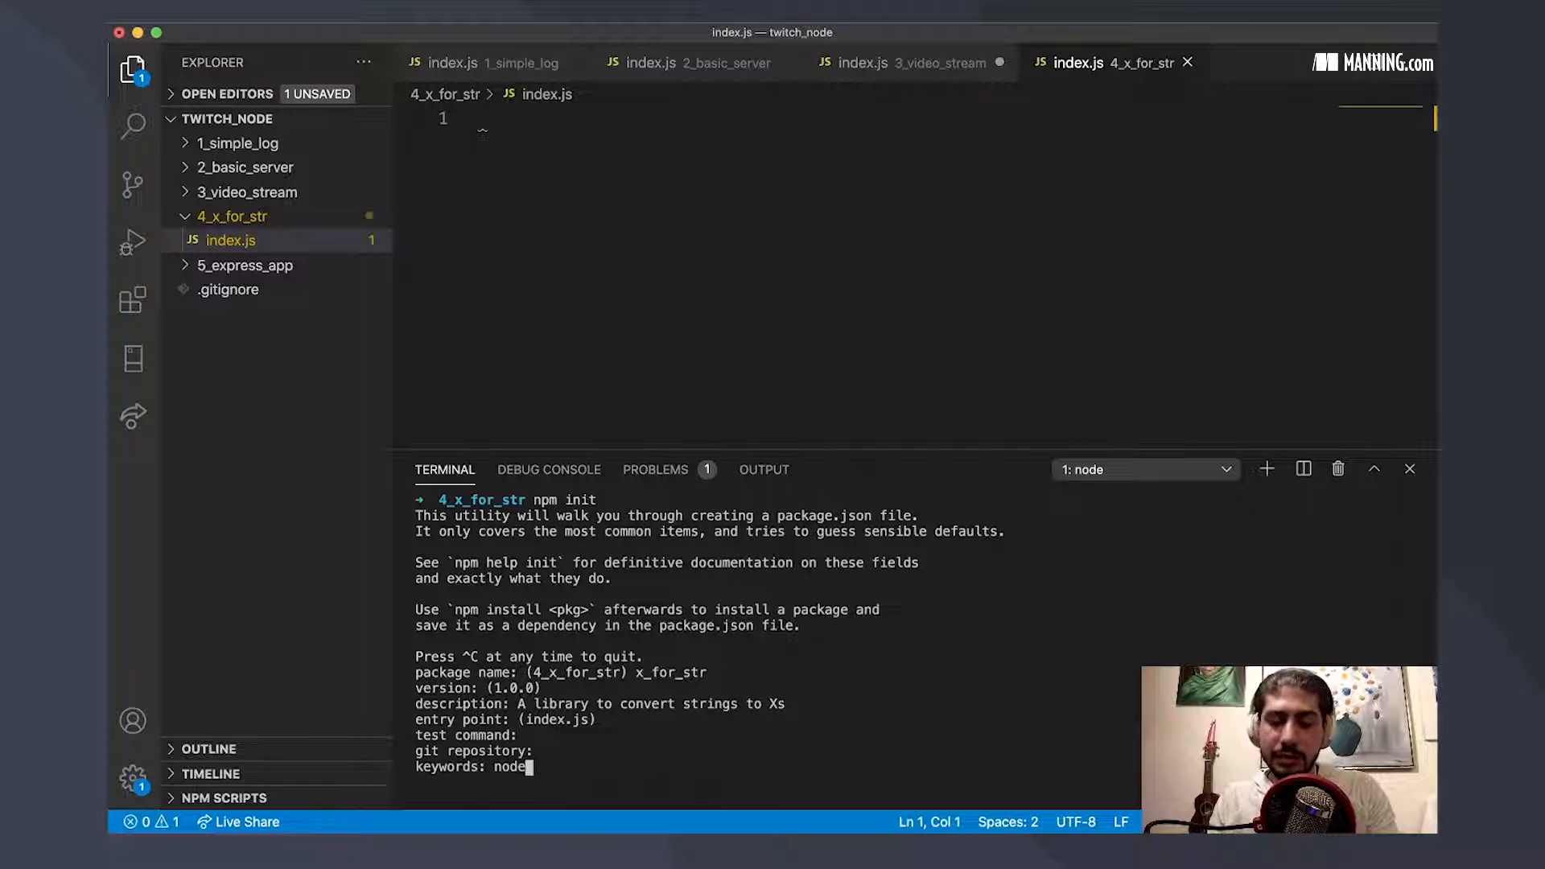
{"action": "type", "text": ", string,"}
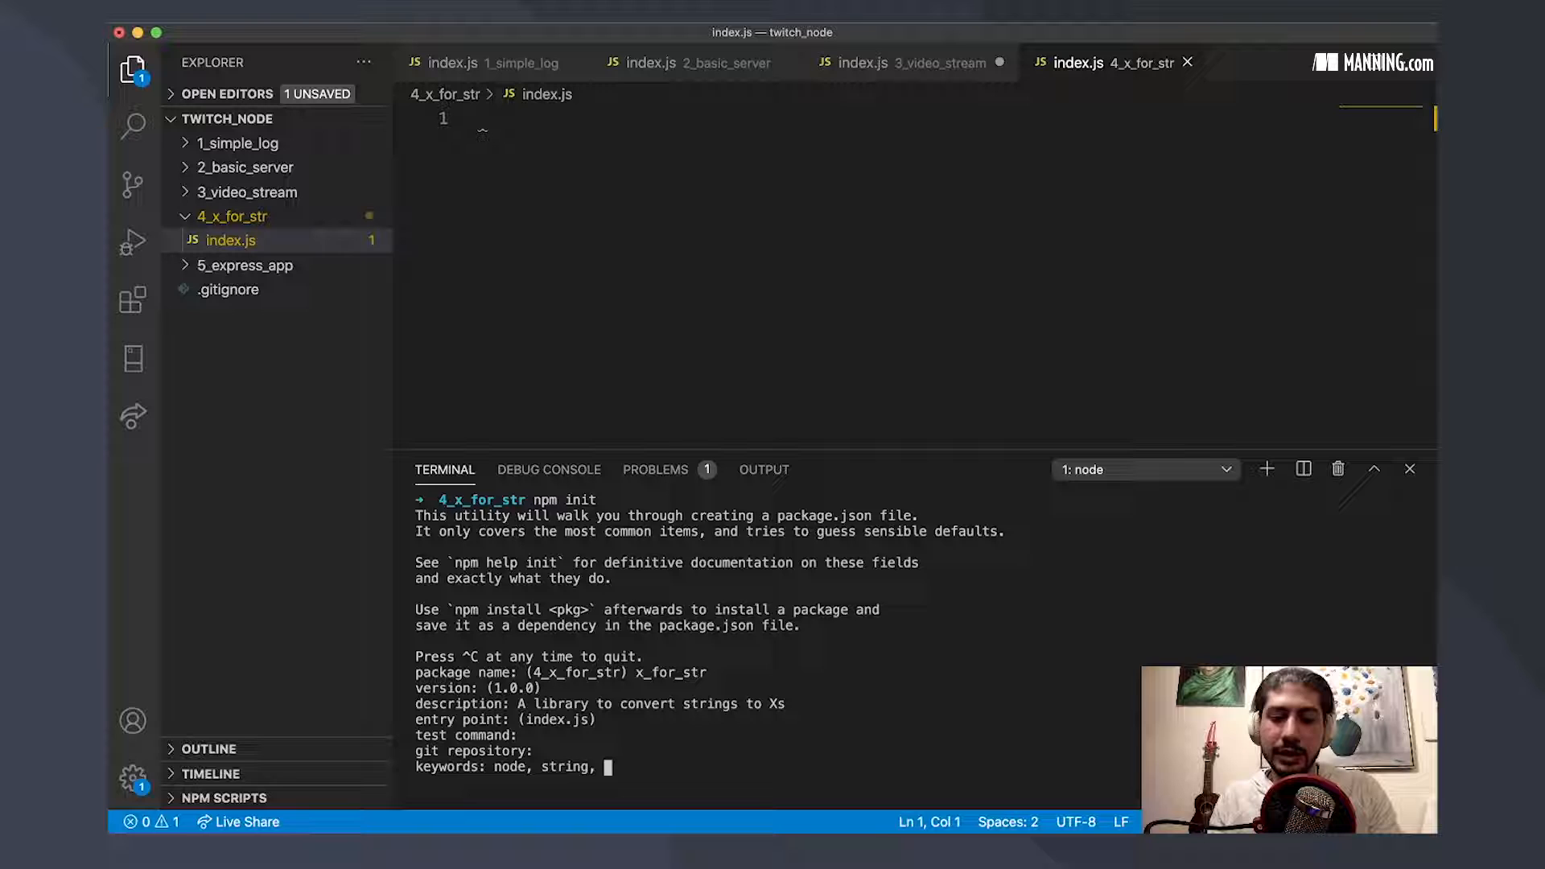
{"action": "type", "text": "x"}
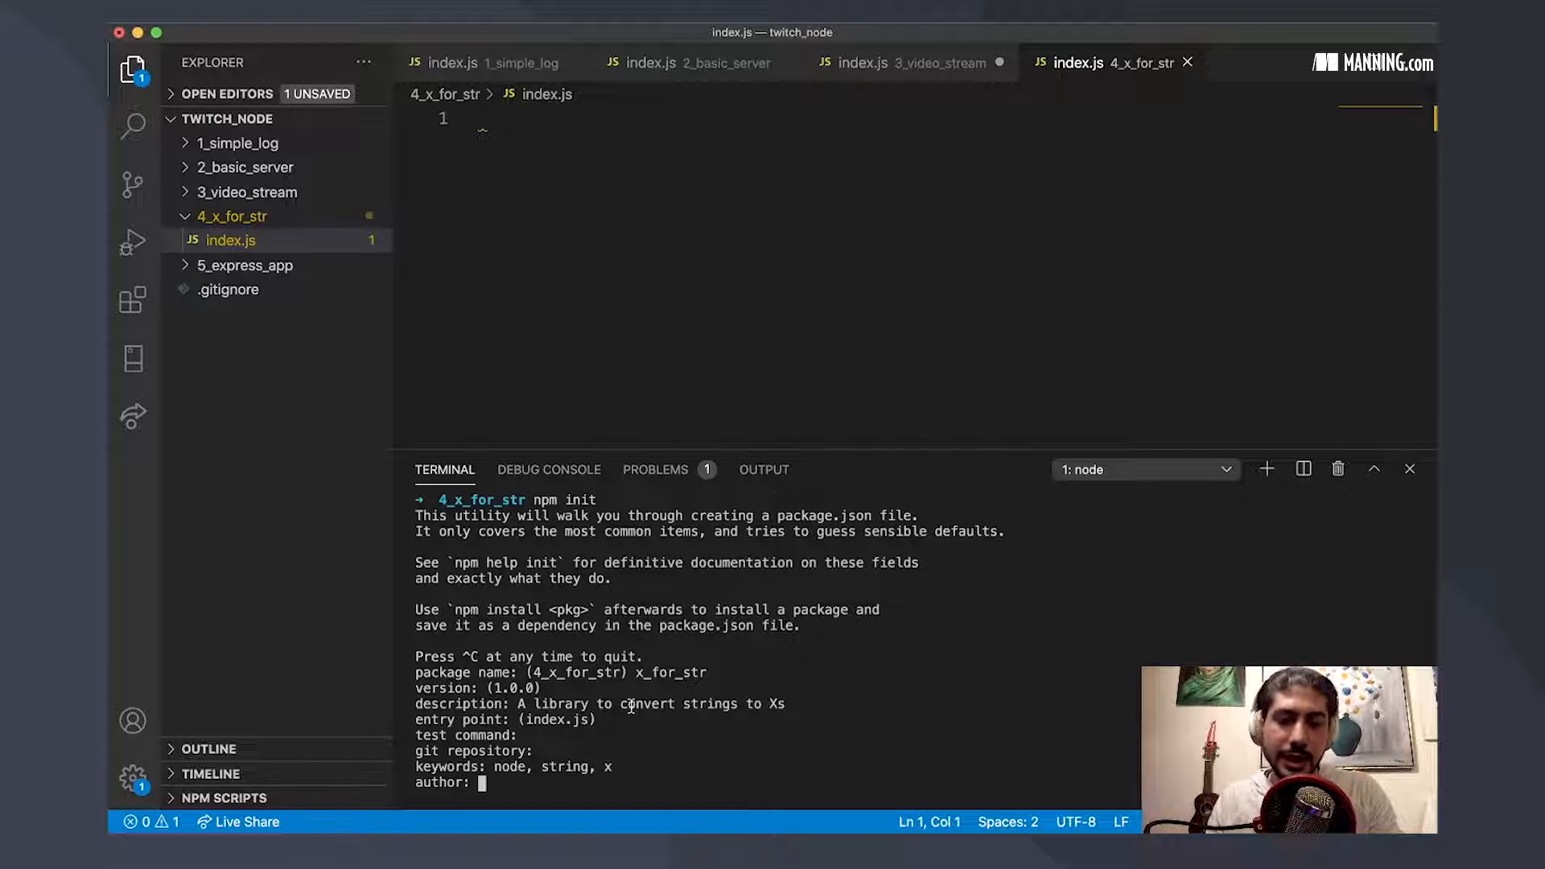
{"action": "type", "text": "Jon"}
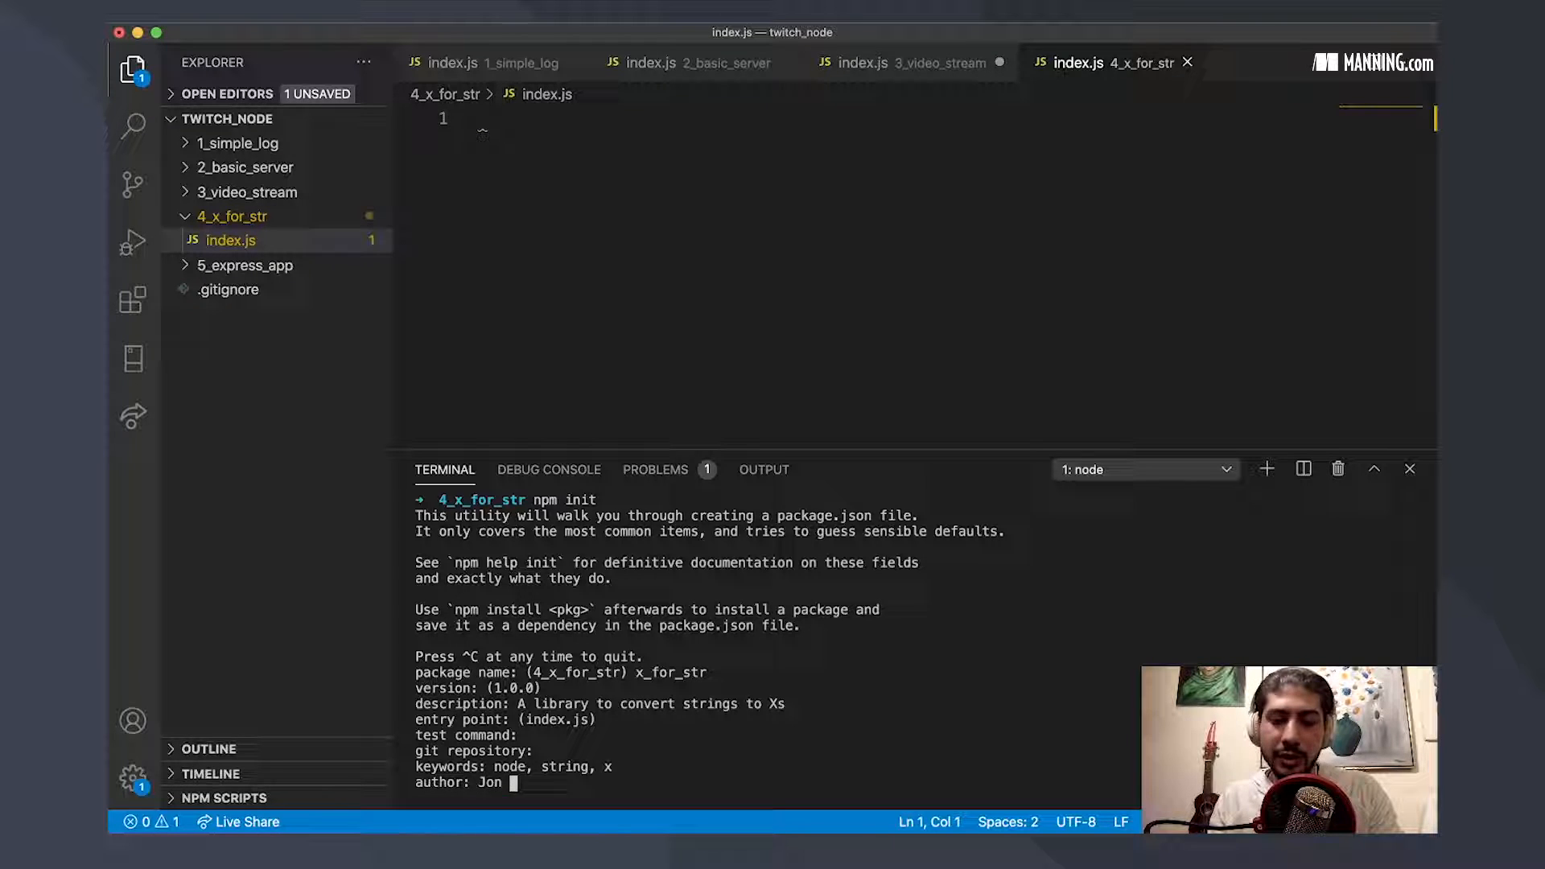
{"action": "type", "text": "Wexler"}
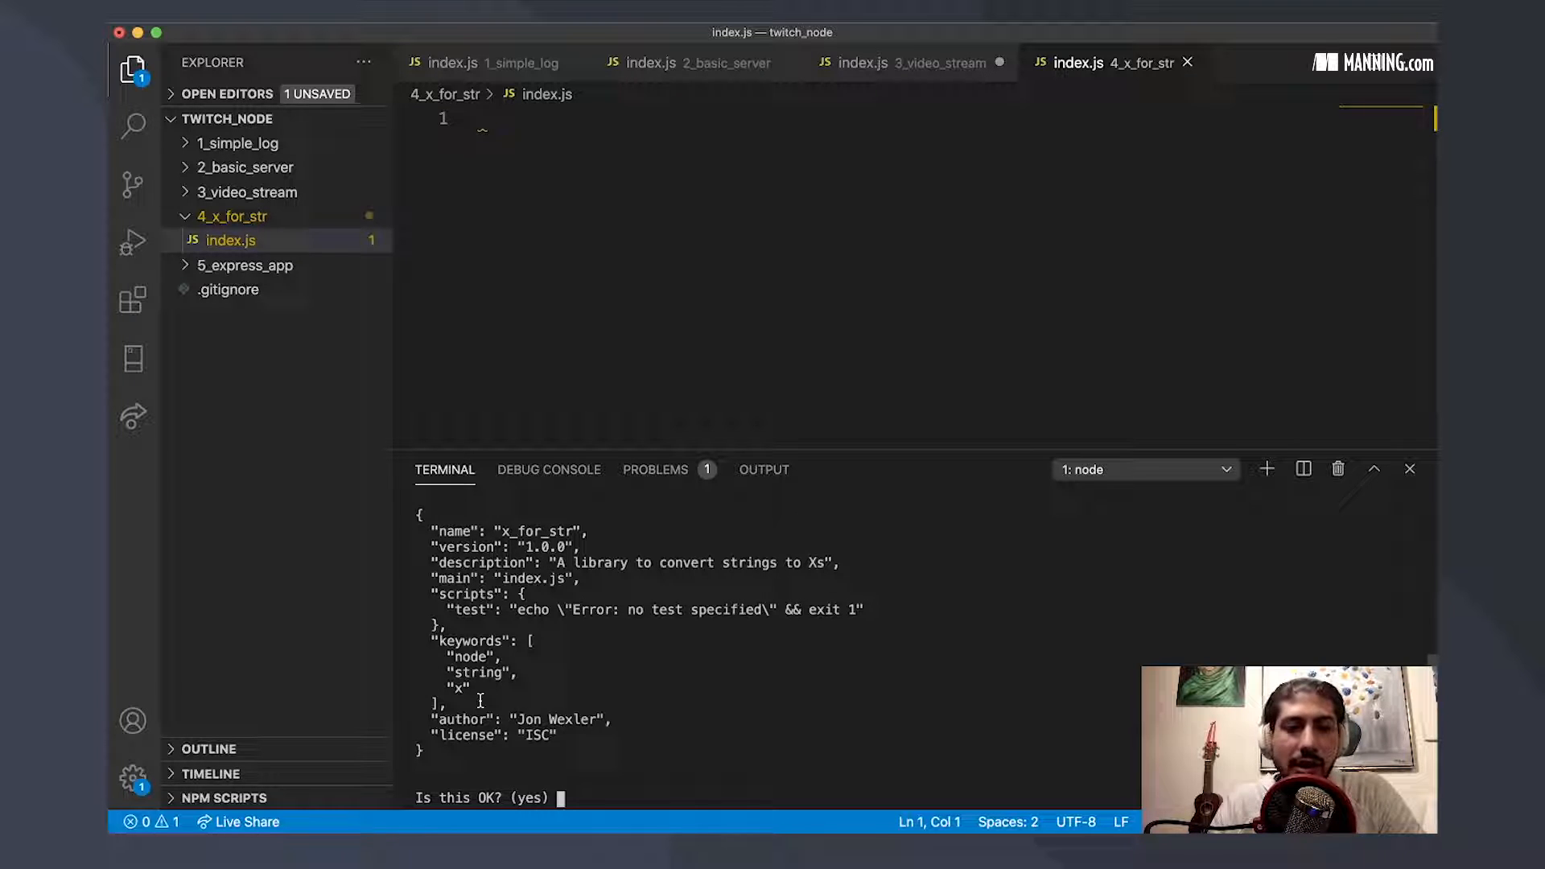
- Confirm 'Is this OK?' so package.json is generated, then clear the terminal
{"action": "key", "text": "enter"}
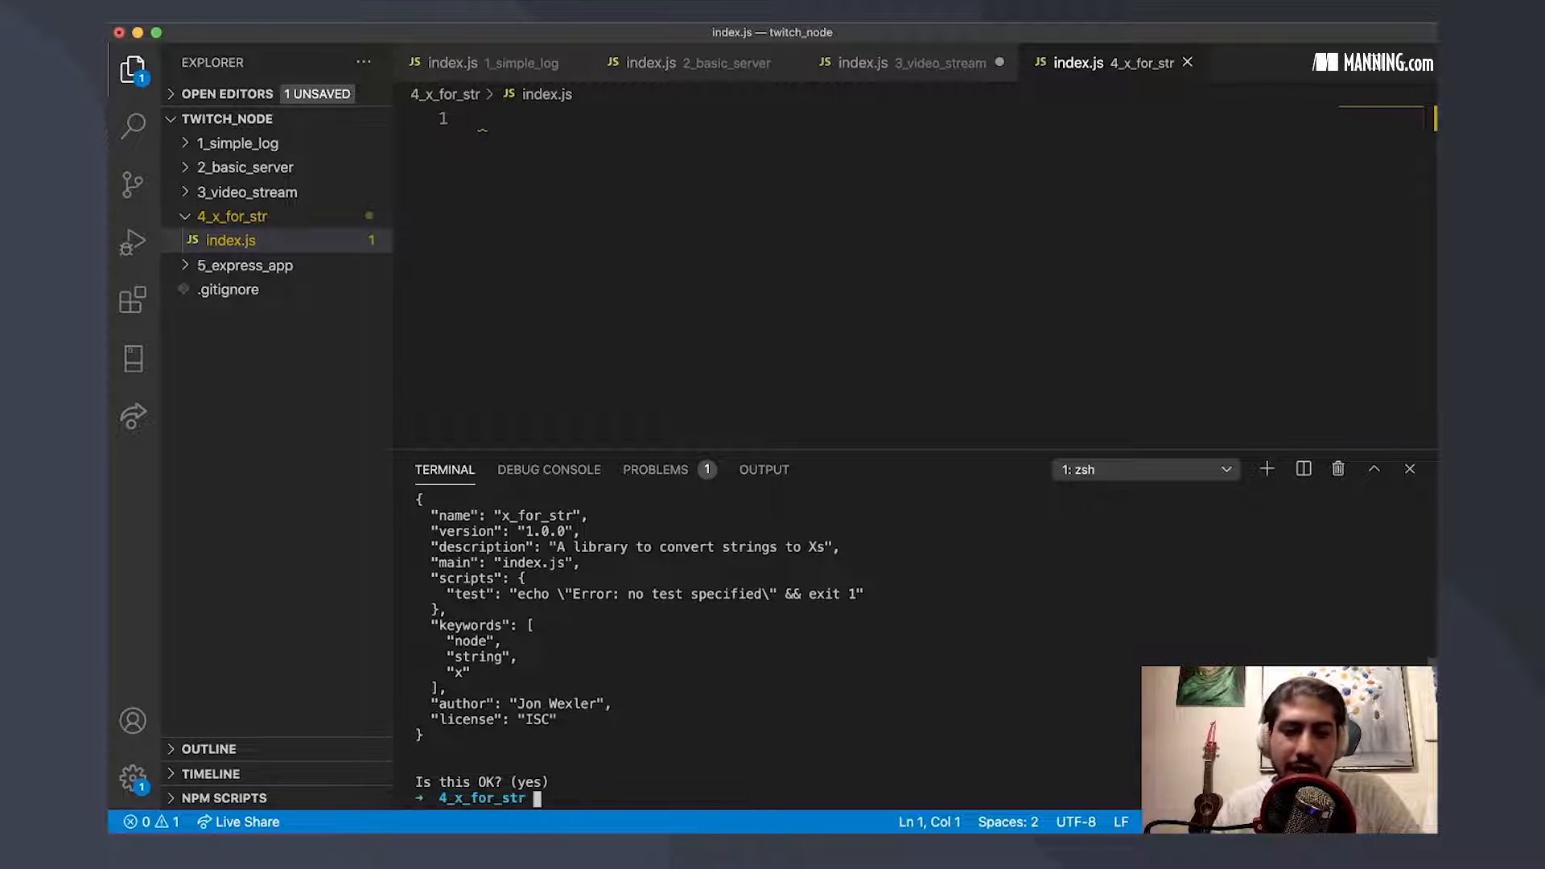
{"action": "key", "text": "enter"}
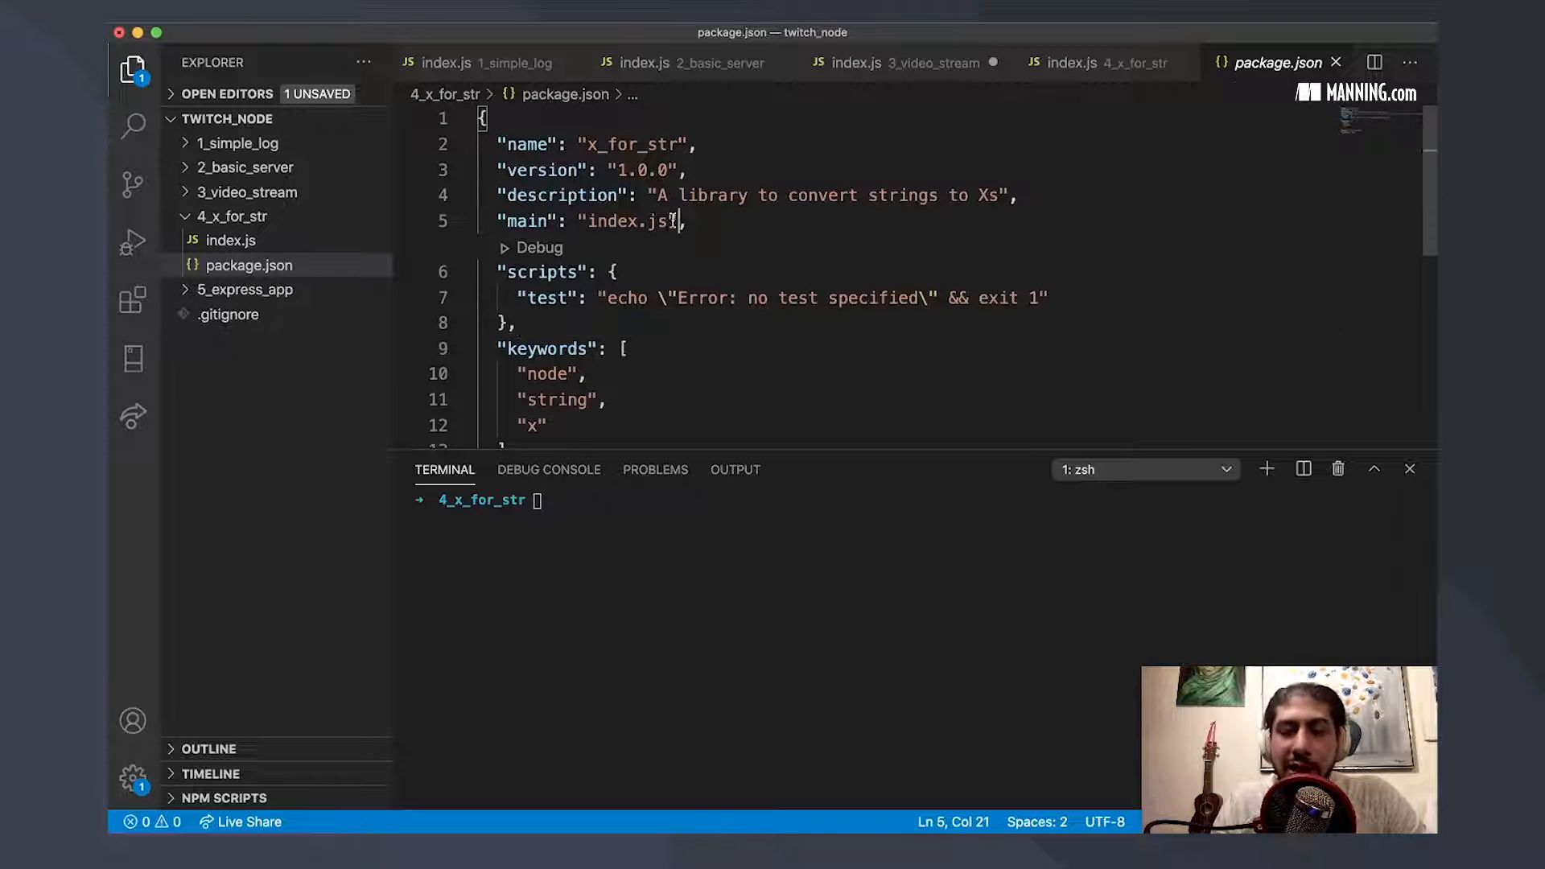
- Delete the placeholder scripts block from package.json and save the file
{"action": "double_click", "coordinate": [528, 220]}
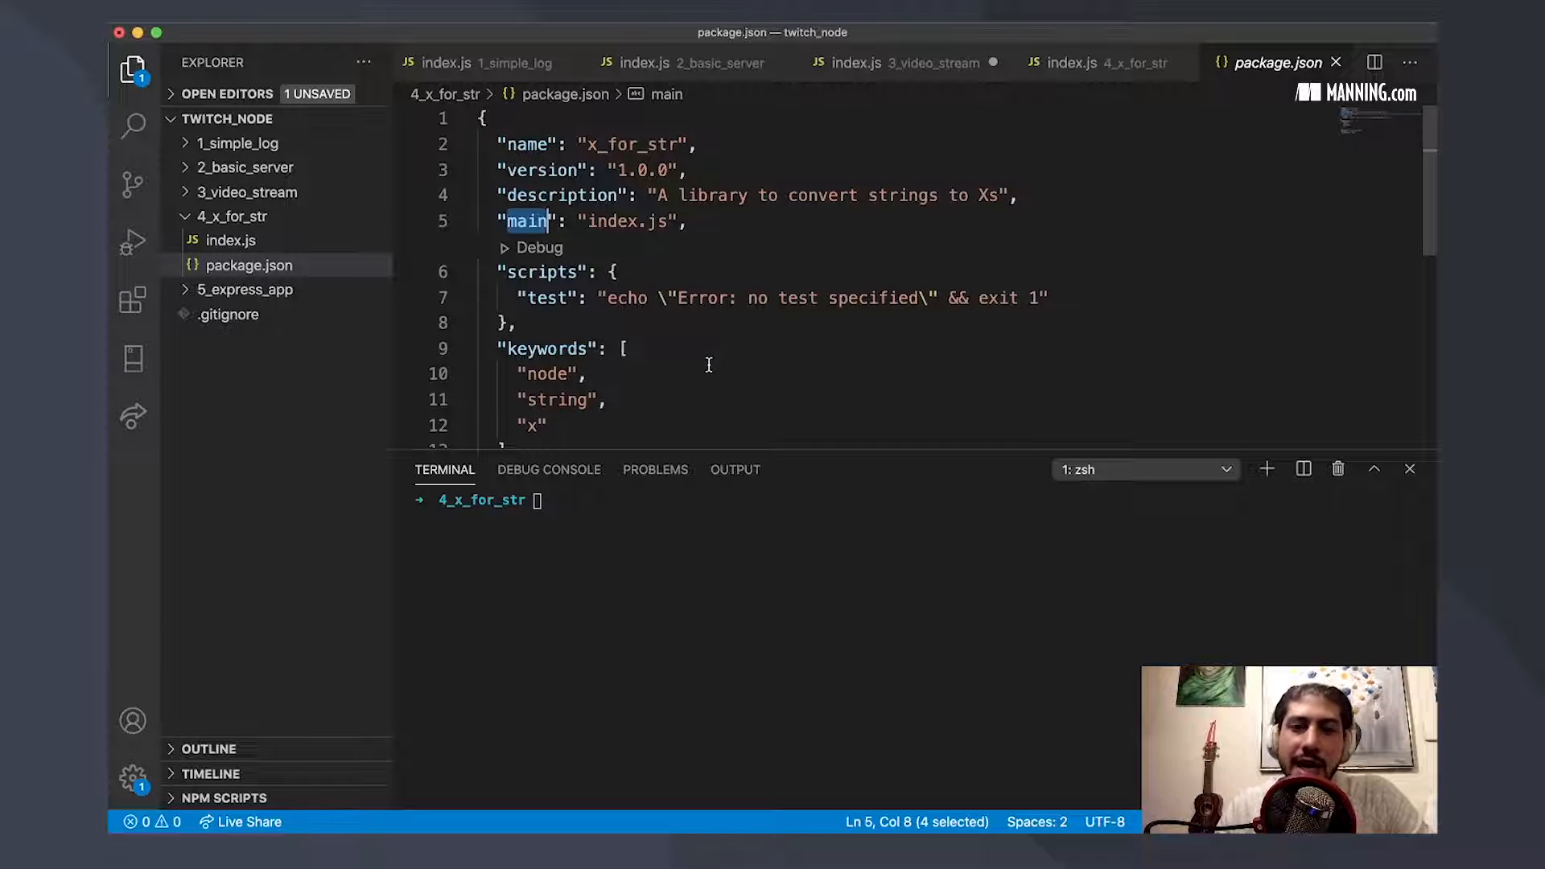
{"action": "double_click", "coordinate": [541, 272]}
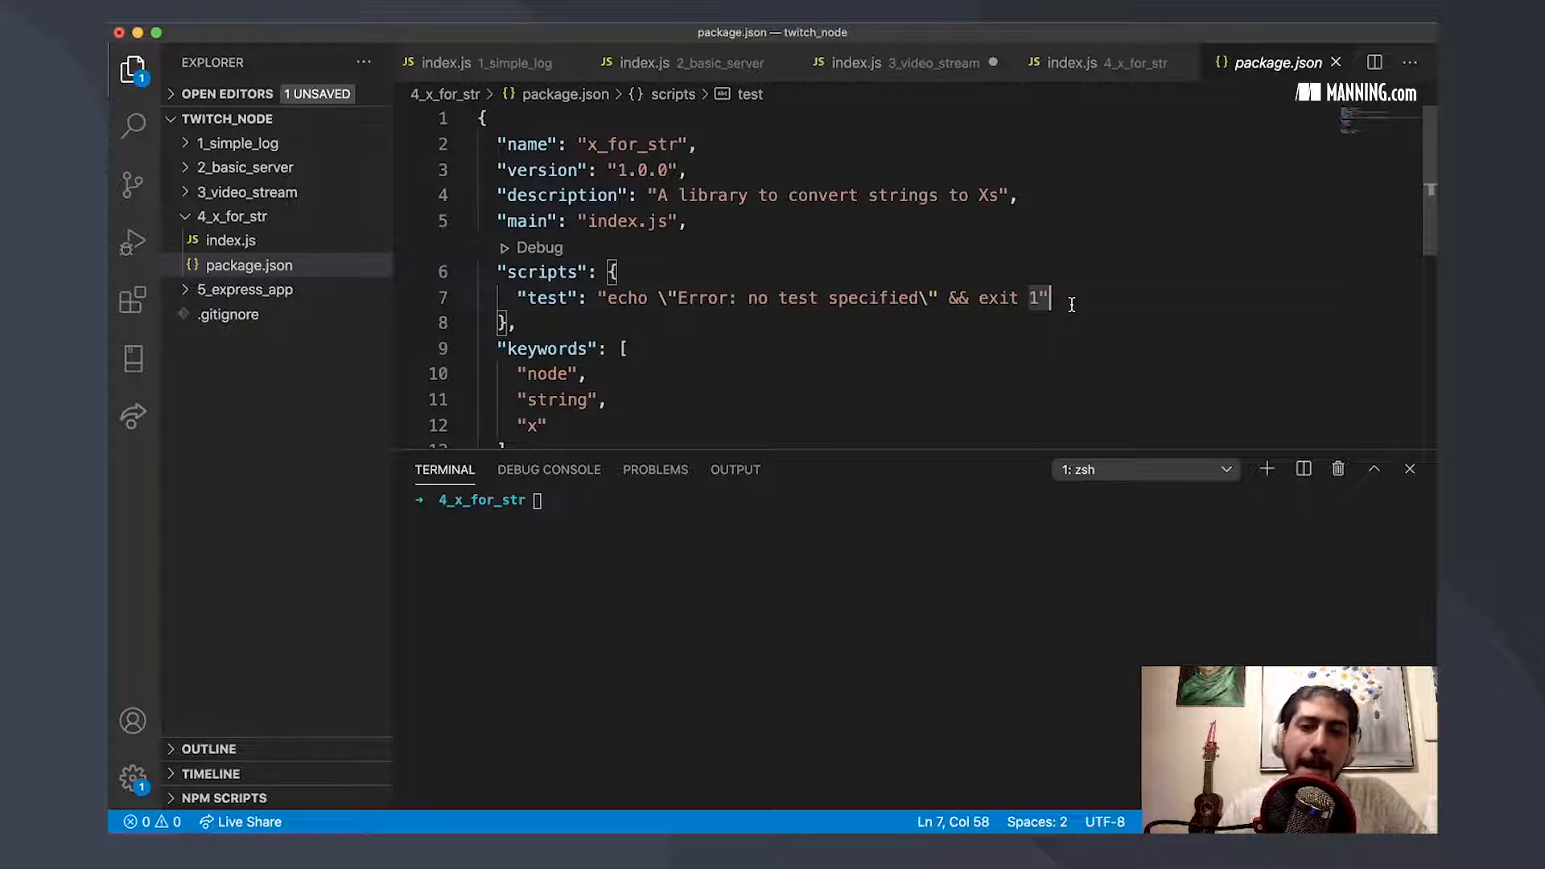
{"action": "mouse_move", "coordinate": [548, 298]}
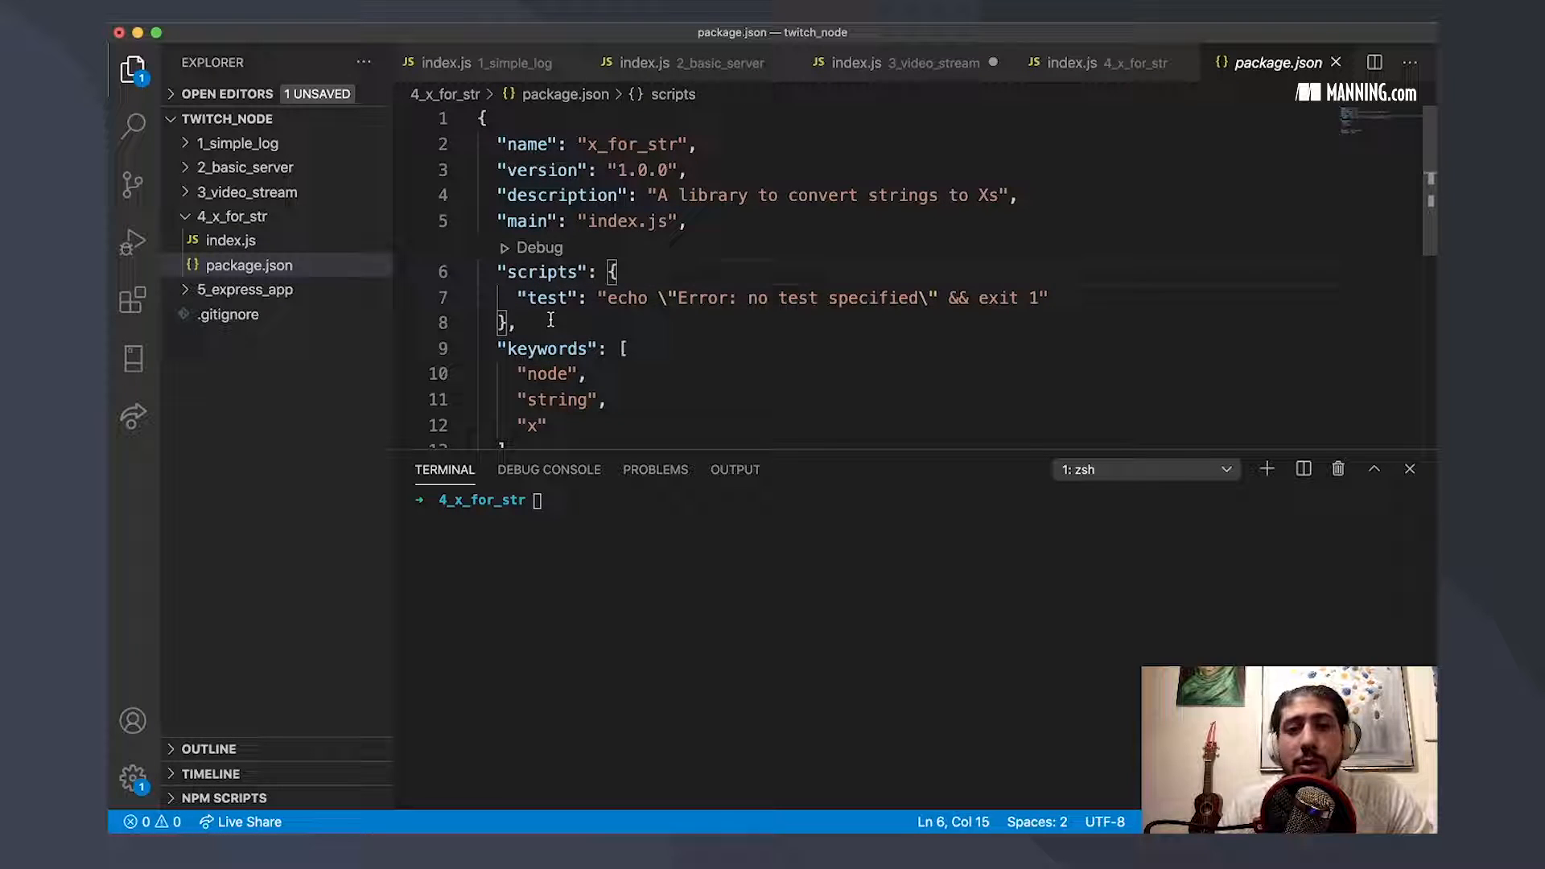
{"action": "left_click_drag", "start_coordinate": [497, 272], "coordinate": [516, 322]}
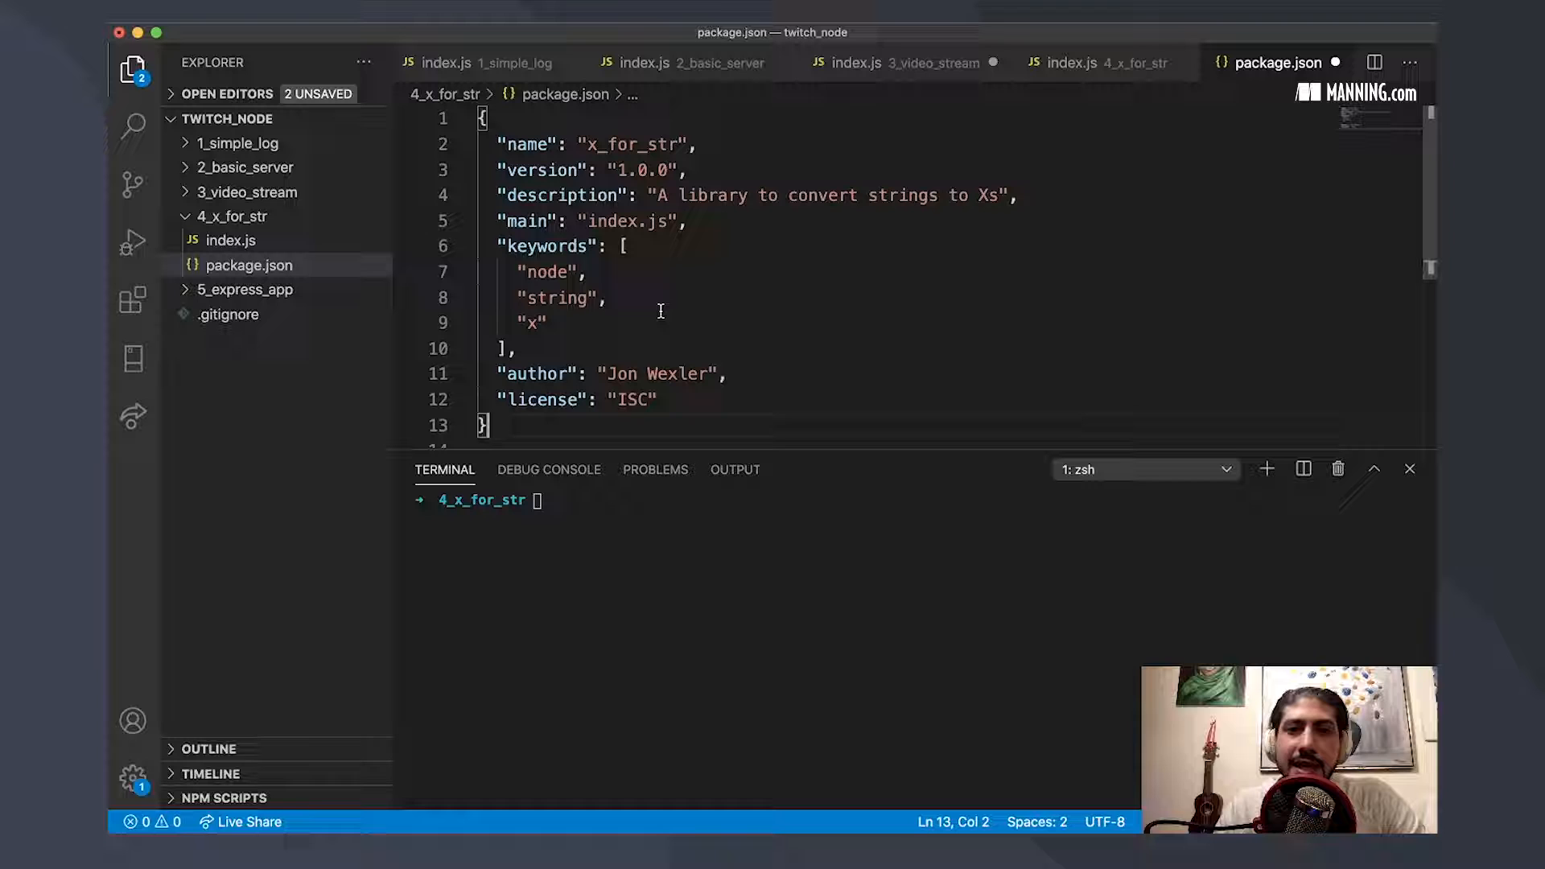
{"action": "mouse_move", "coordinate": [783, 219]}
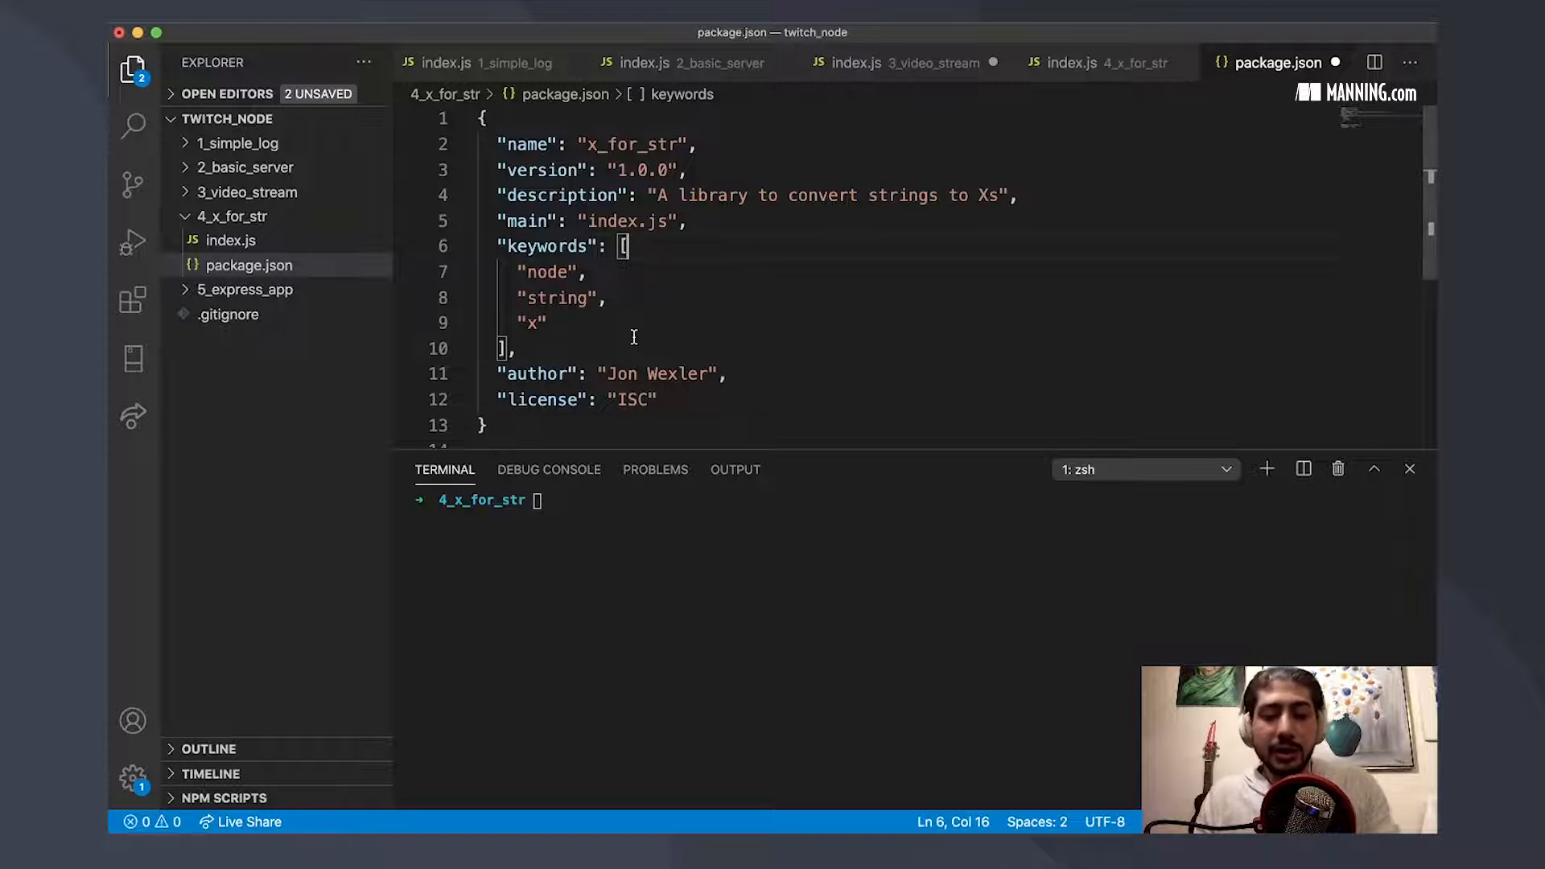
{"action": "key", "text": "cmd+s"}
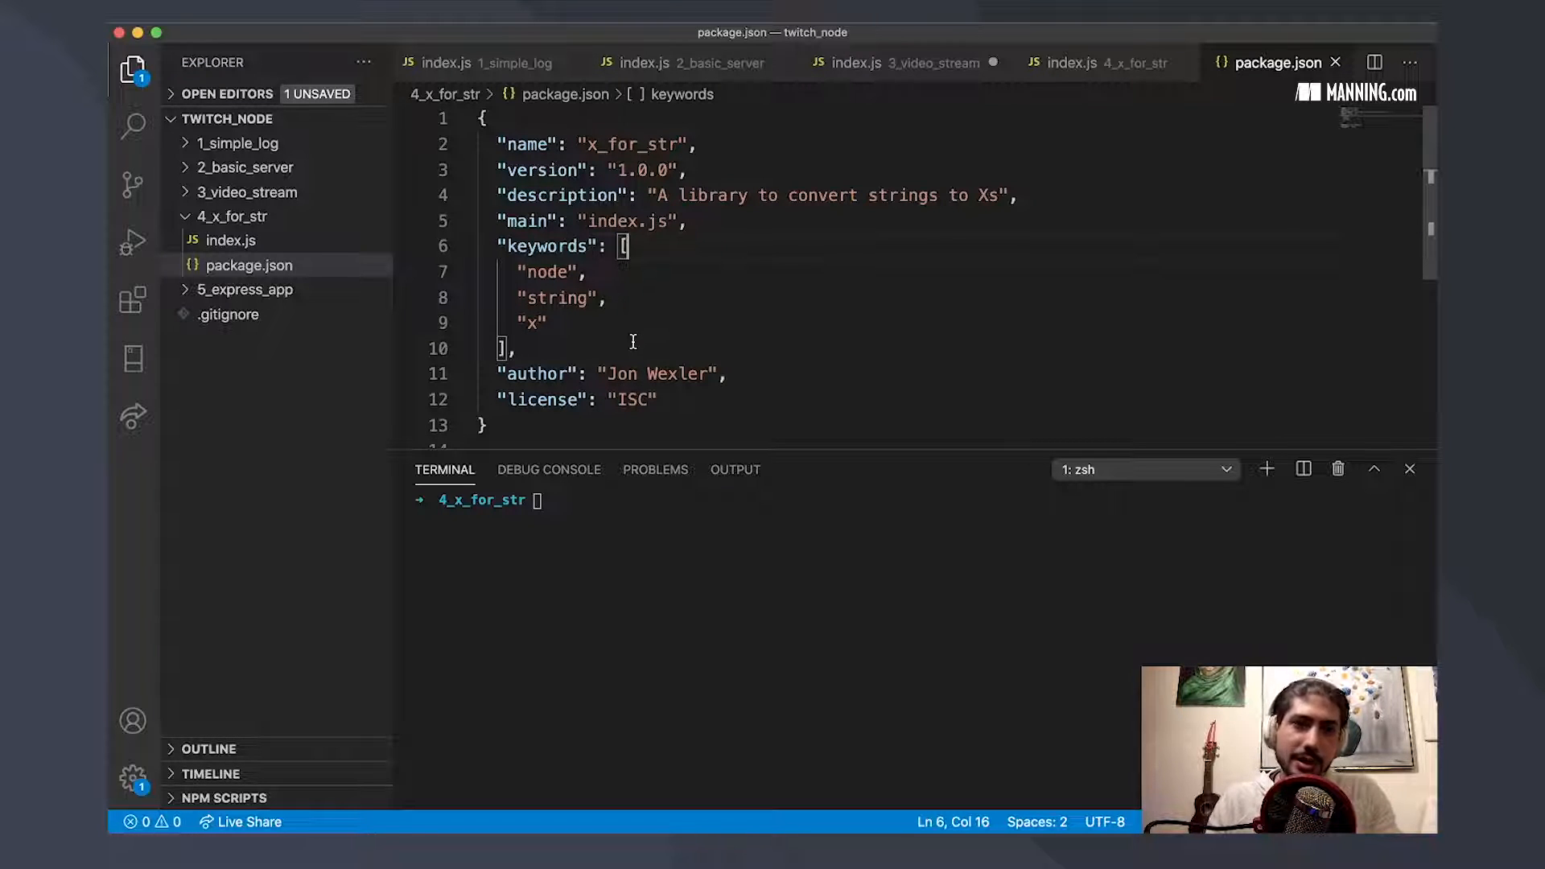
{"action": "mouse_move", "coordinate": [230, 240]}
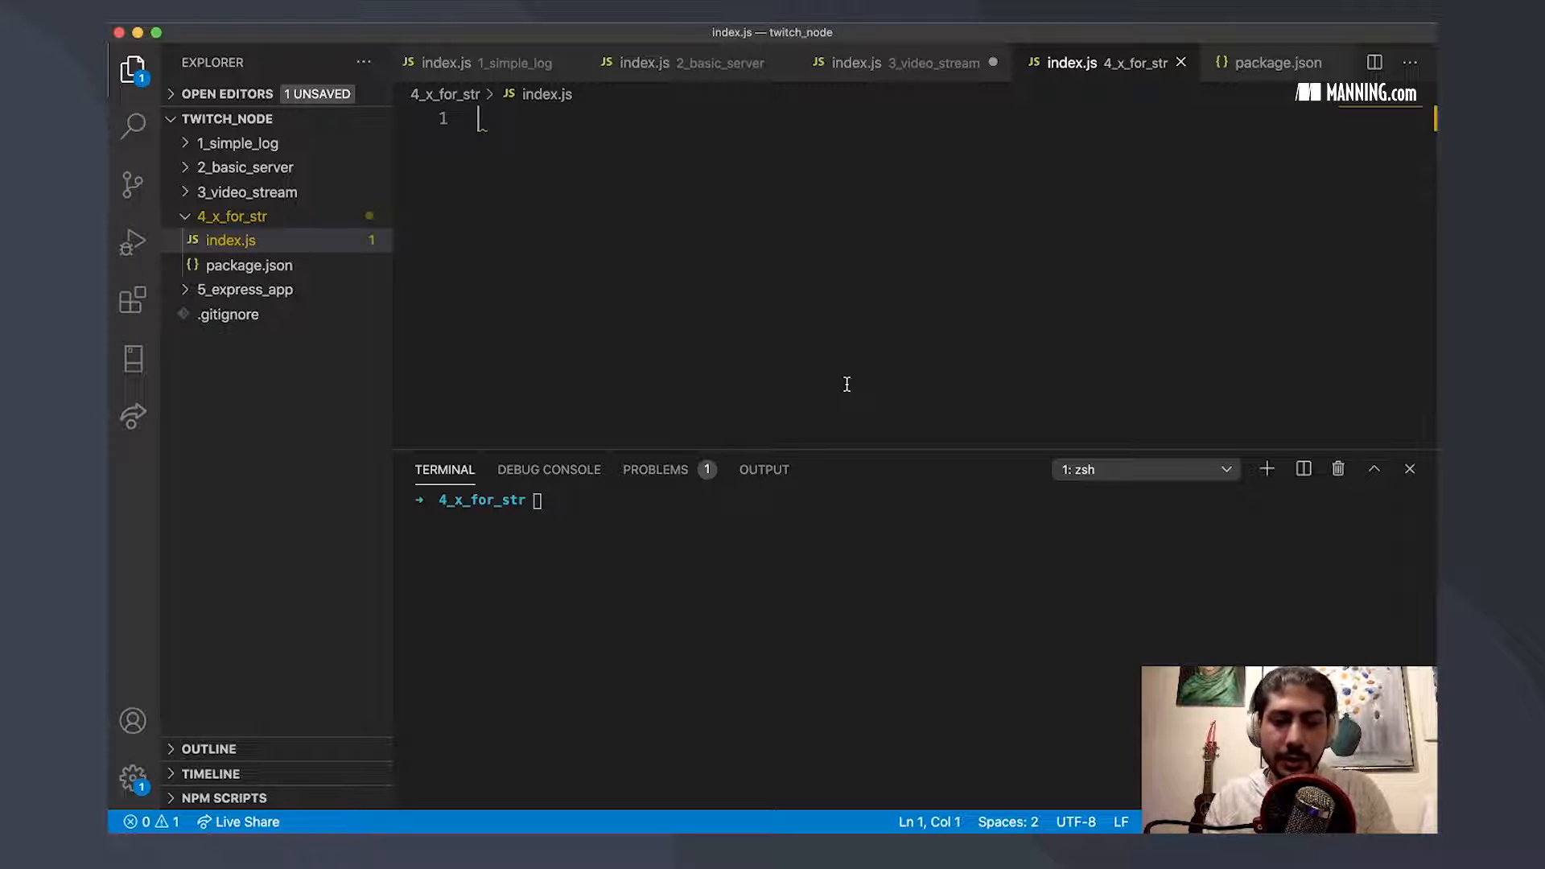
- Start index.js with module.exports = (str) => and String(str).length inside
{"action": "type", "text": "module.exports ="}
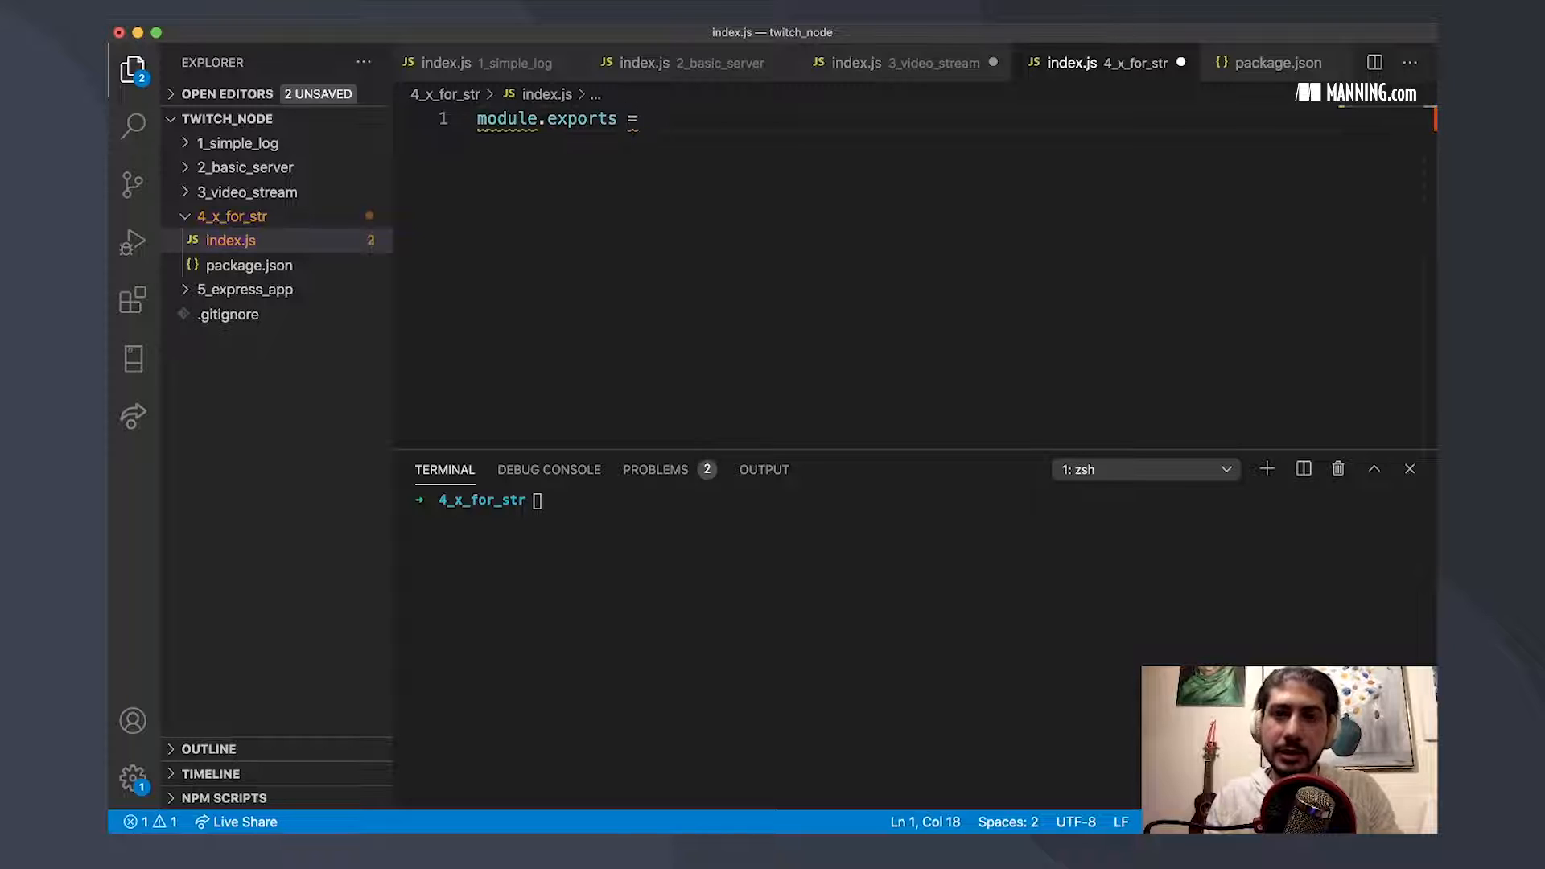
{"action": "type", "text": "{}"}
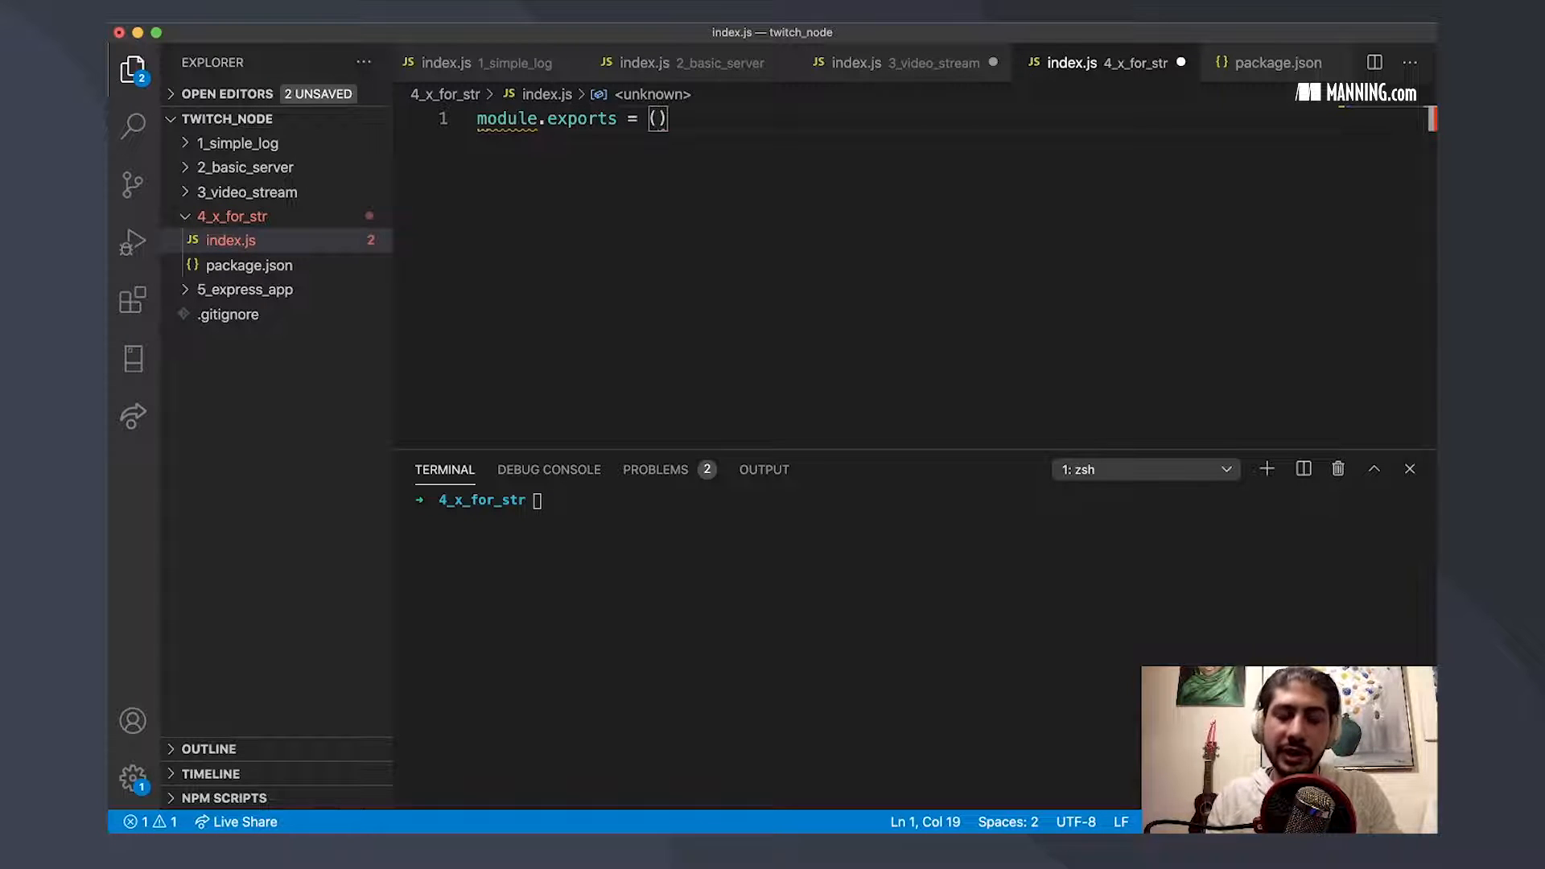
{"action": "type", "text": "str"}
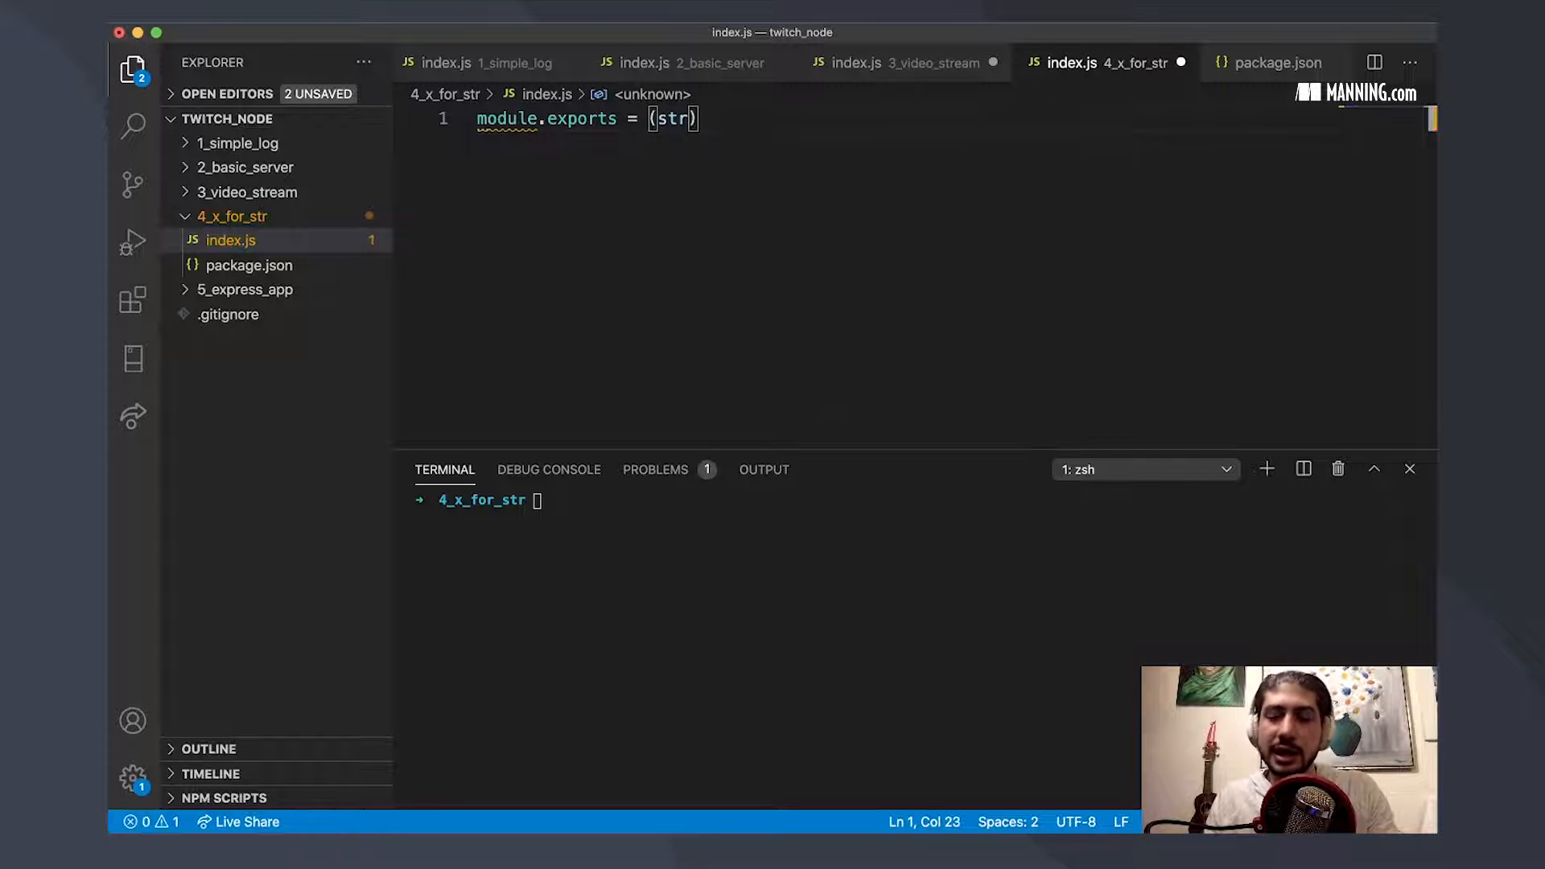
{"action": "type", "text": "=> {"}
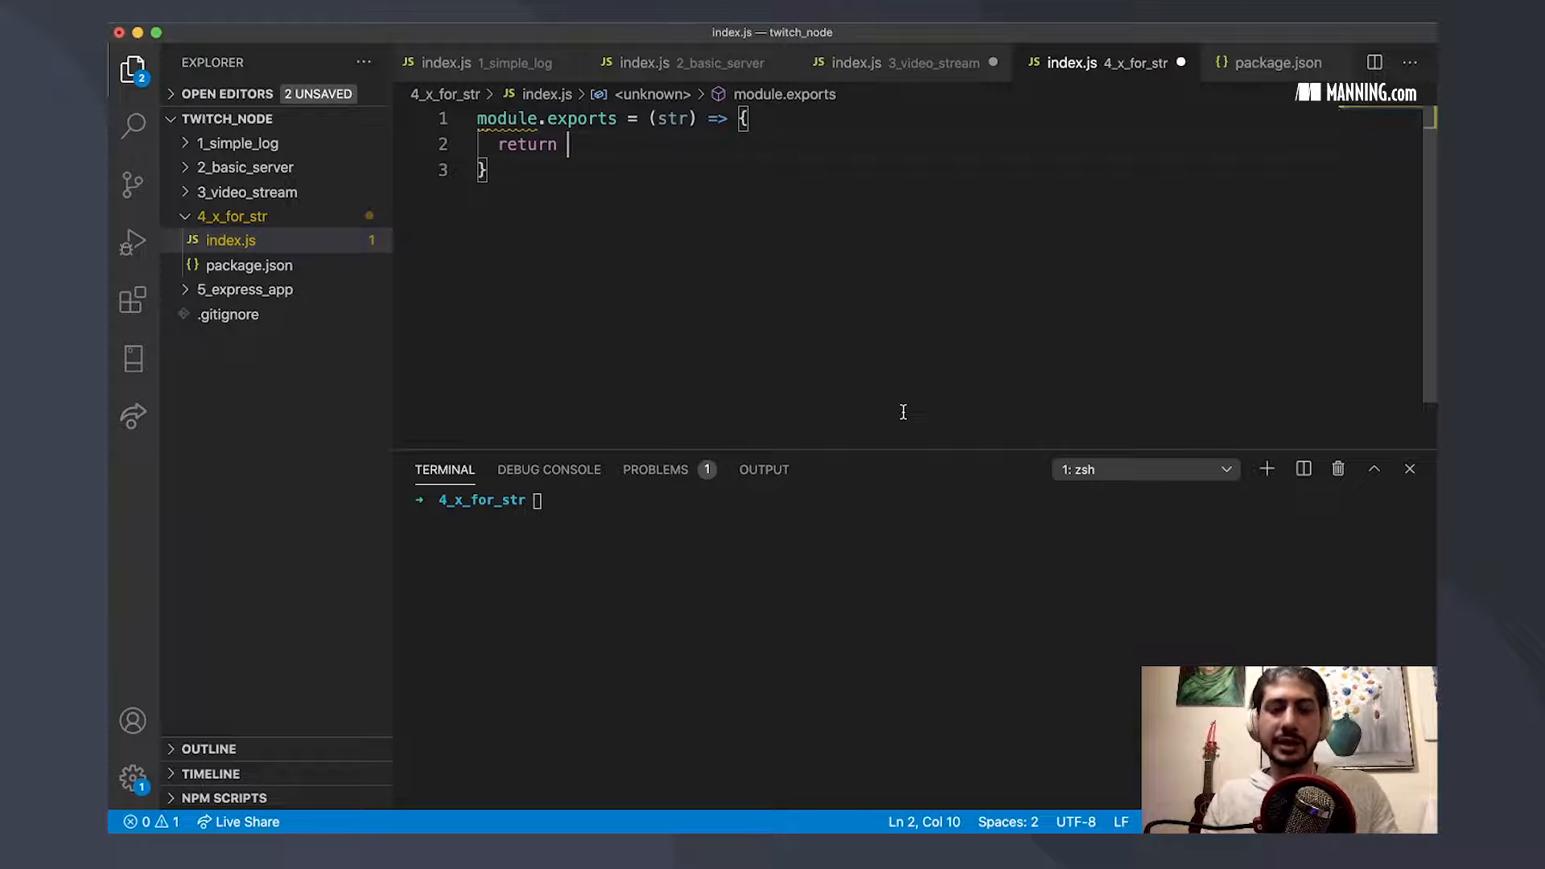
{"action": "type", "text": "String()"}
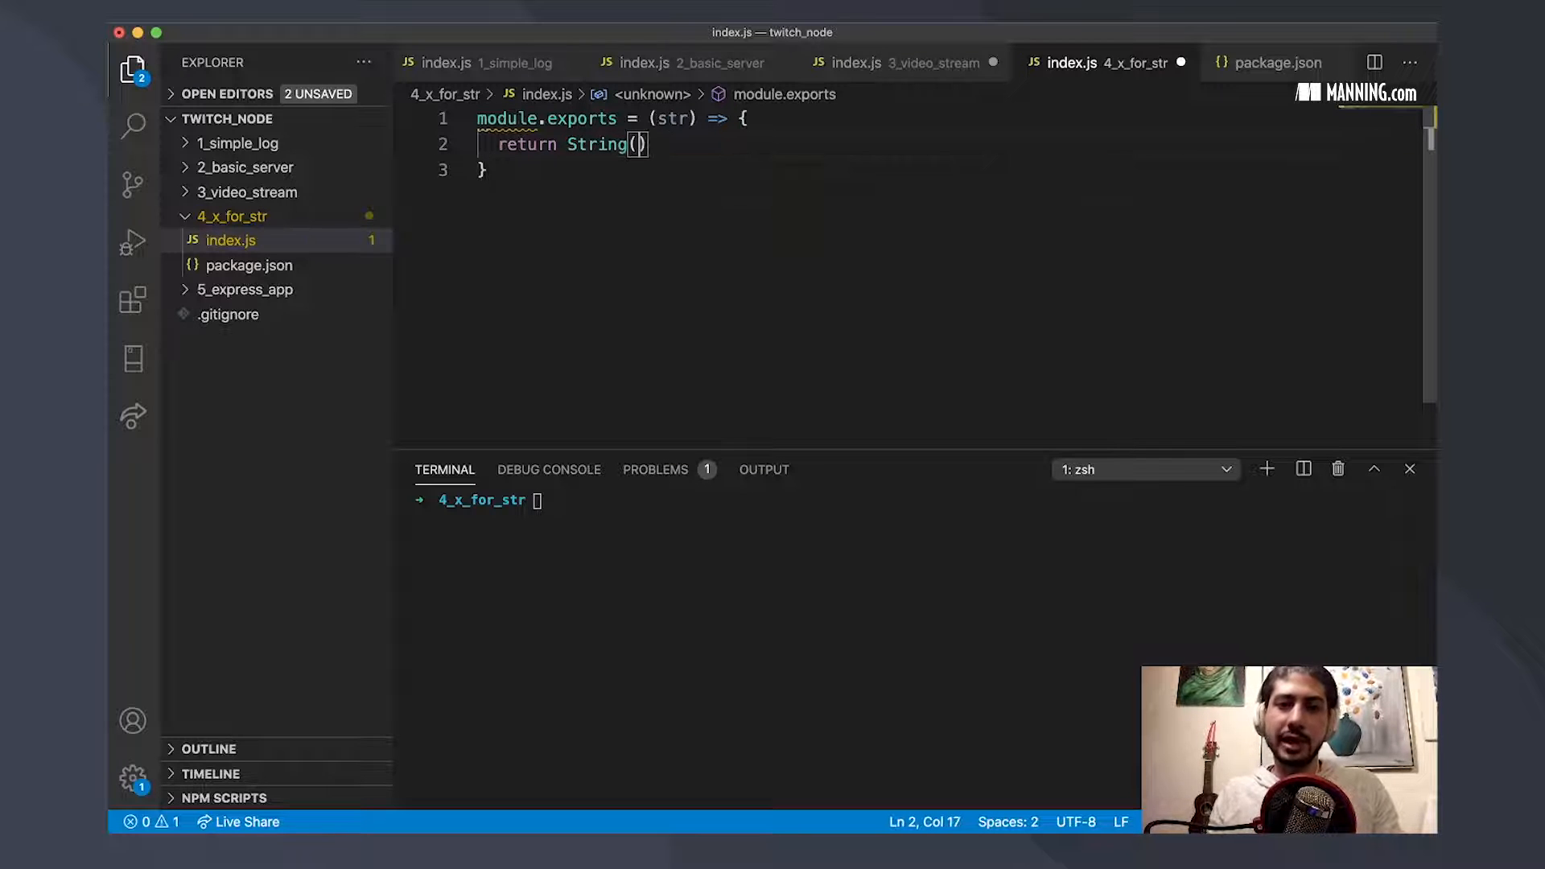
{"action": "type", "text": "str"}
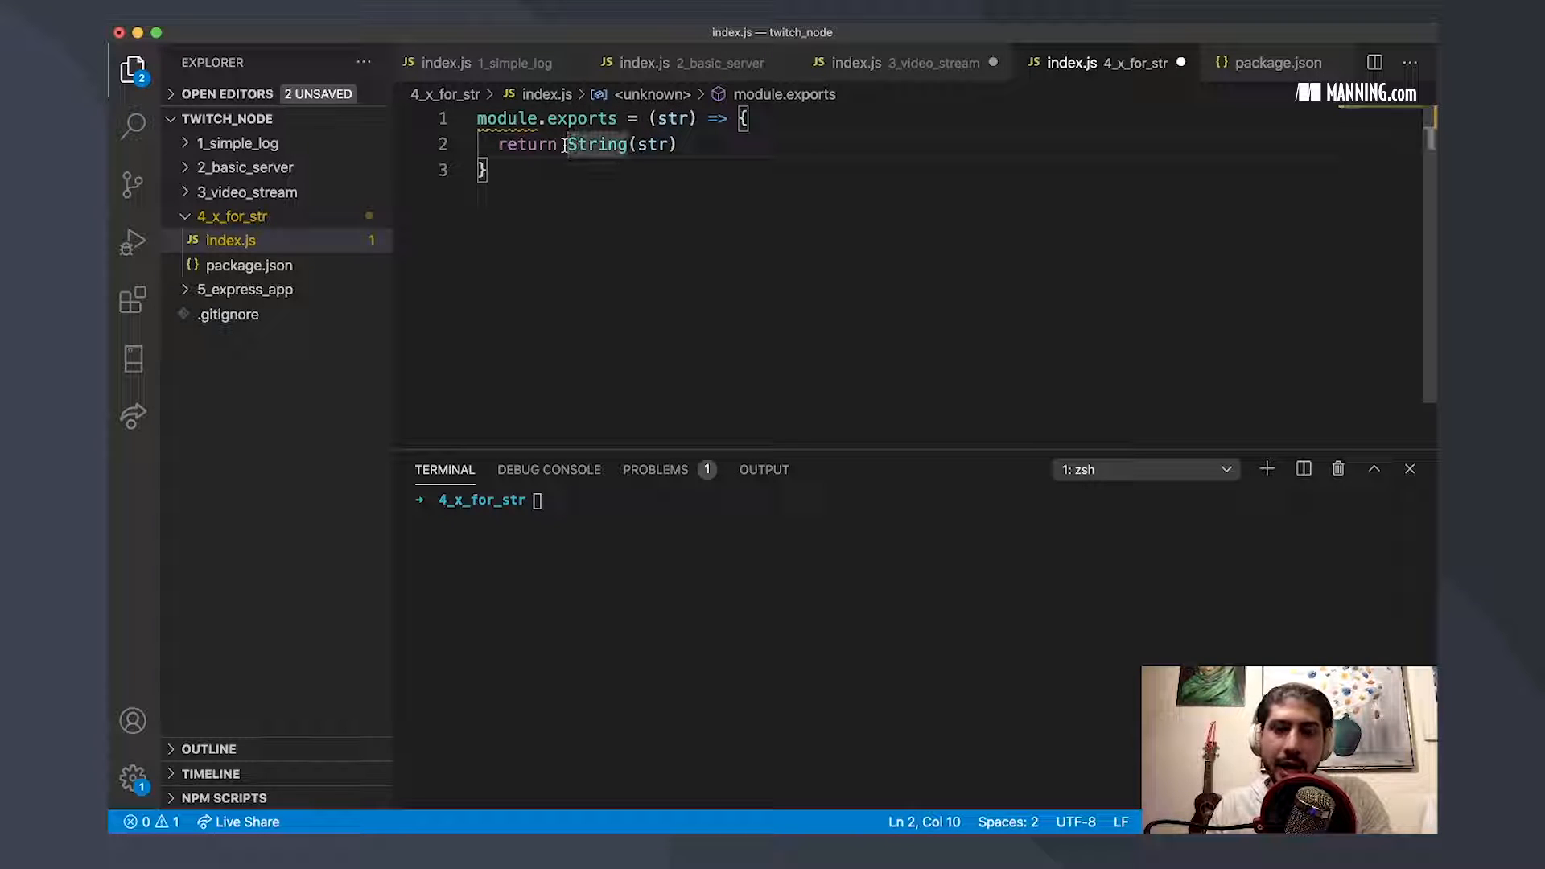
{"action": "type", "text": ".l"}
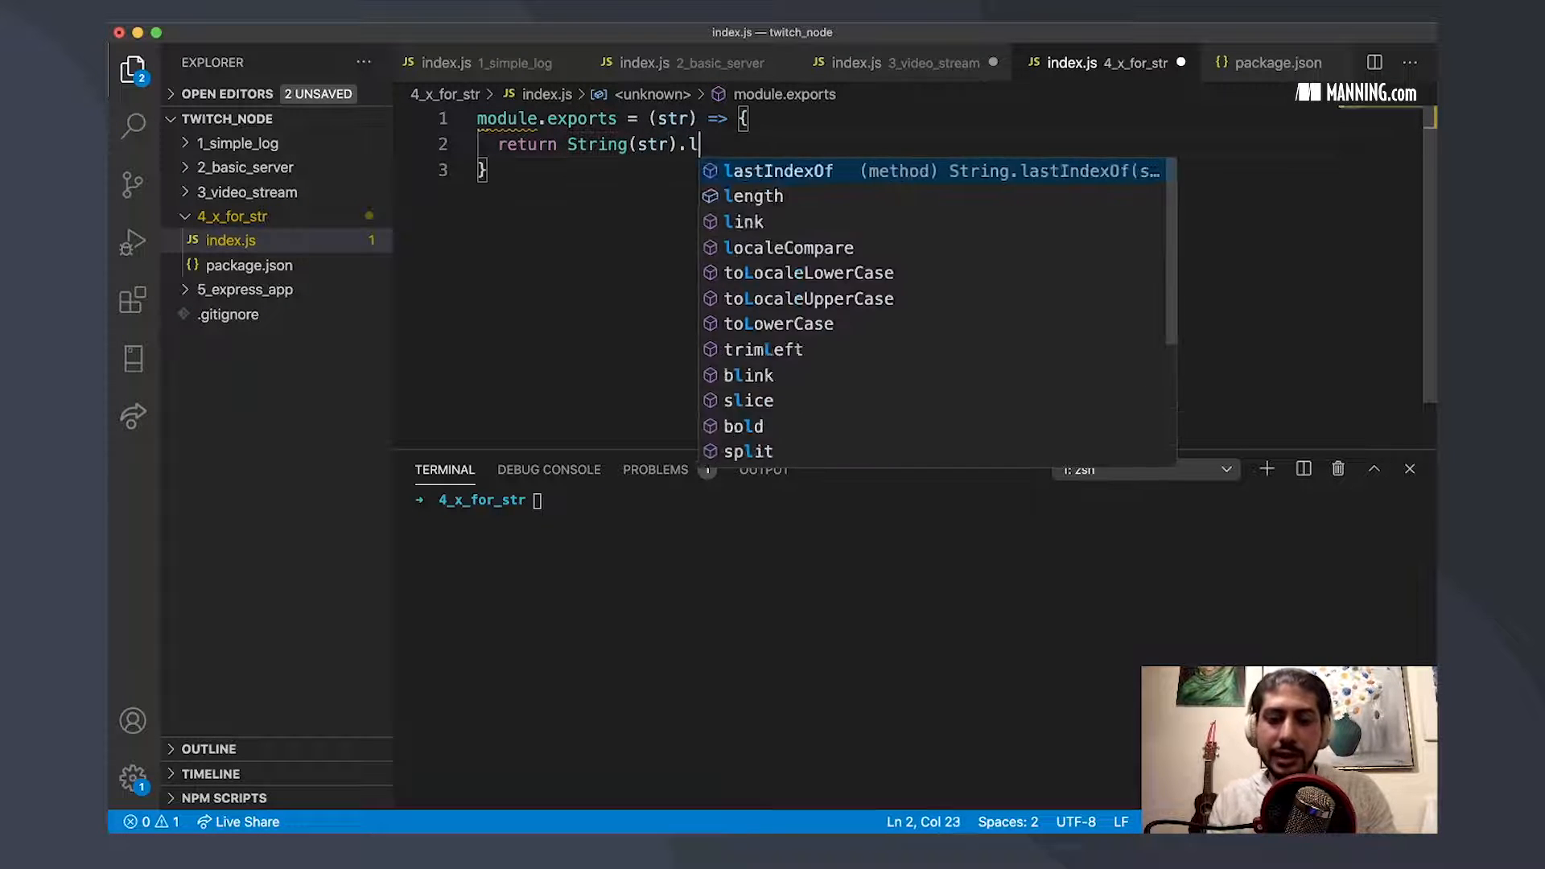
{"action": "type", "text": "ength)"}
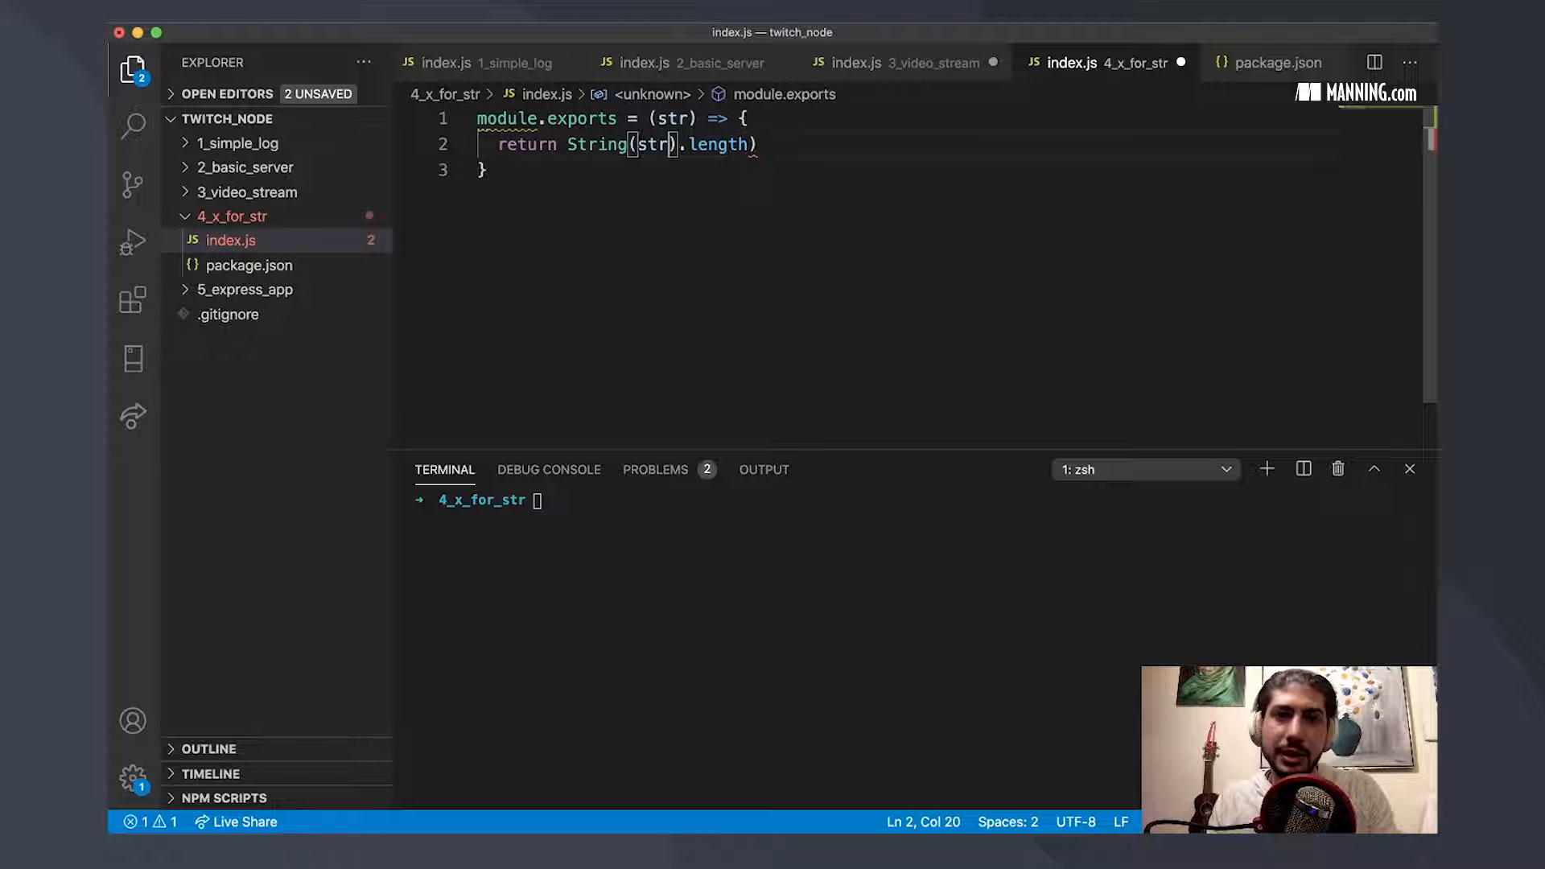
- Wrap the length in Array(...).fill('X').join('') to return the X string
{"action": "type", "text": "Array("}
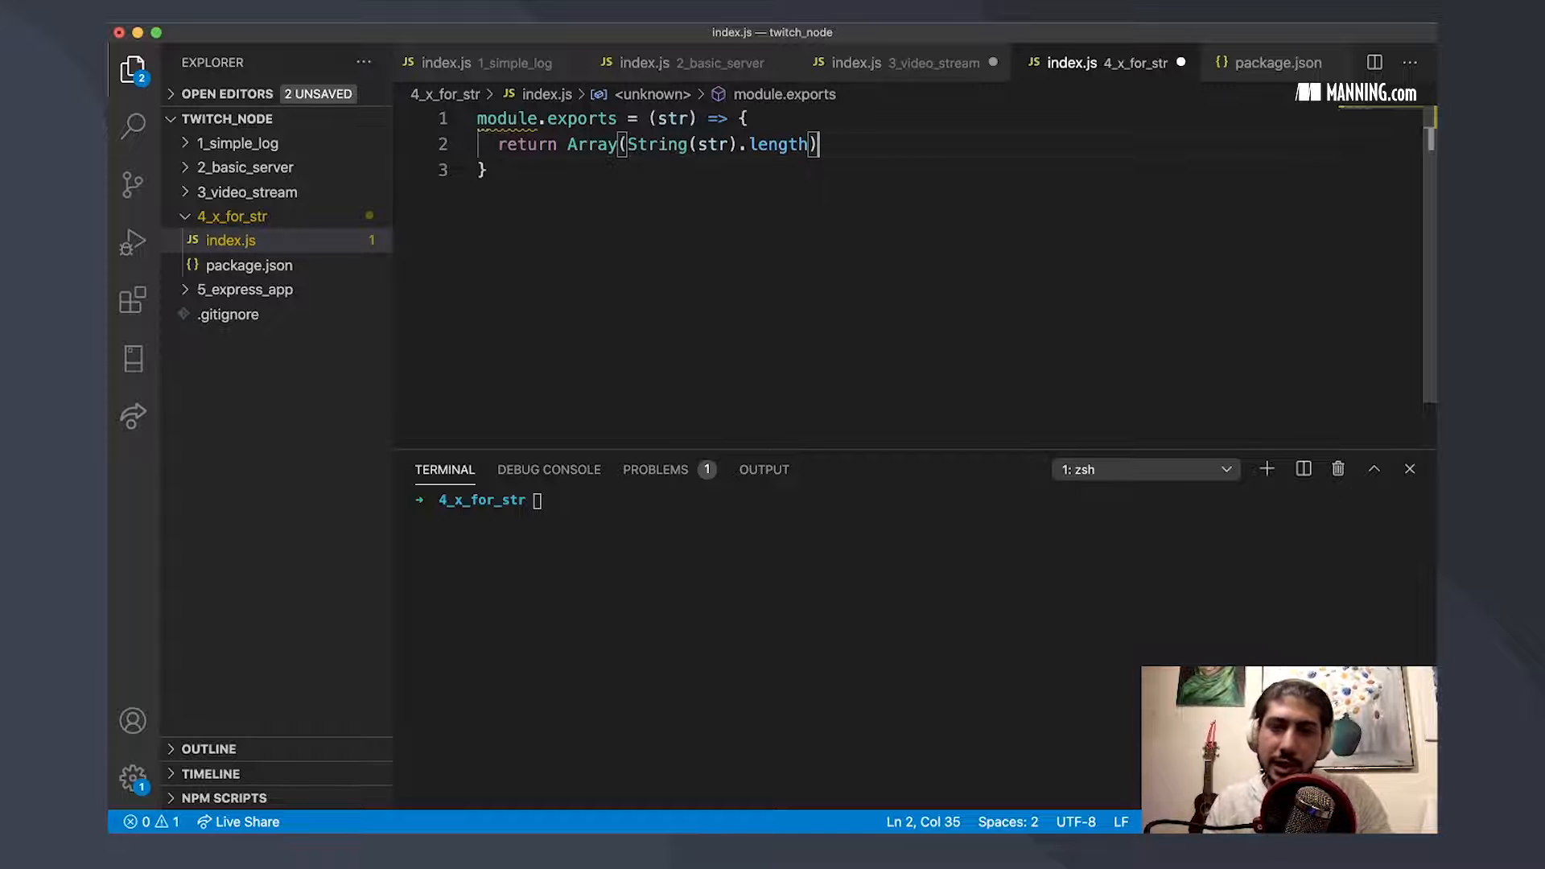
{"action": "type", "text": ".fill("}
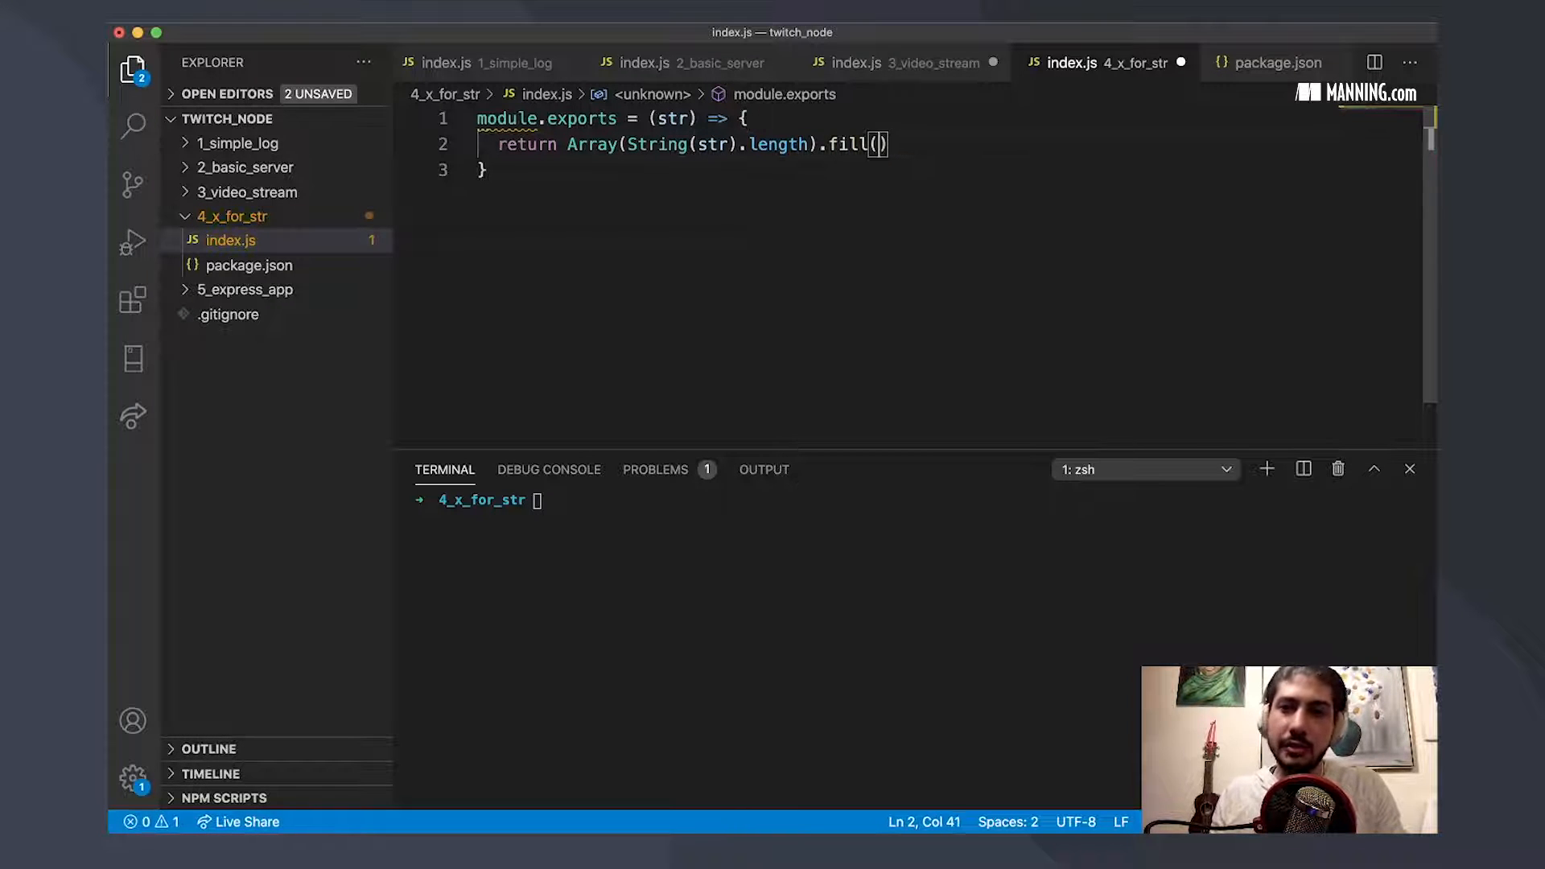
{"action": "type", "text": "'X'"}
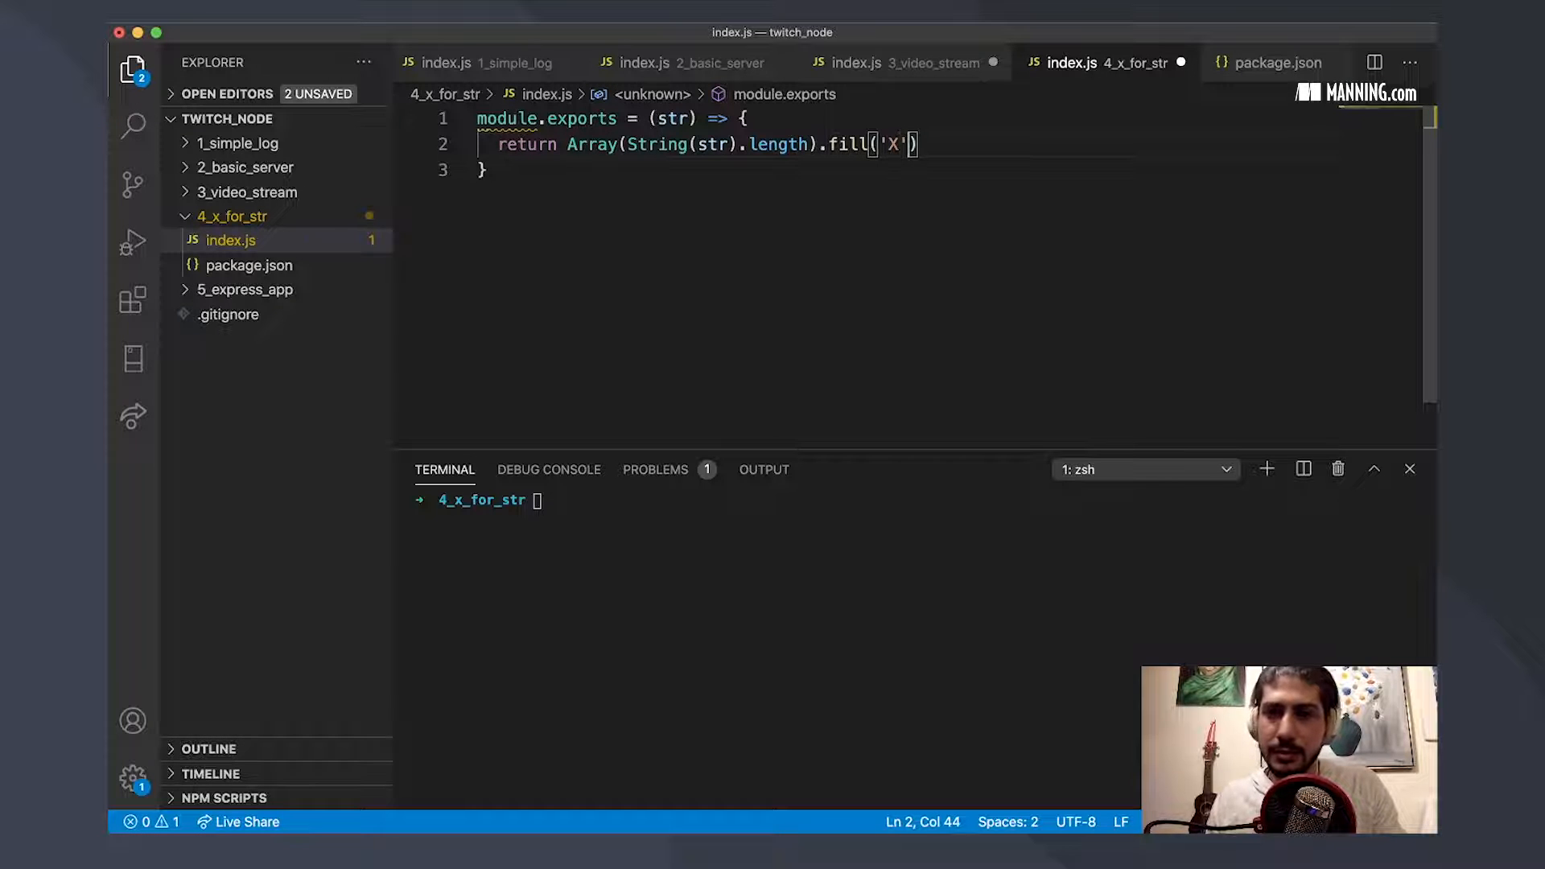
{"action": "type", "text": ".join"}
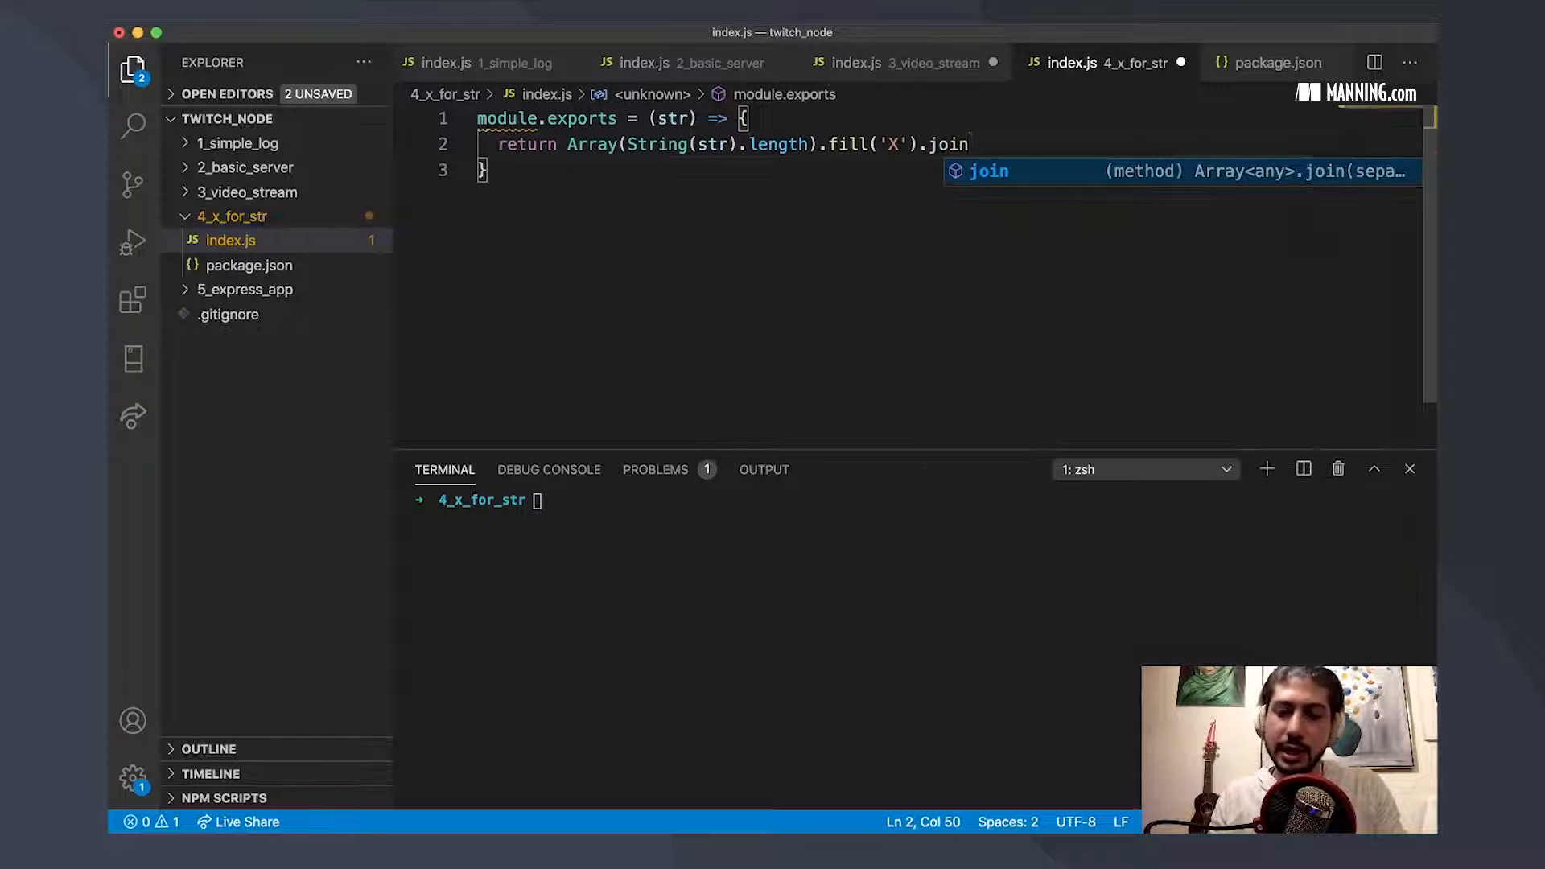
{"action": "type", "text": "('')"}
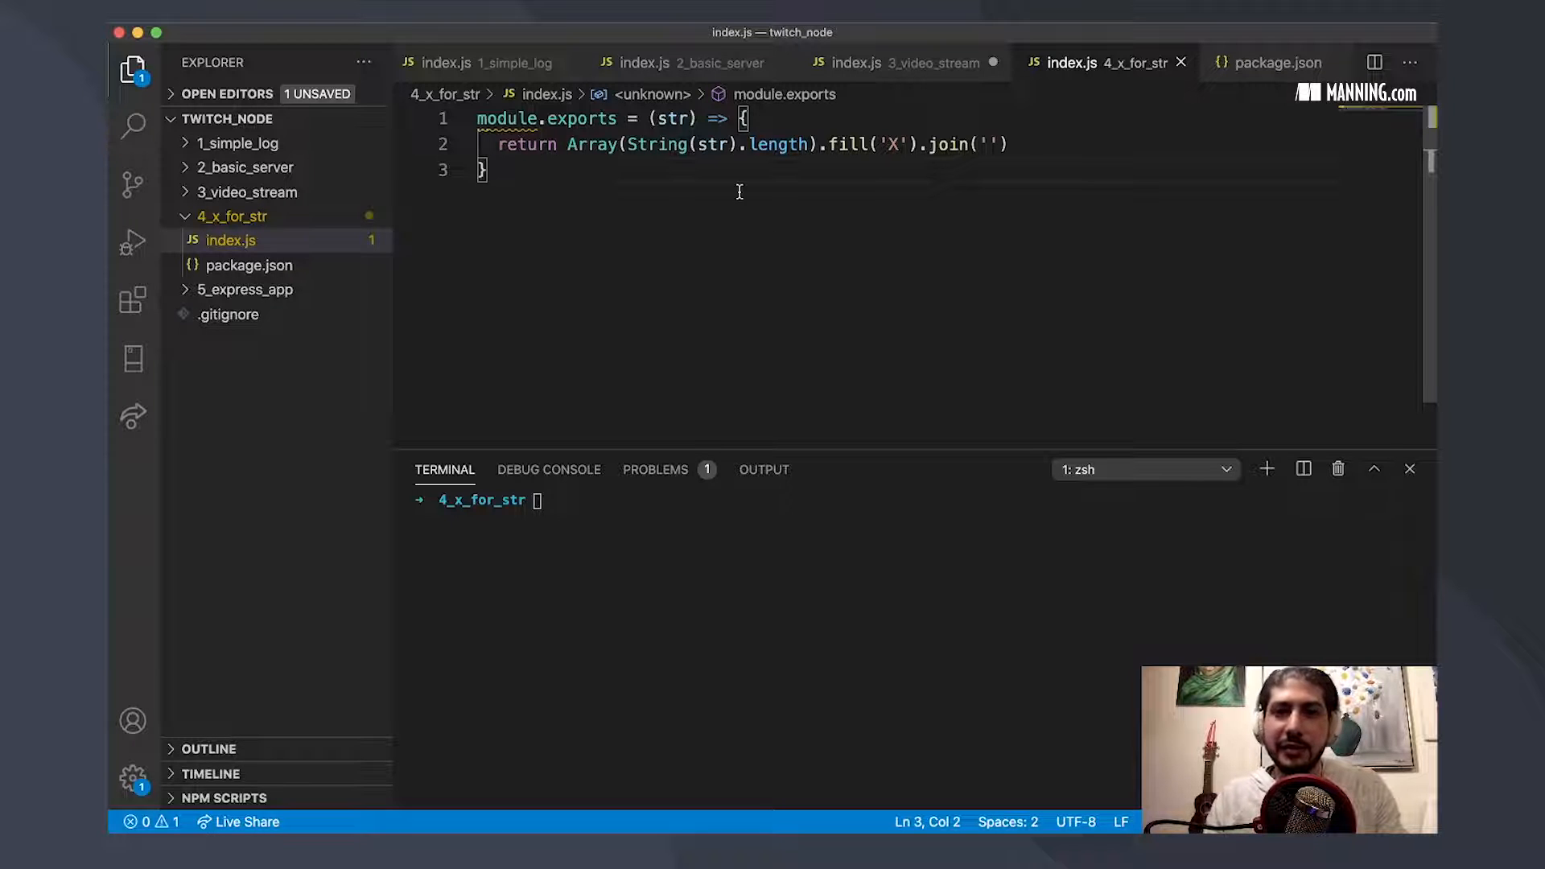
- Start the Node REPL and load the module as const x_for_str = require('./index')
{"action": "key", "text": "cmd+a"}
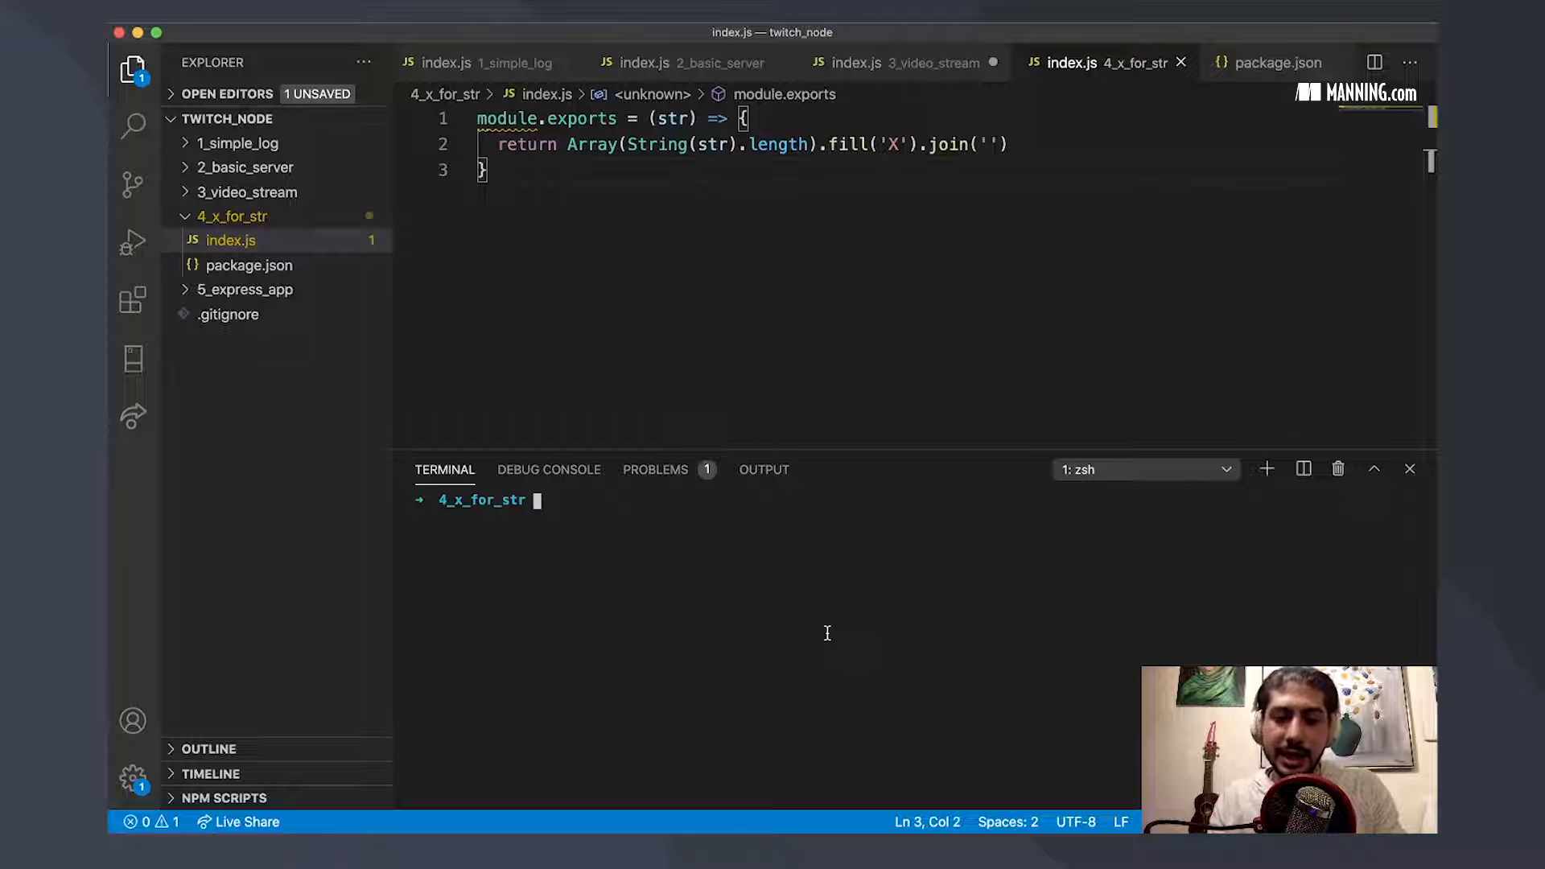
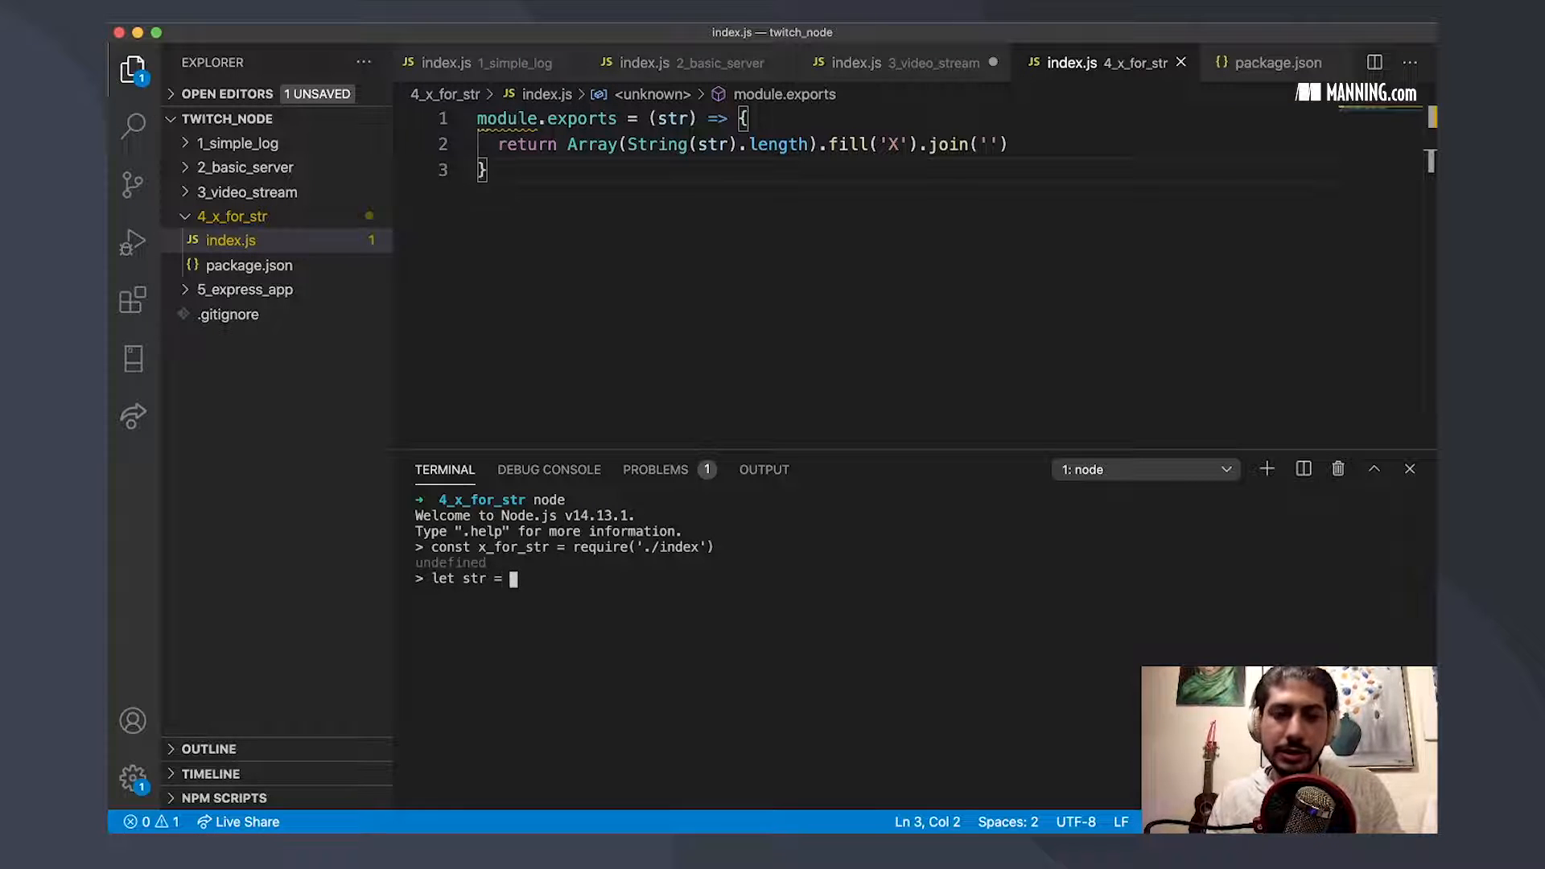
{"action": "key", "text": "Backspace"}
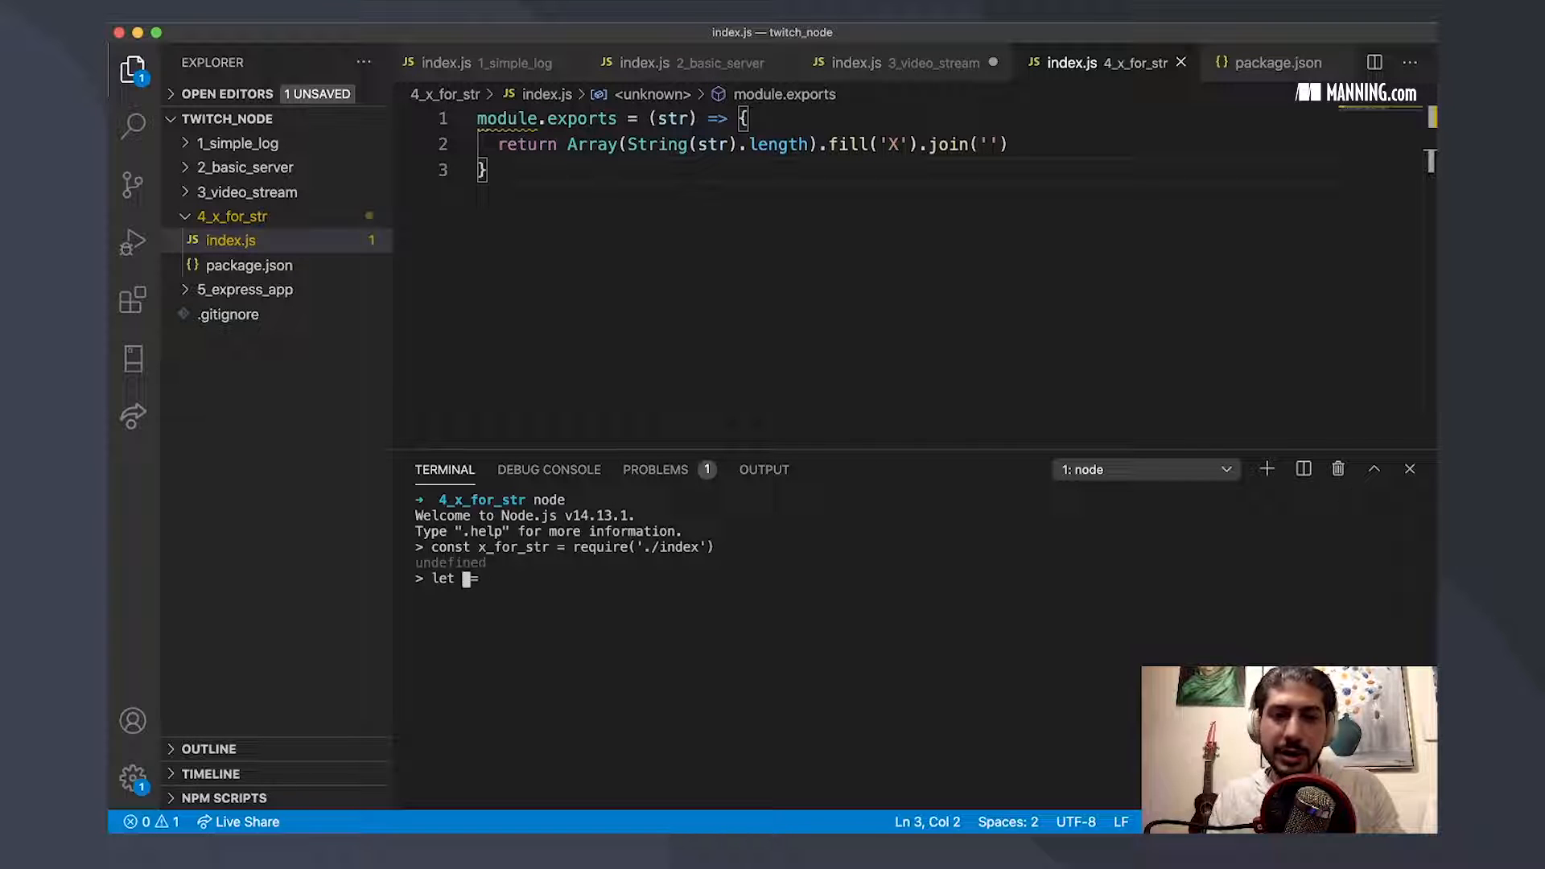
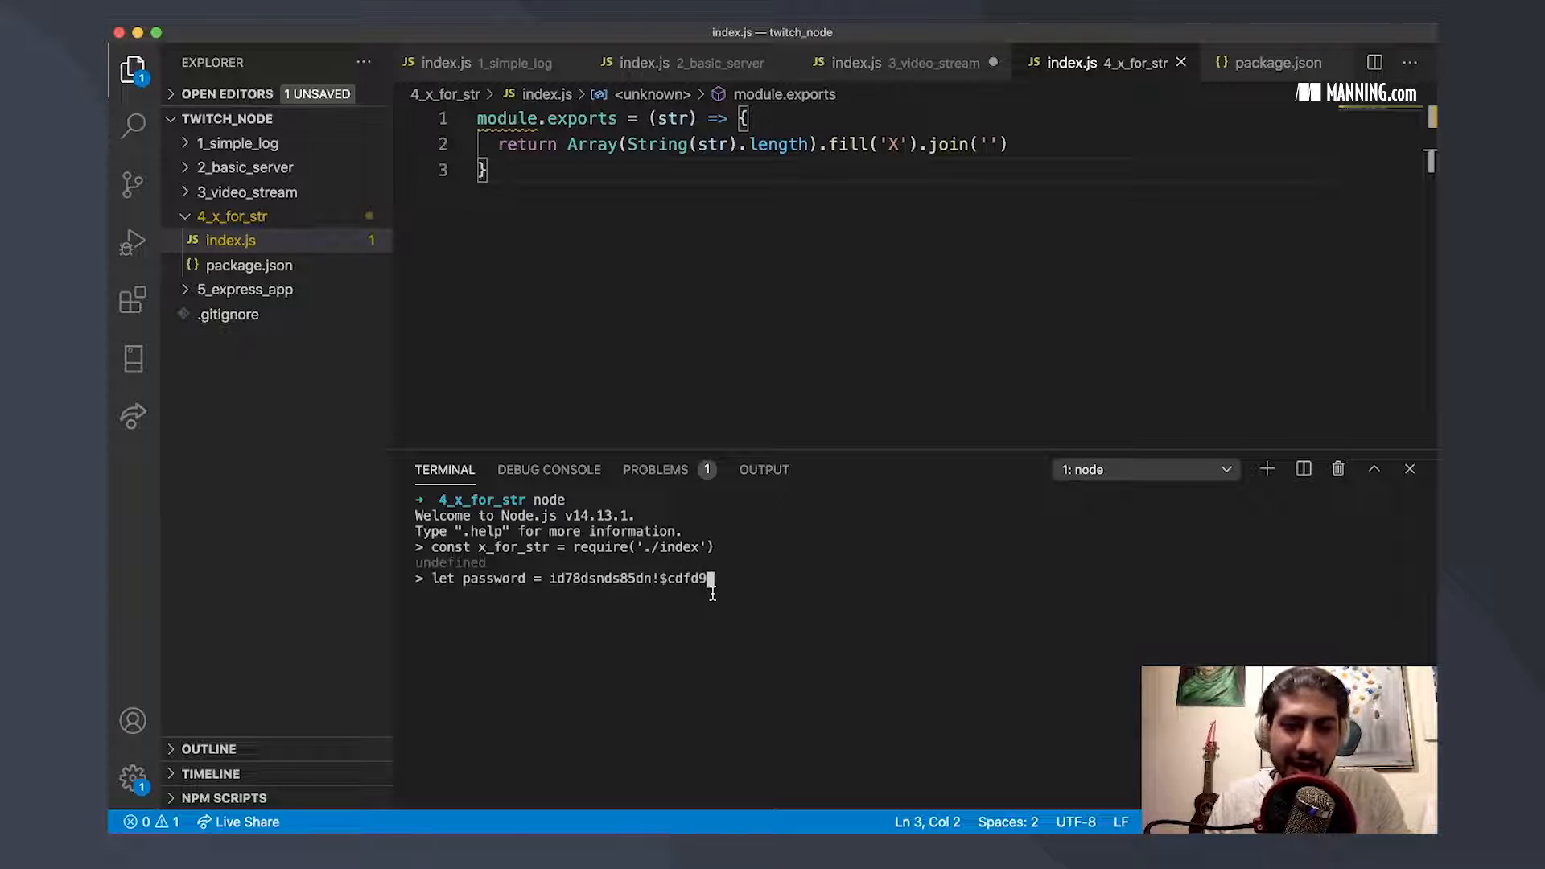
{"action": "key", "text": "enter"}
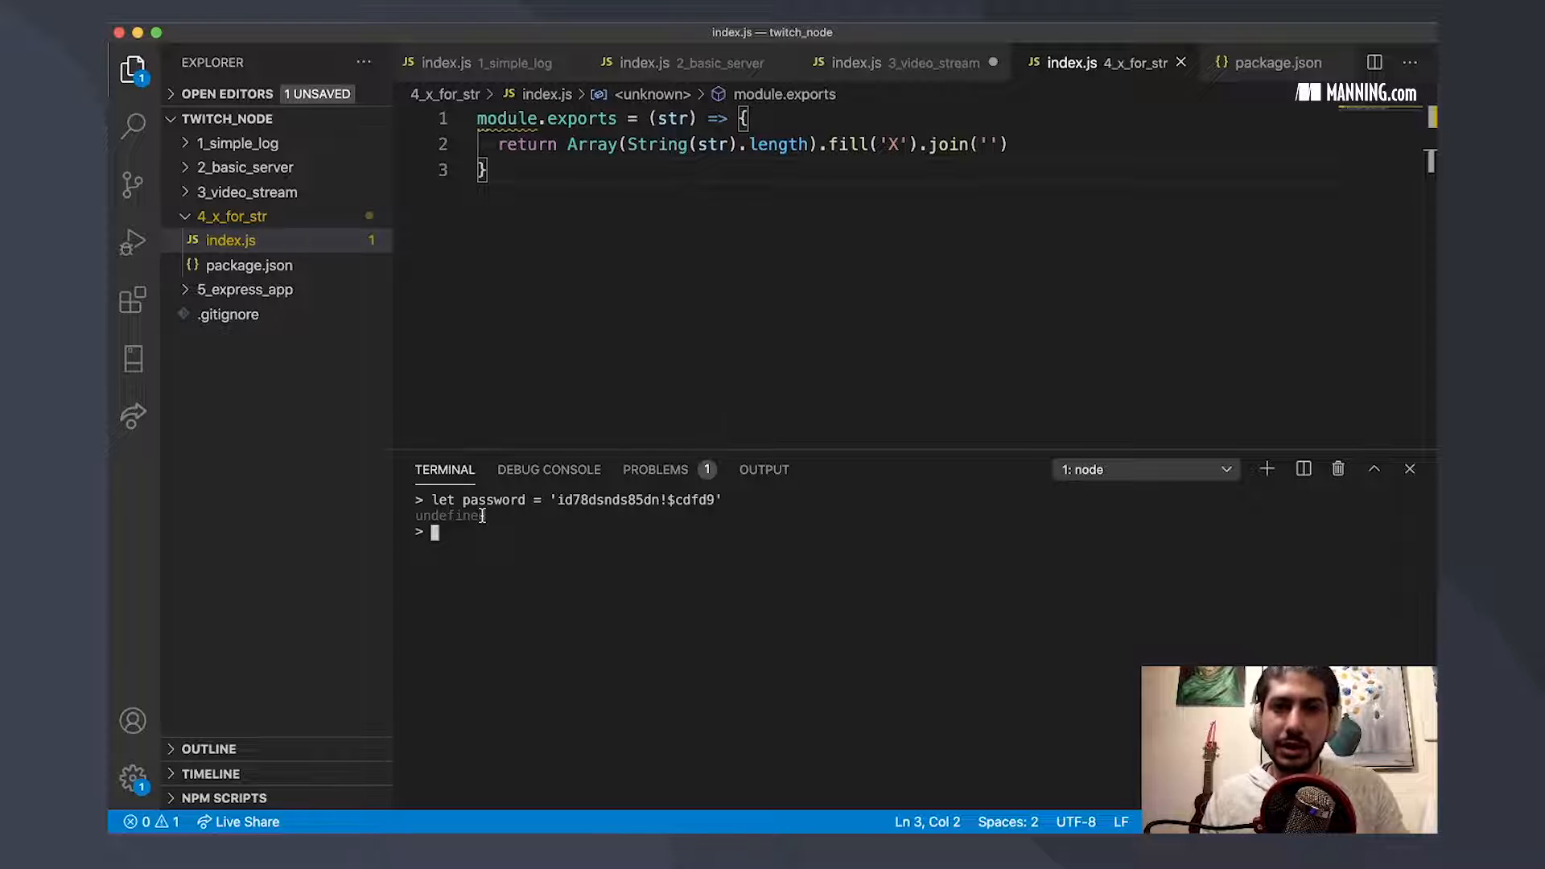
- Call x_for_str(password) and see a matching row of X's returned
{"action": "type", "text": "x_for_str(password"}
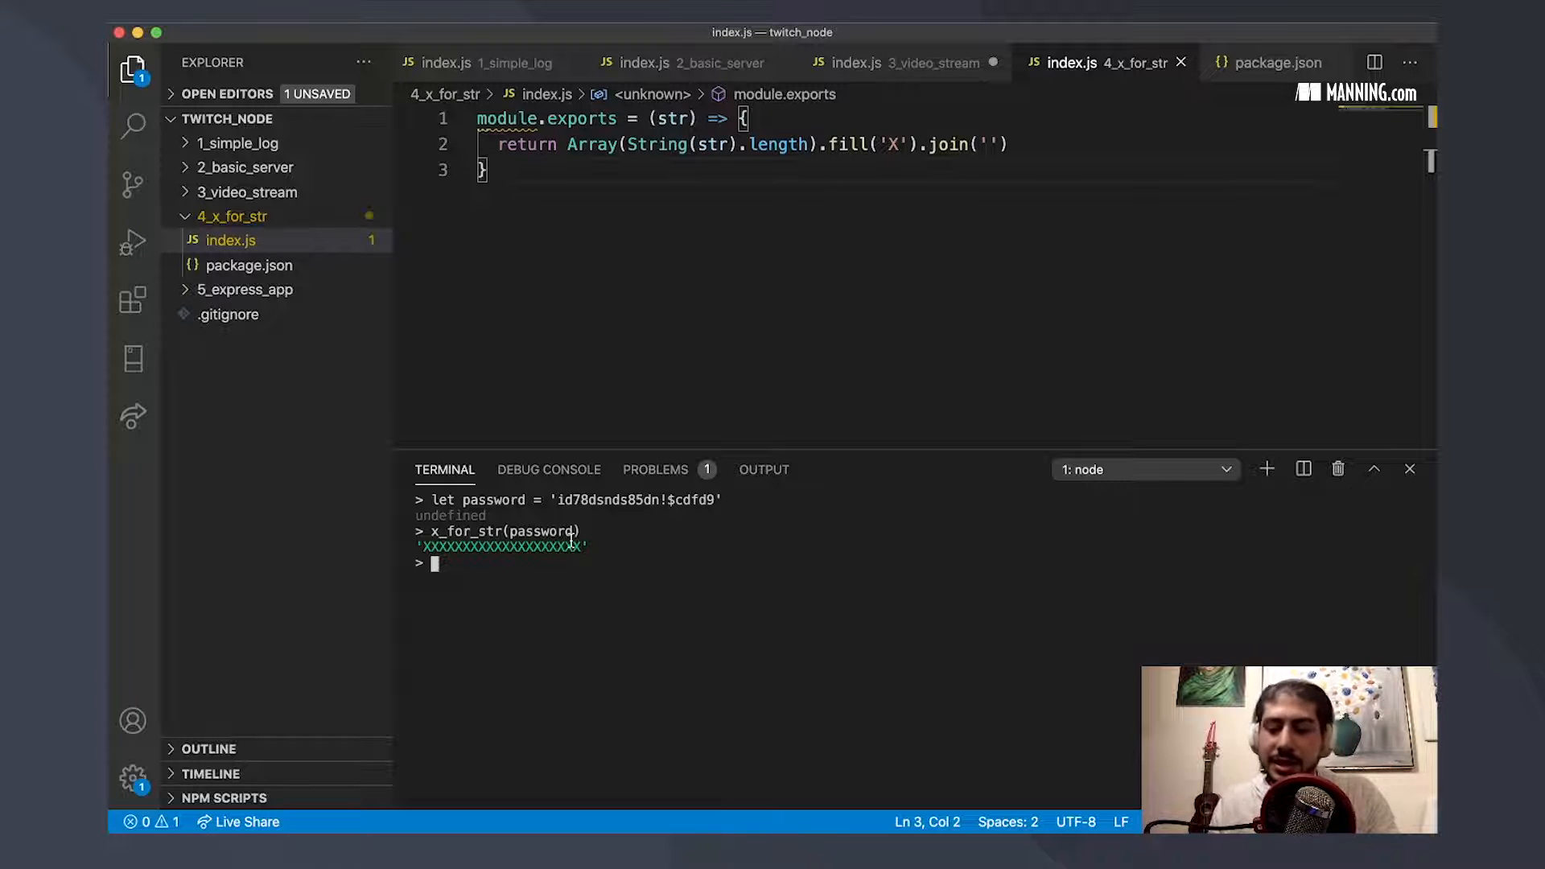
{"action": "type", "text": "x_for_str(p"}
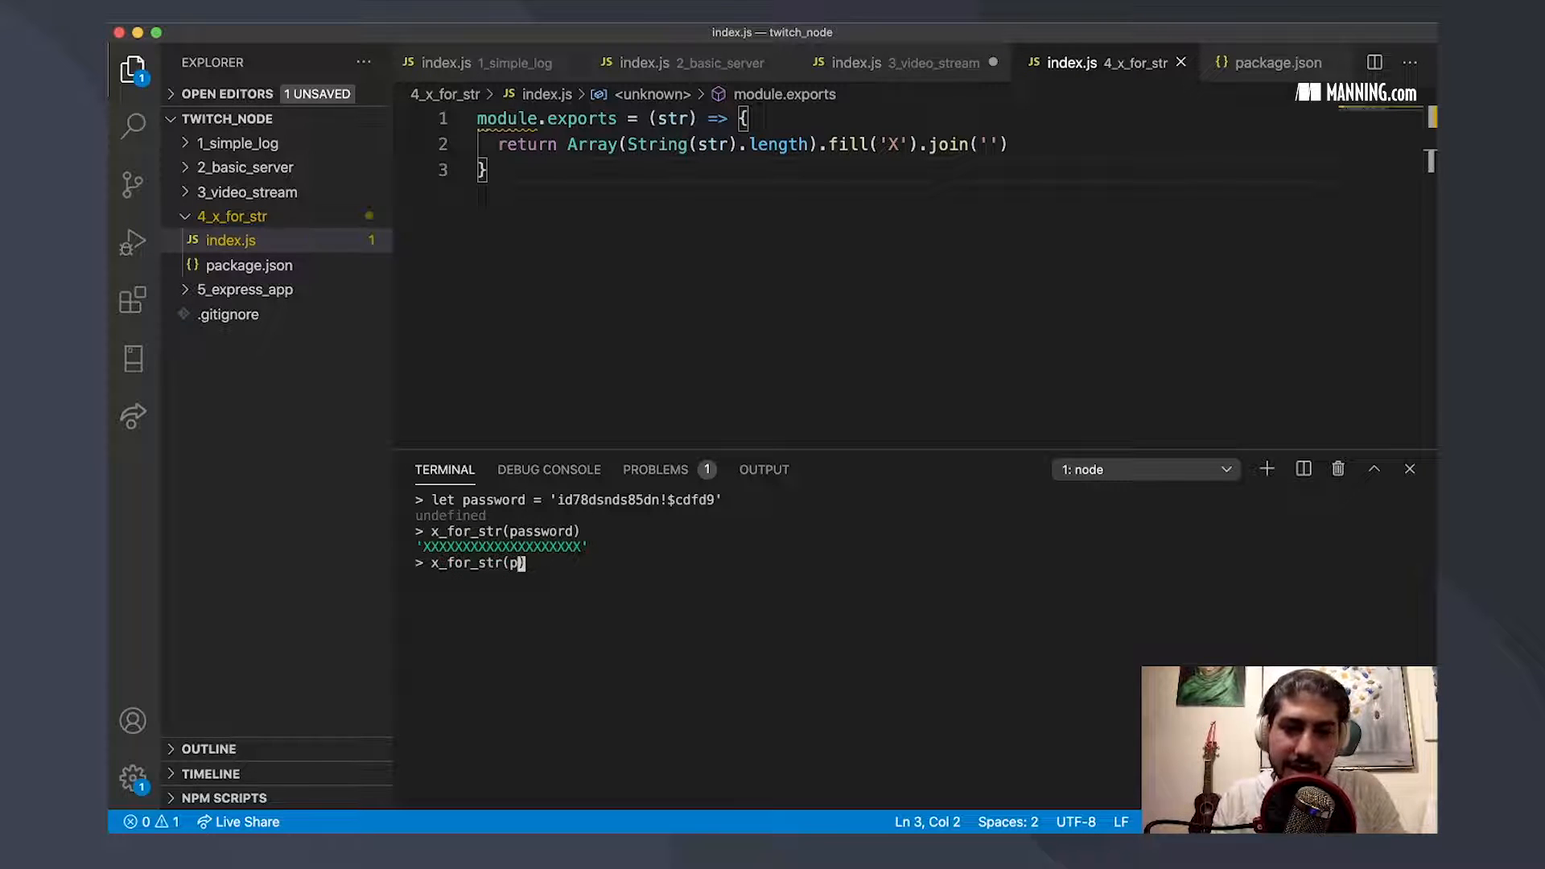
{"action": "type", "text": "'jon'"}
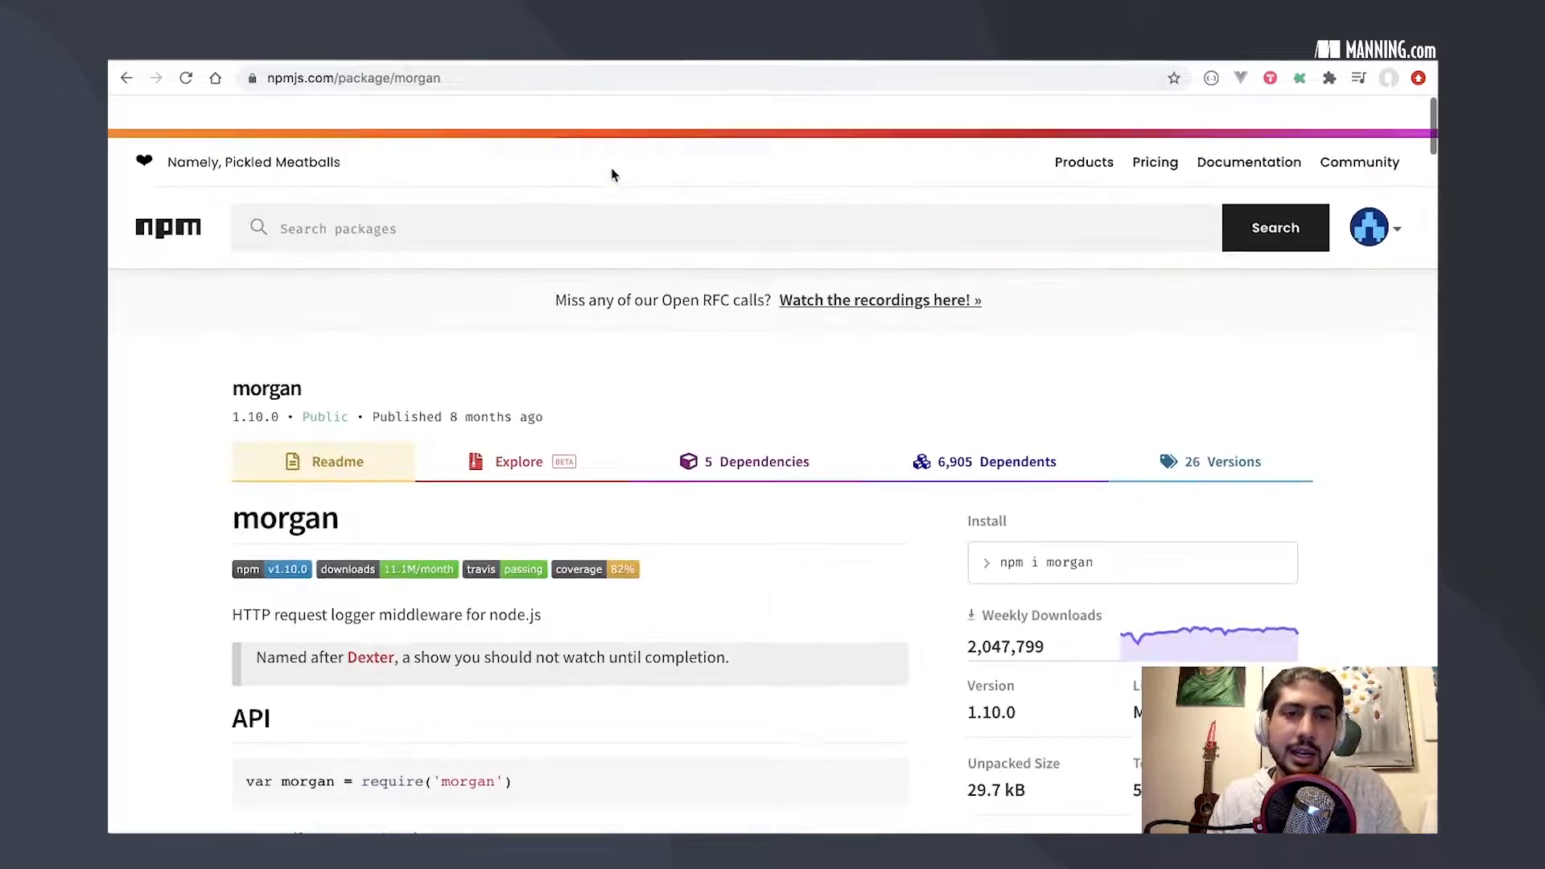
- Search npmjs.com for 'x_for_str' and view its package page showing version 1.0.0
{"action": "type", "text": "x_for_str"}
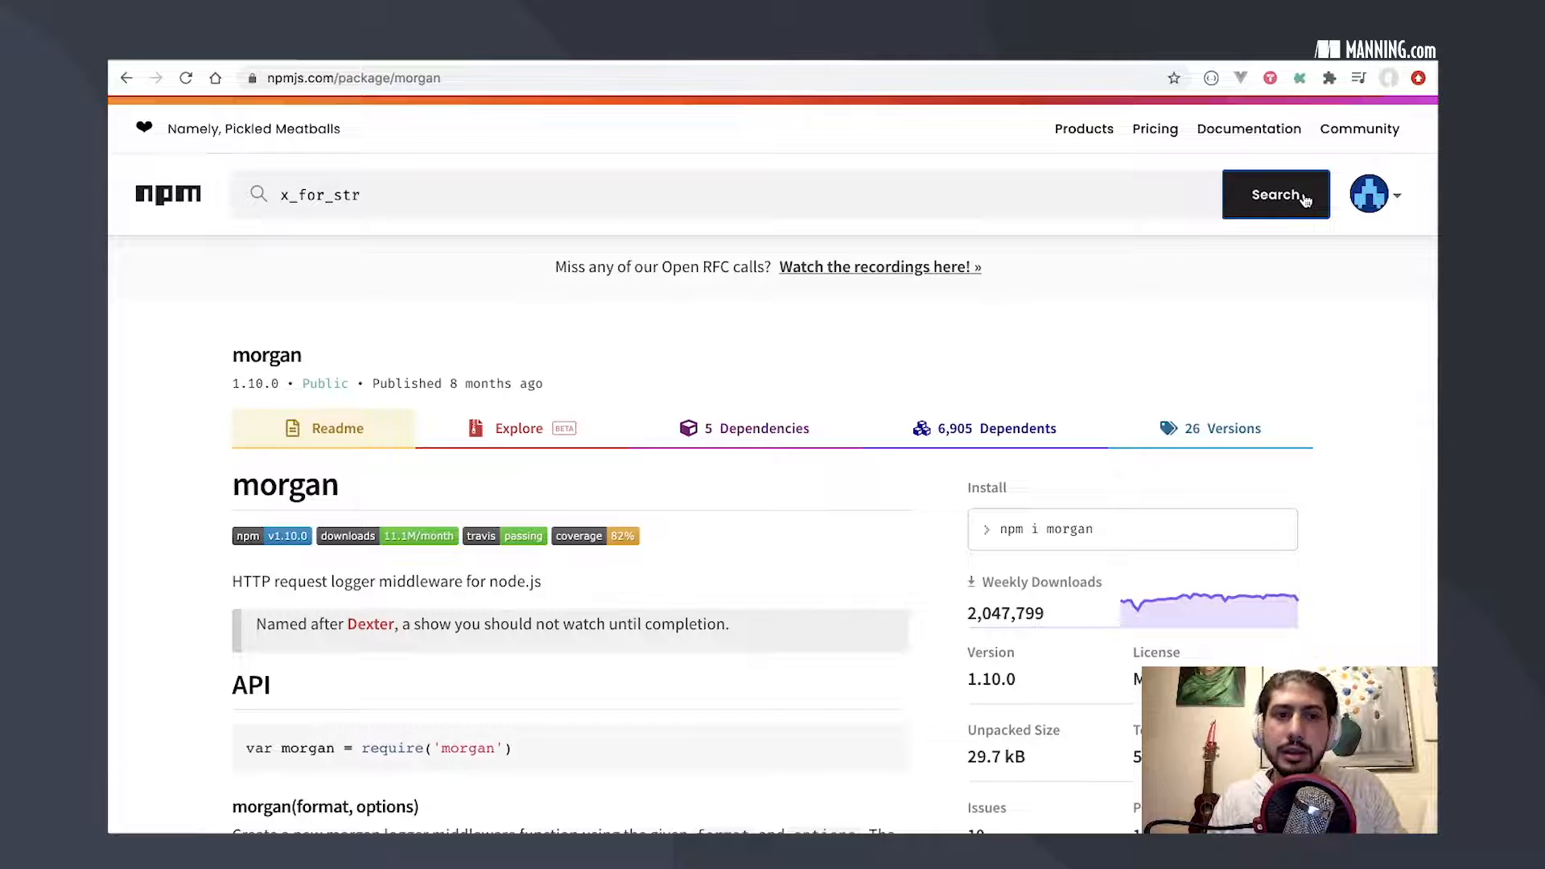
{"action": "left_click", "coordinate": [1274, 195]}
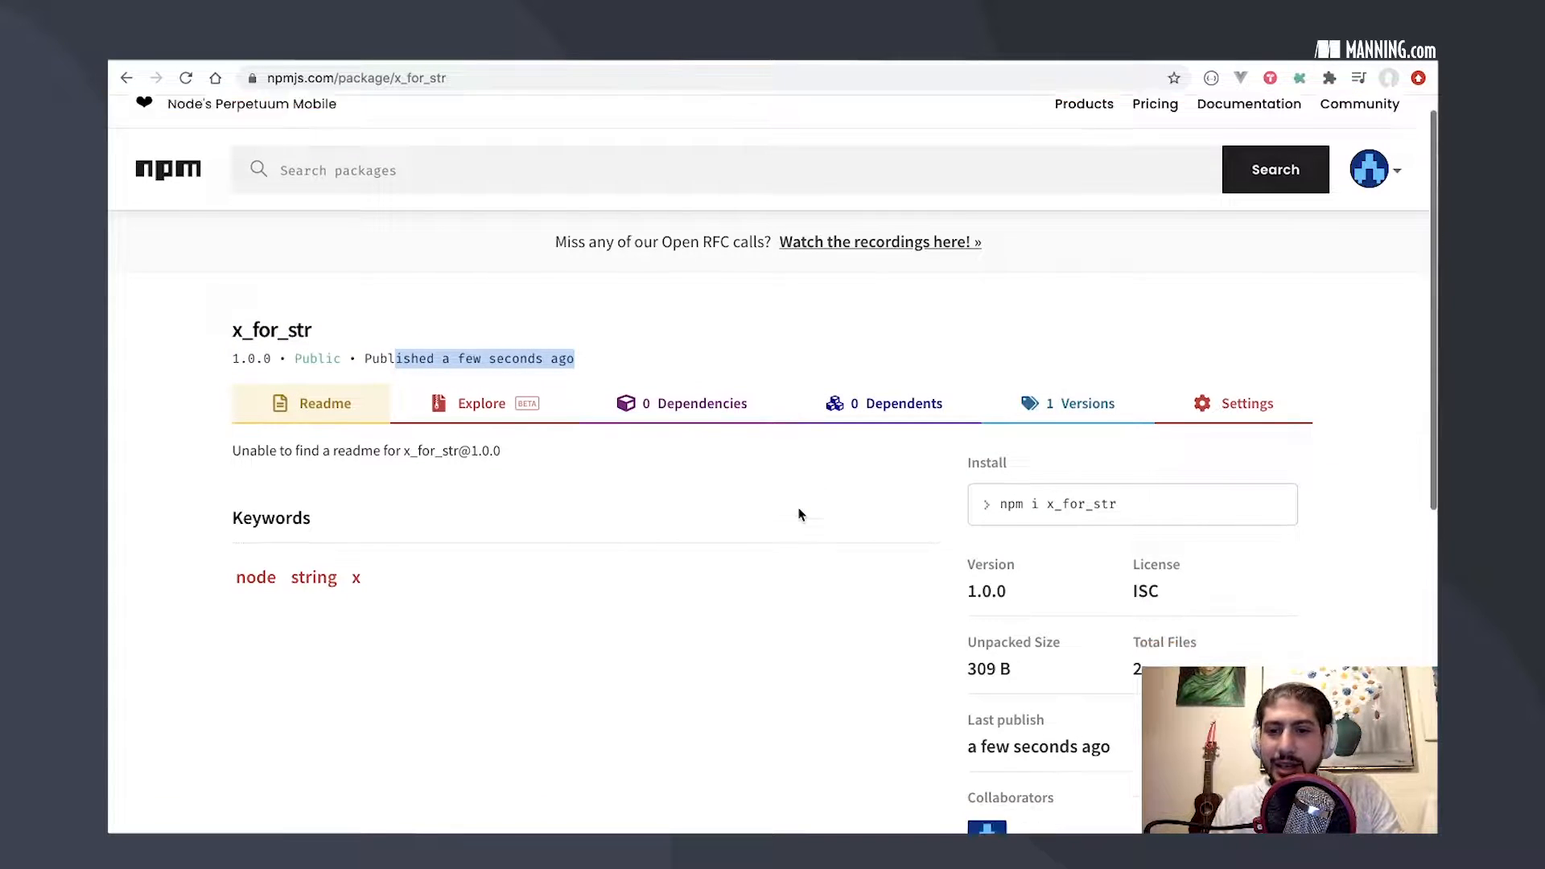
{"action": "scroll", "scroll_direction": "down", "scroll_amount": 3}
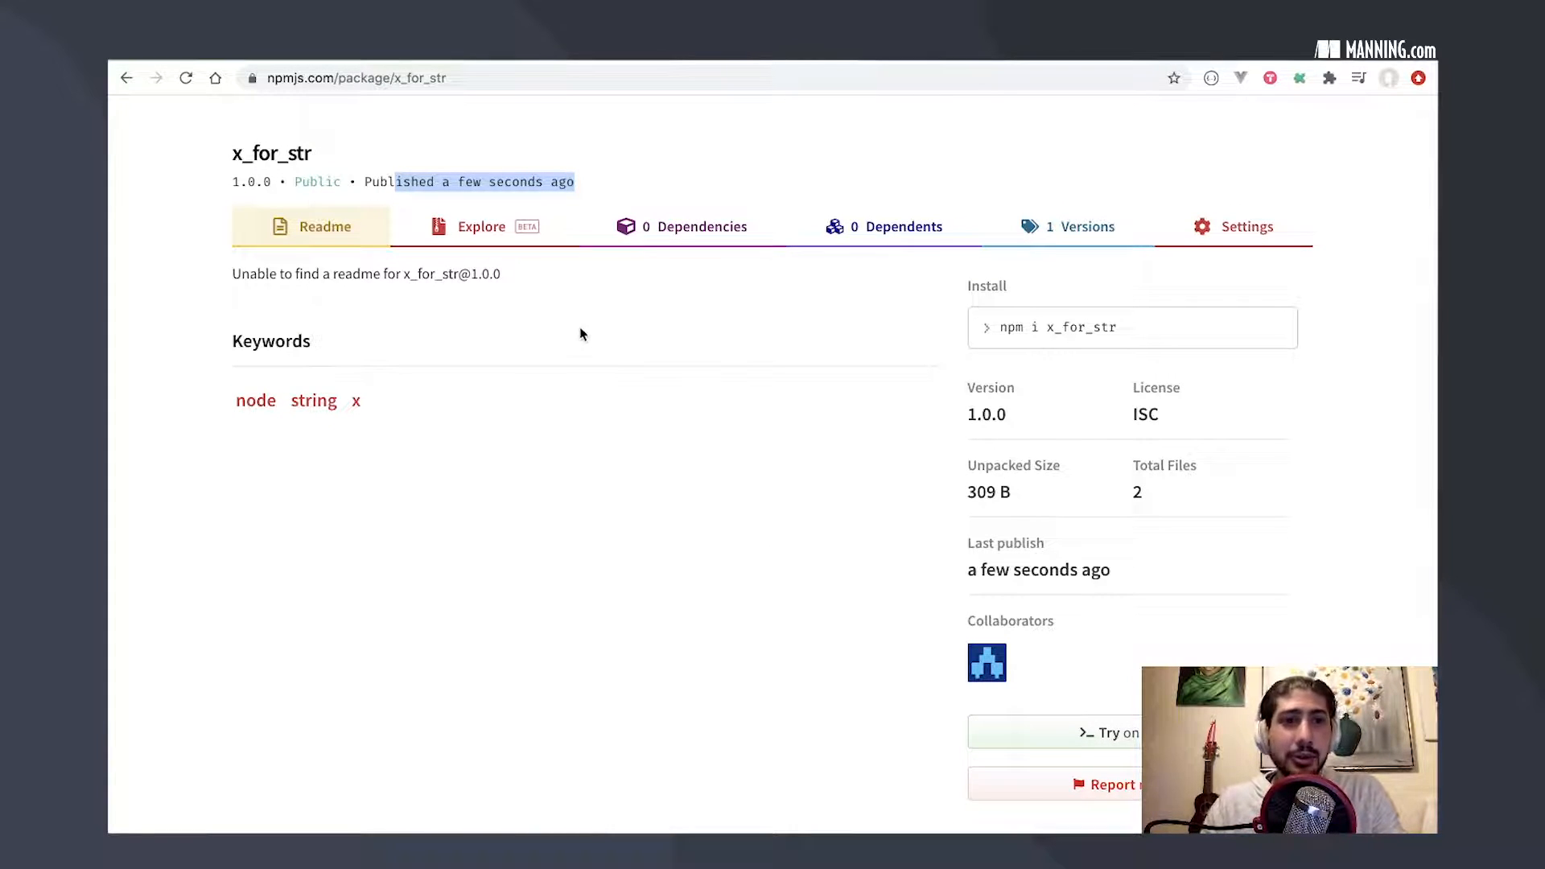
{"action": "double_click", "coordinate": [317, 182]}
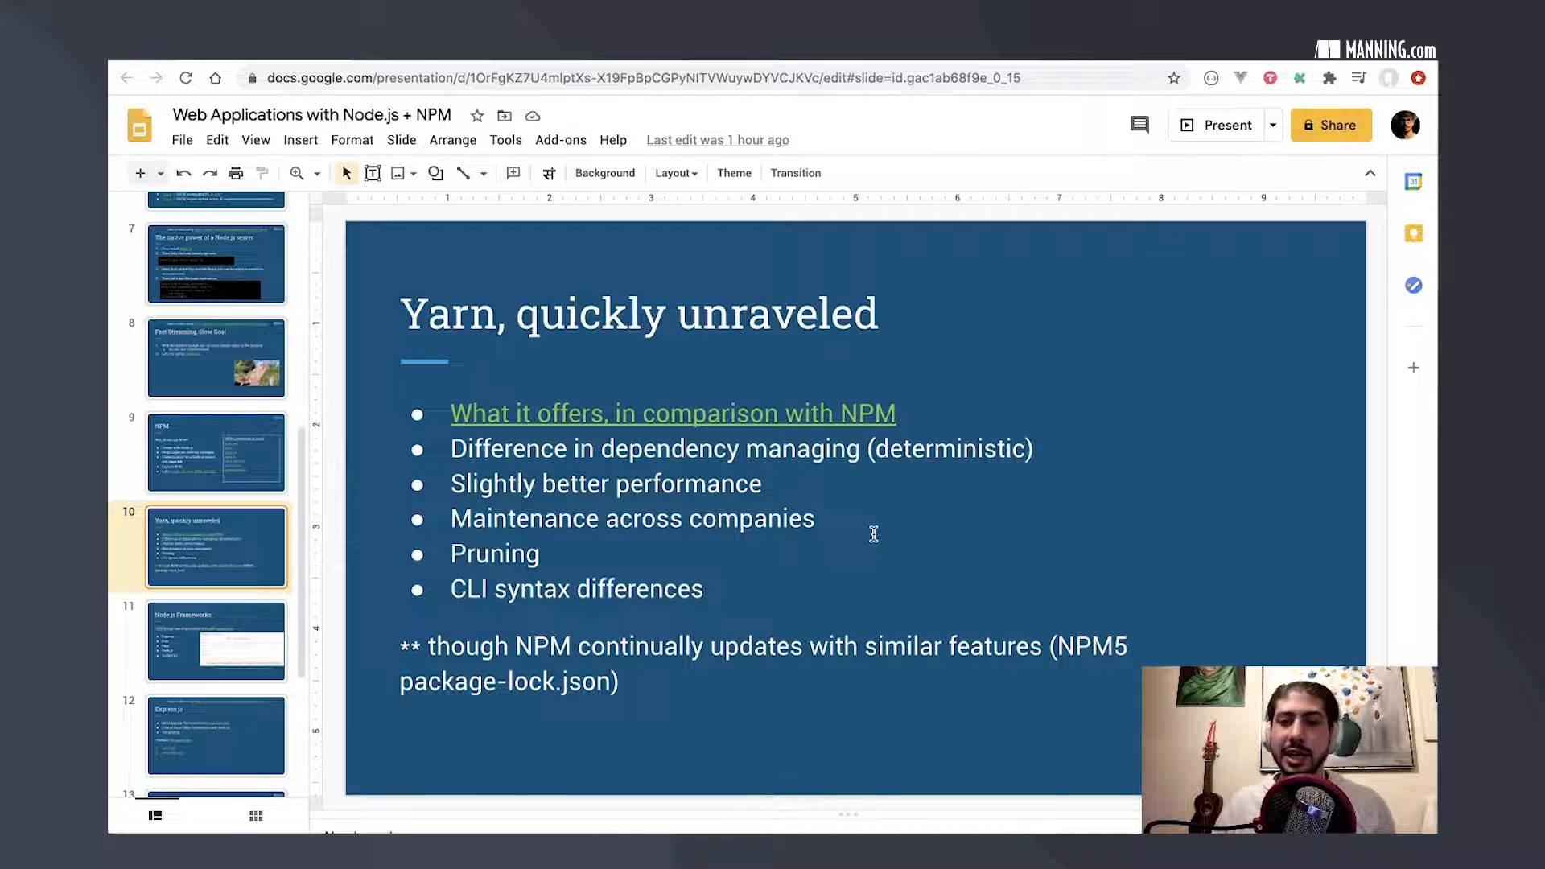
- Edit the Yarn slide's bullet list, then switch to the 'What's new?' slide
{"action": "double_click", "coordinate": [950, 449]}
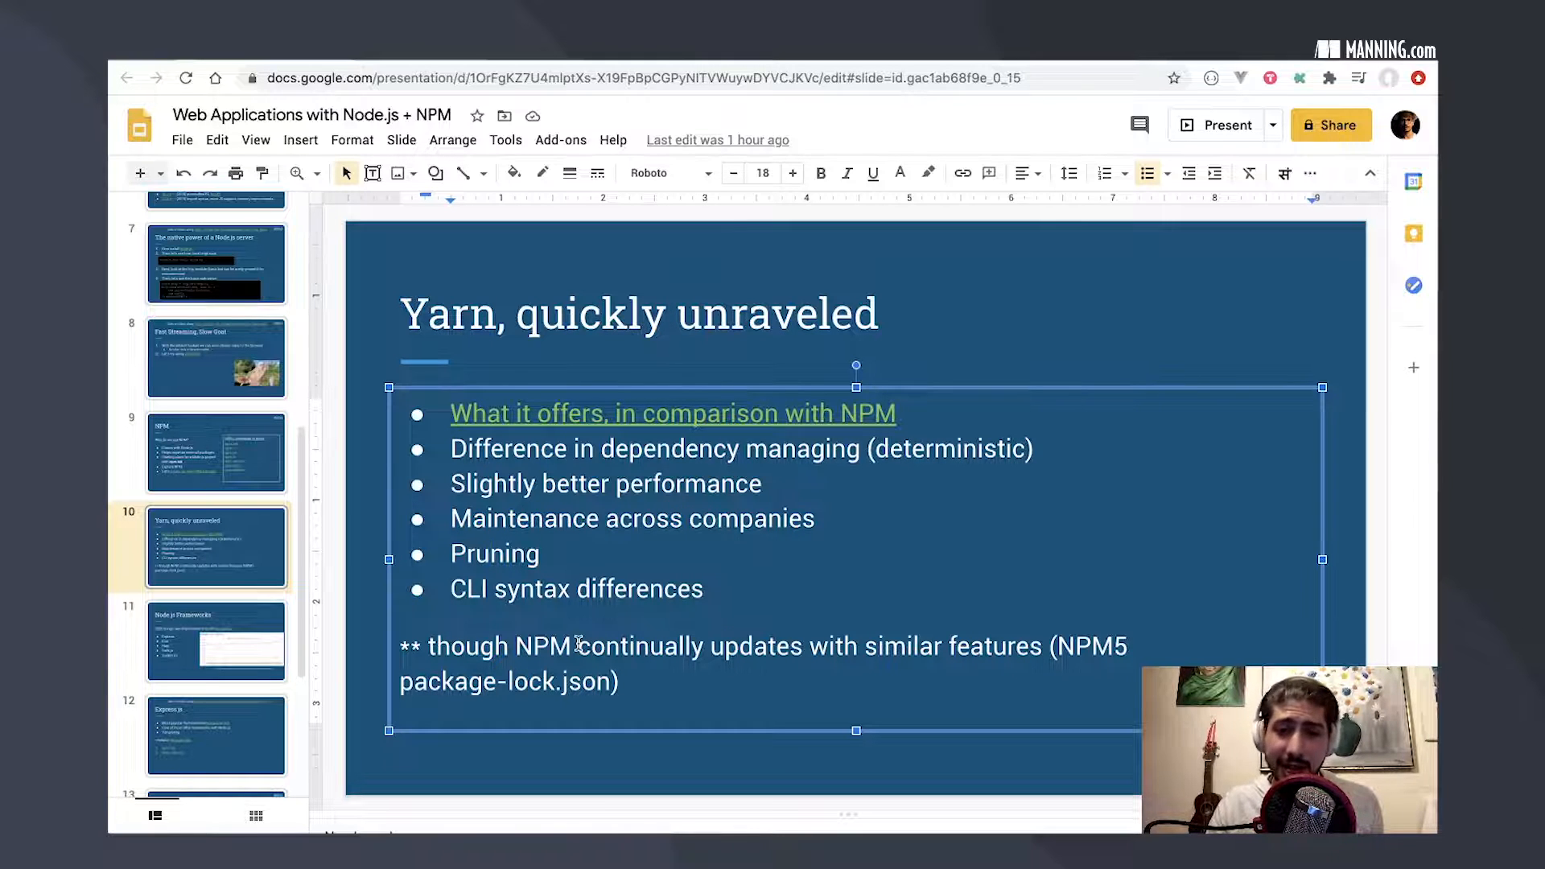
{"action": "scroll", "scroll_direction": "up", "scroll_amount": 3}
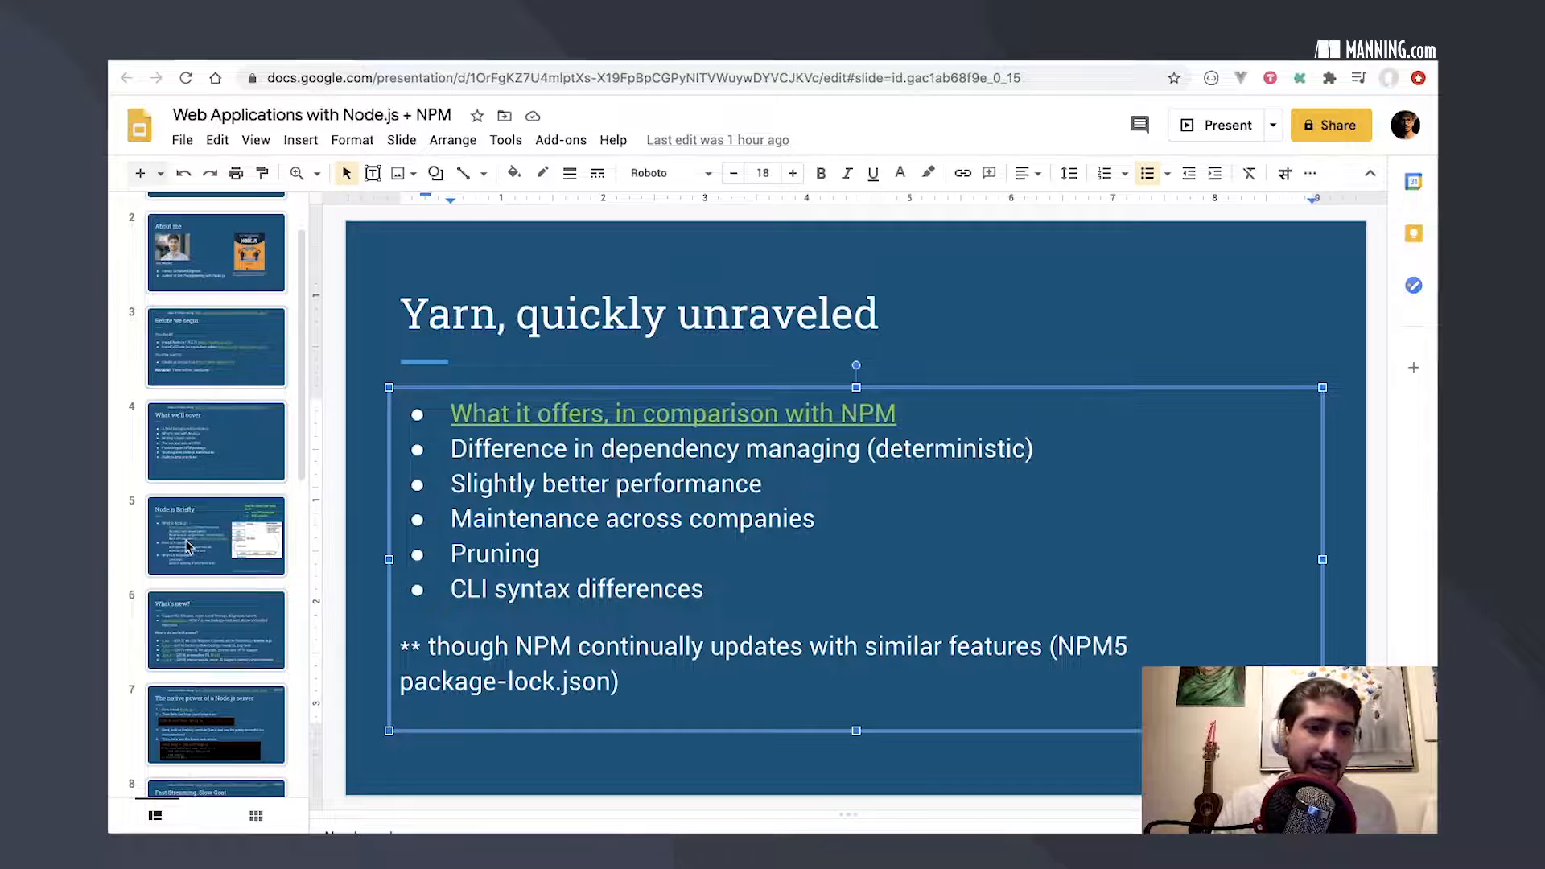
{"action": "left_click", "coordinate": [214, 629]}
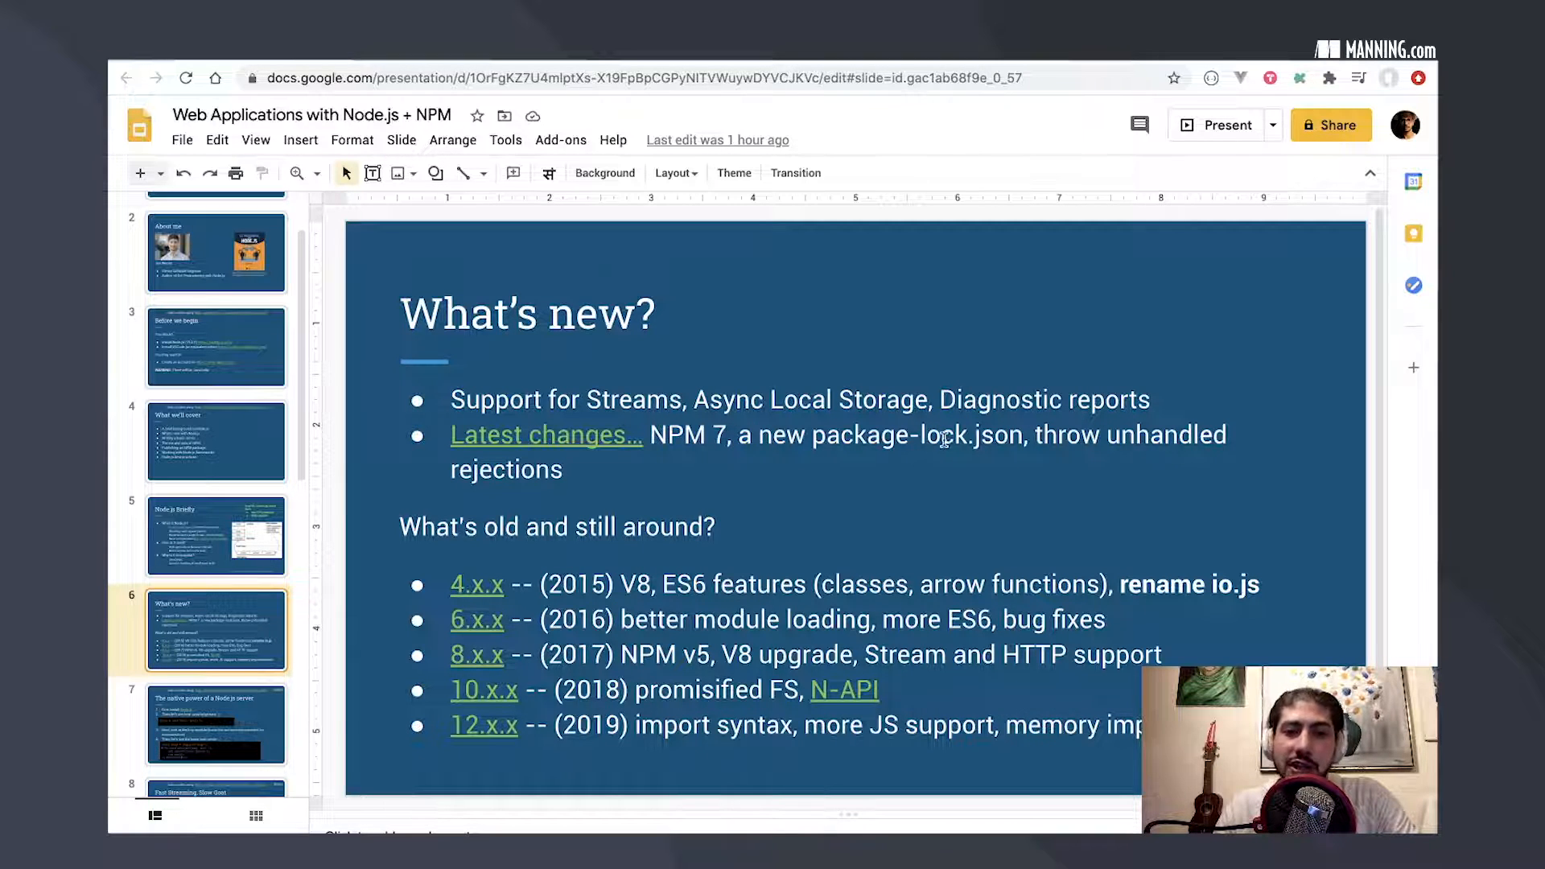
- Return to 'Yarn, quickly unraveled' and select the CLI syntax differences bullet
{"action": "scroll", "scroll_direction": "down", "scroll_amount": 3}
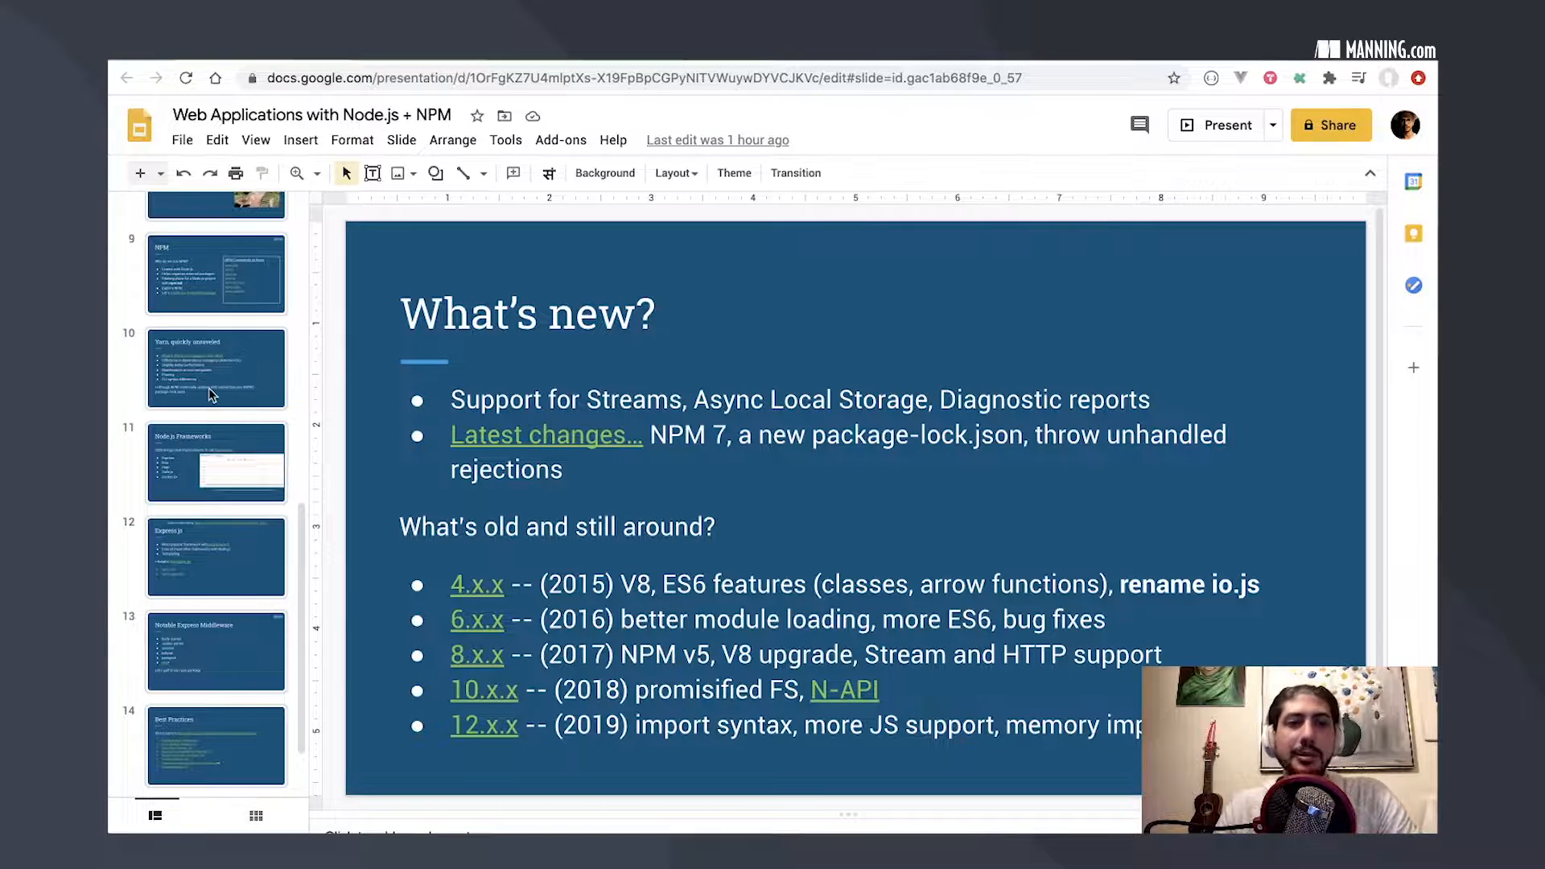
{"action": "left_click", "coordinate": [216, 367]}
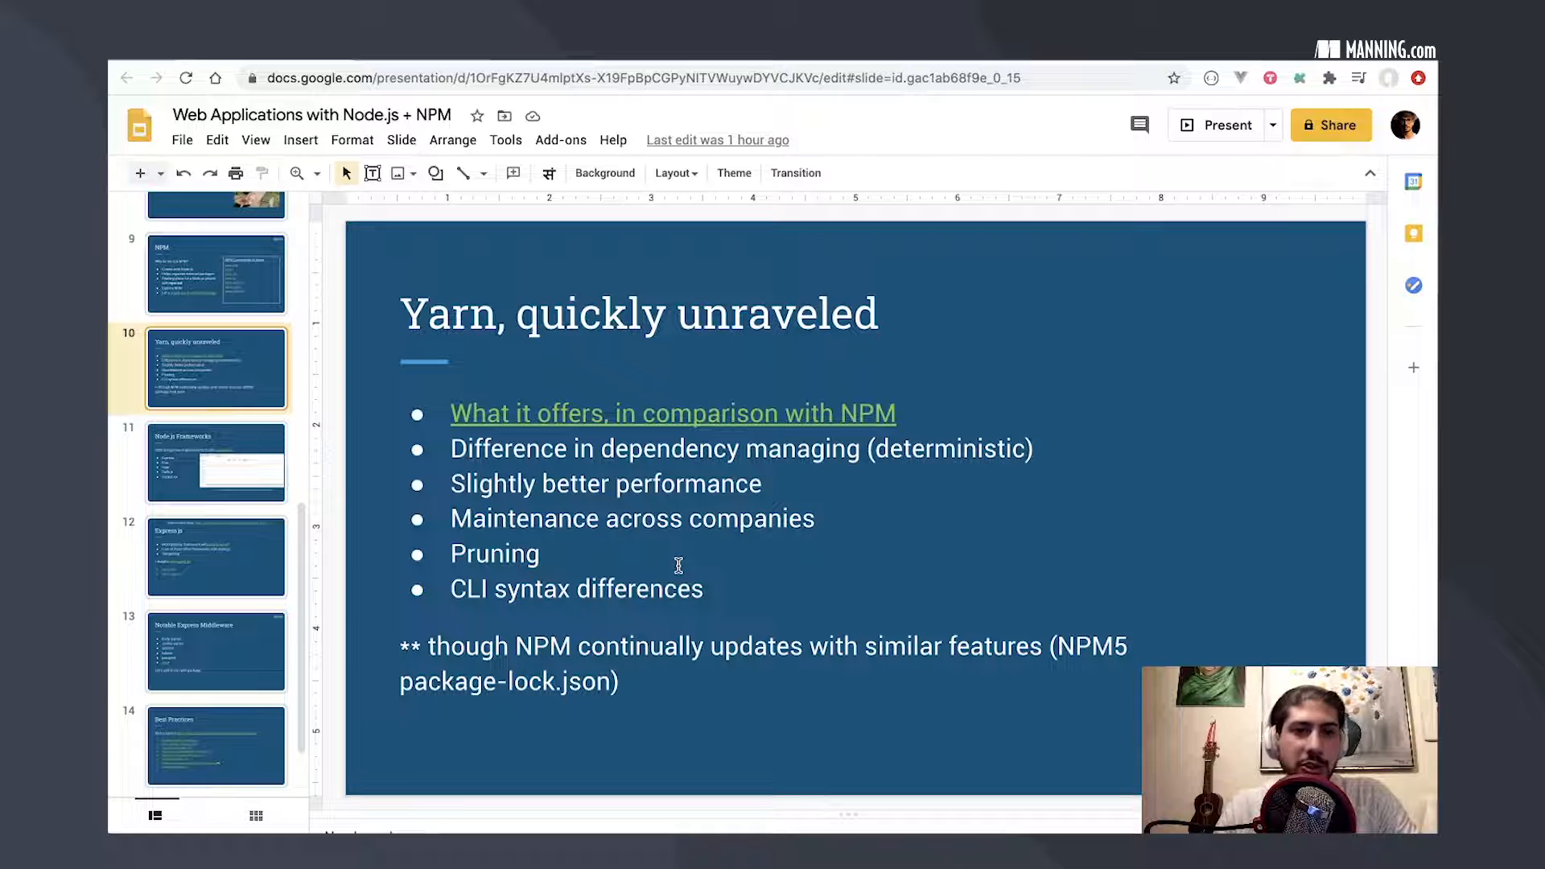
{"action": "mouse_move", "coordinate": [502, 579]}
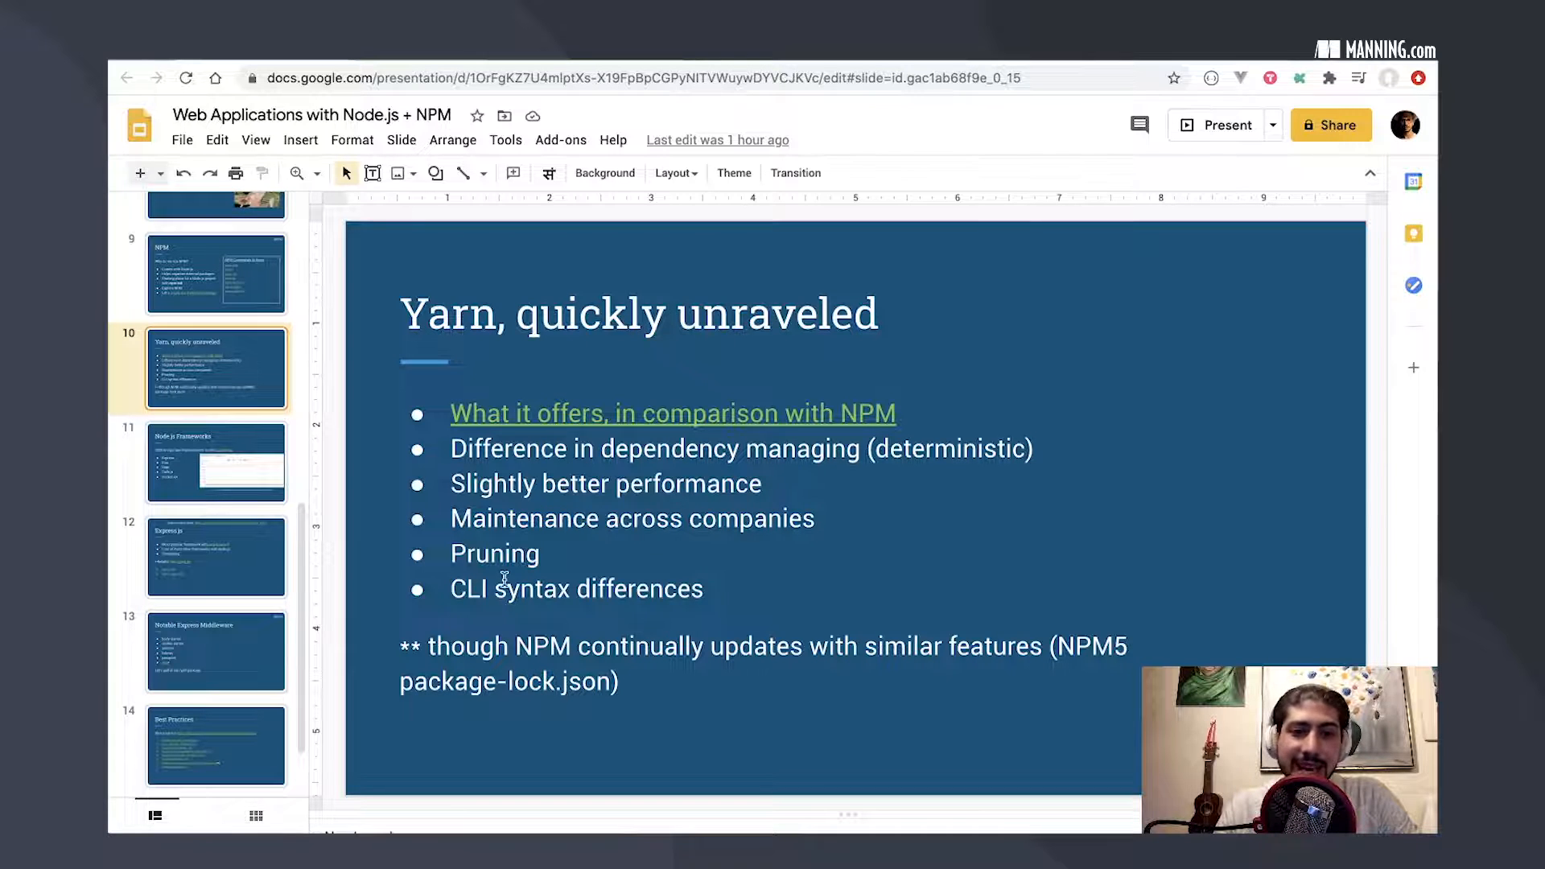
{"action": "triple_click", "coordinate": [576, 589]}
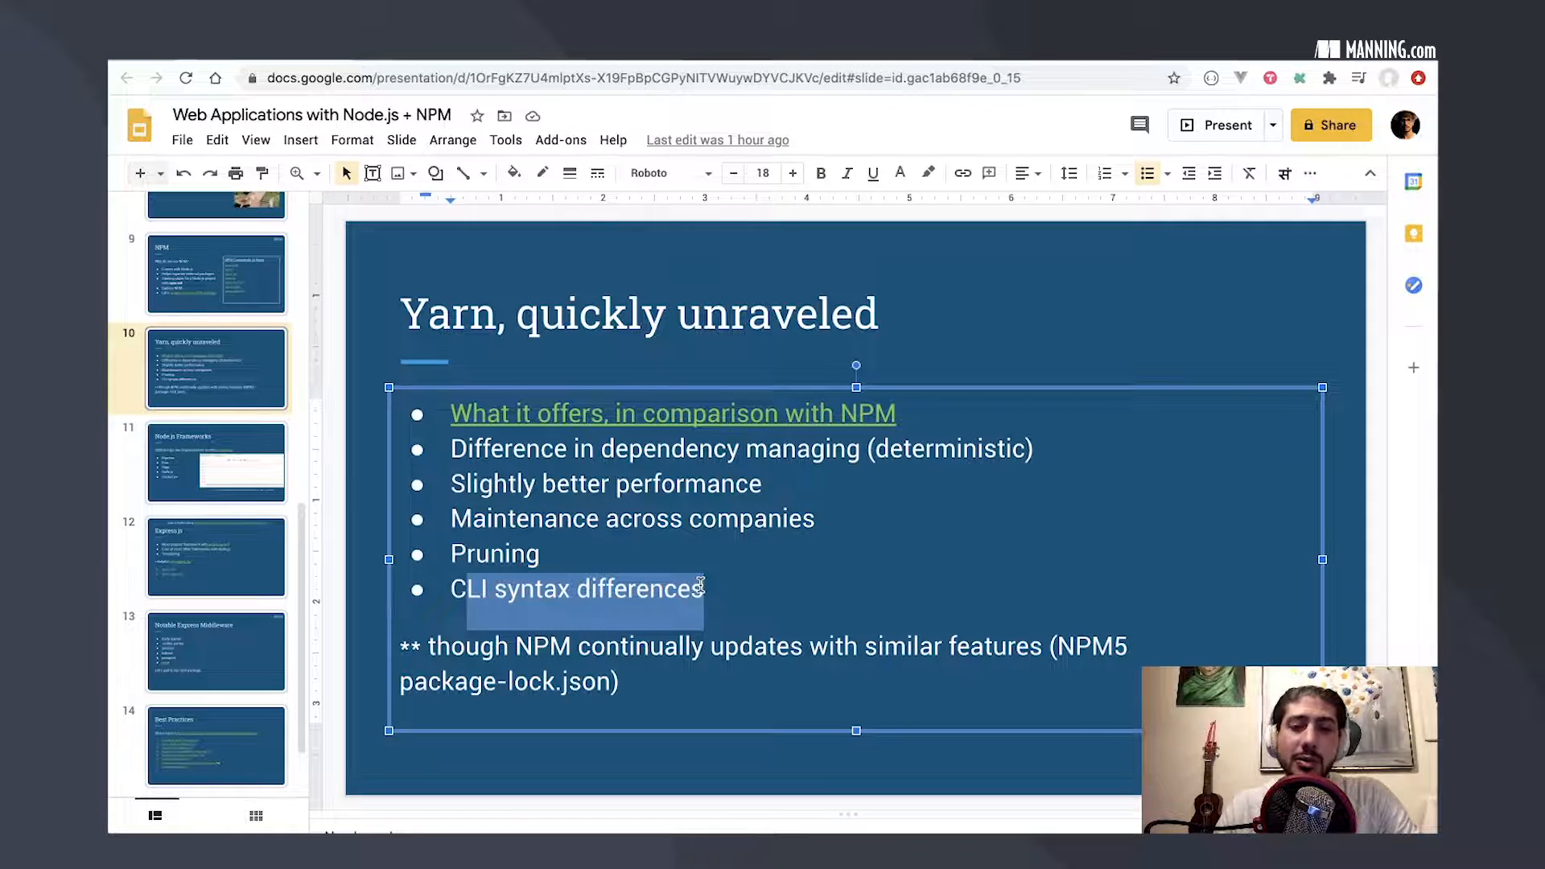